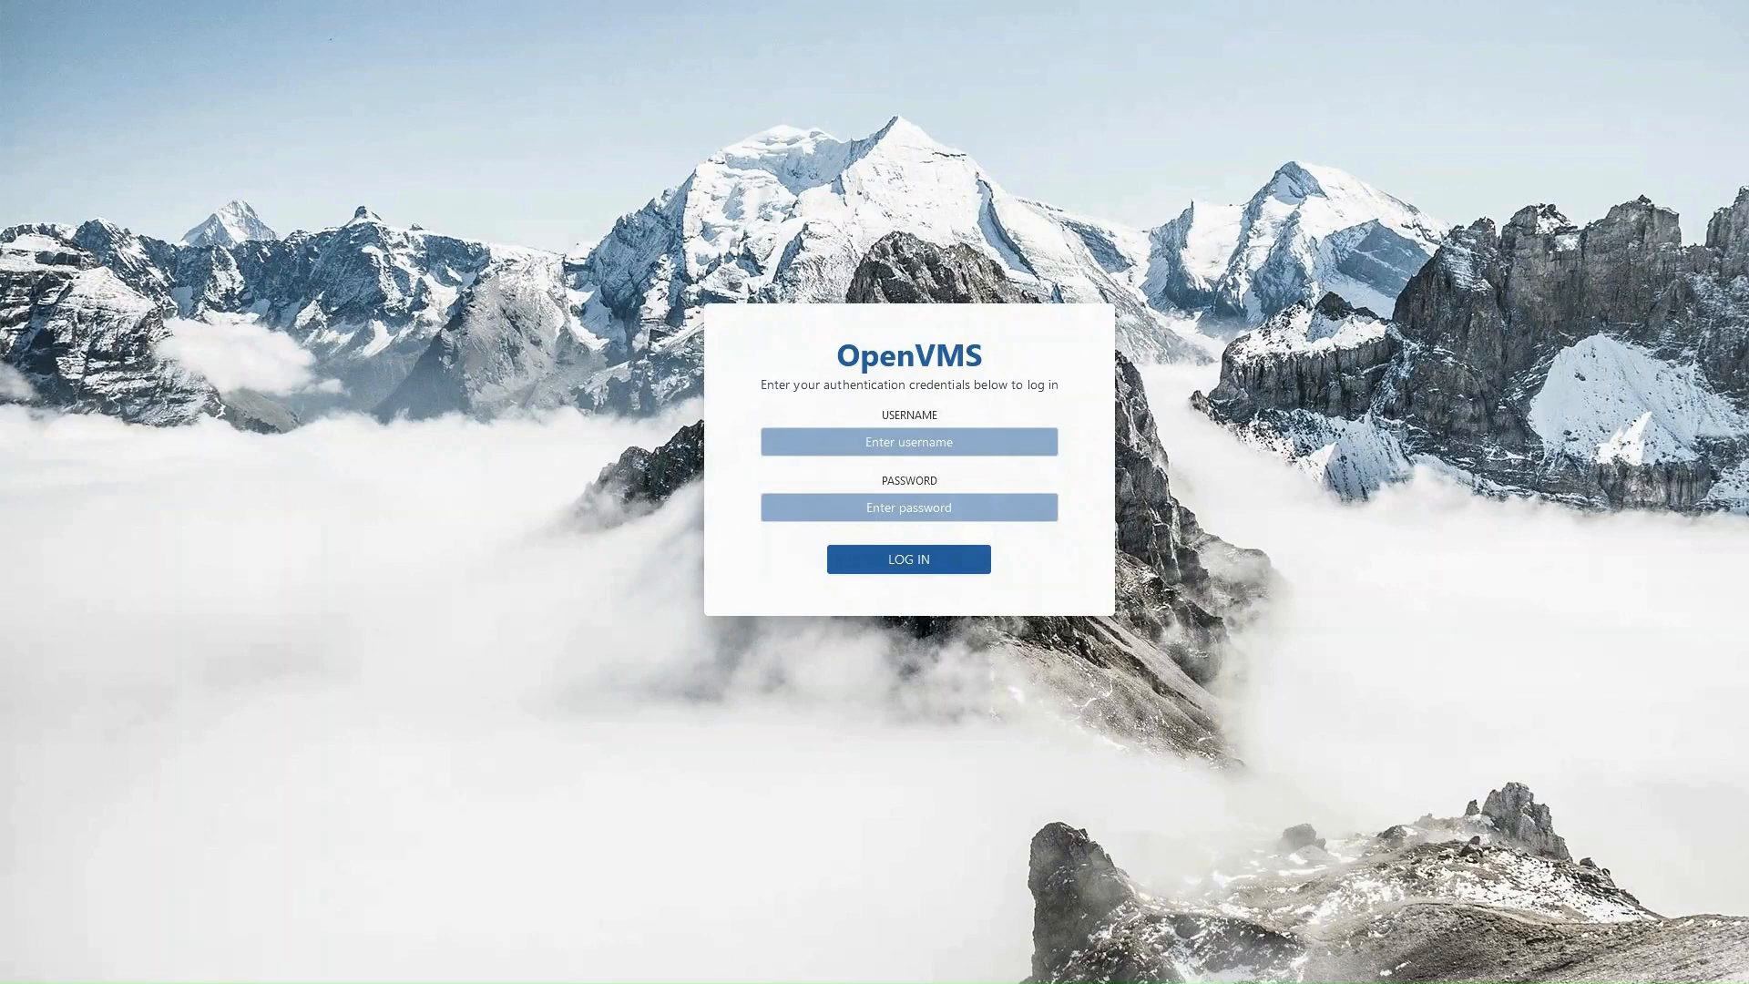
{"action": "type", "text": "ekonovalov"}
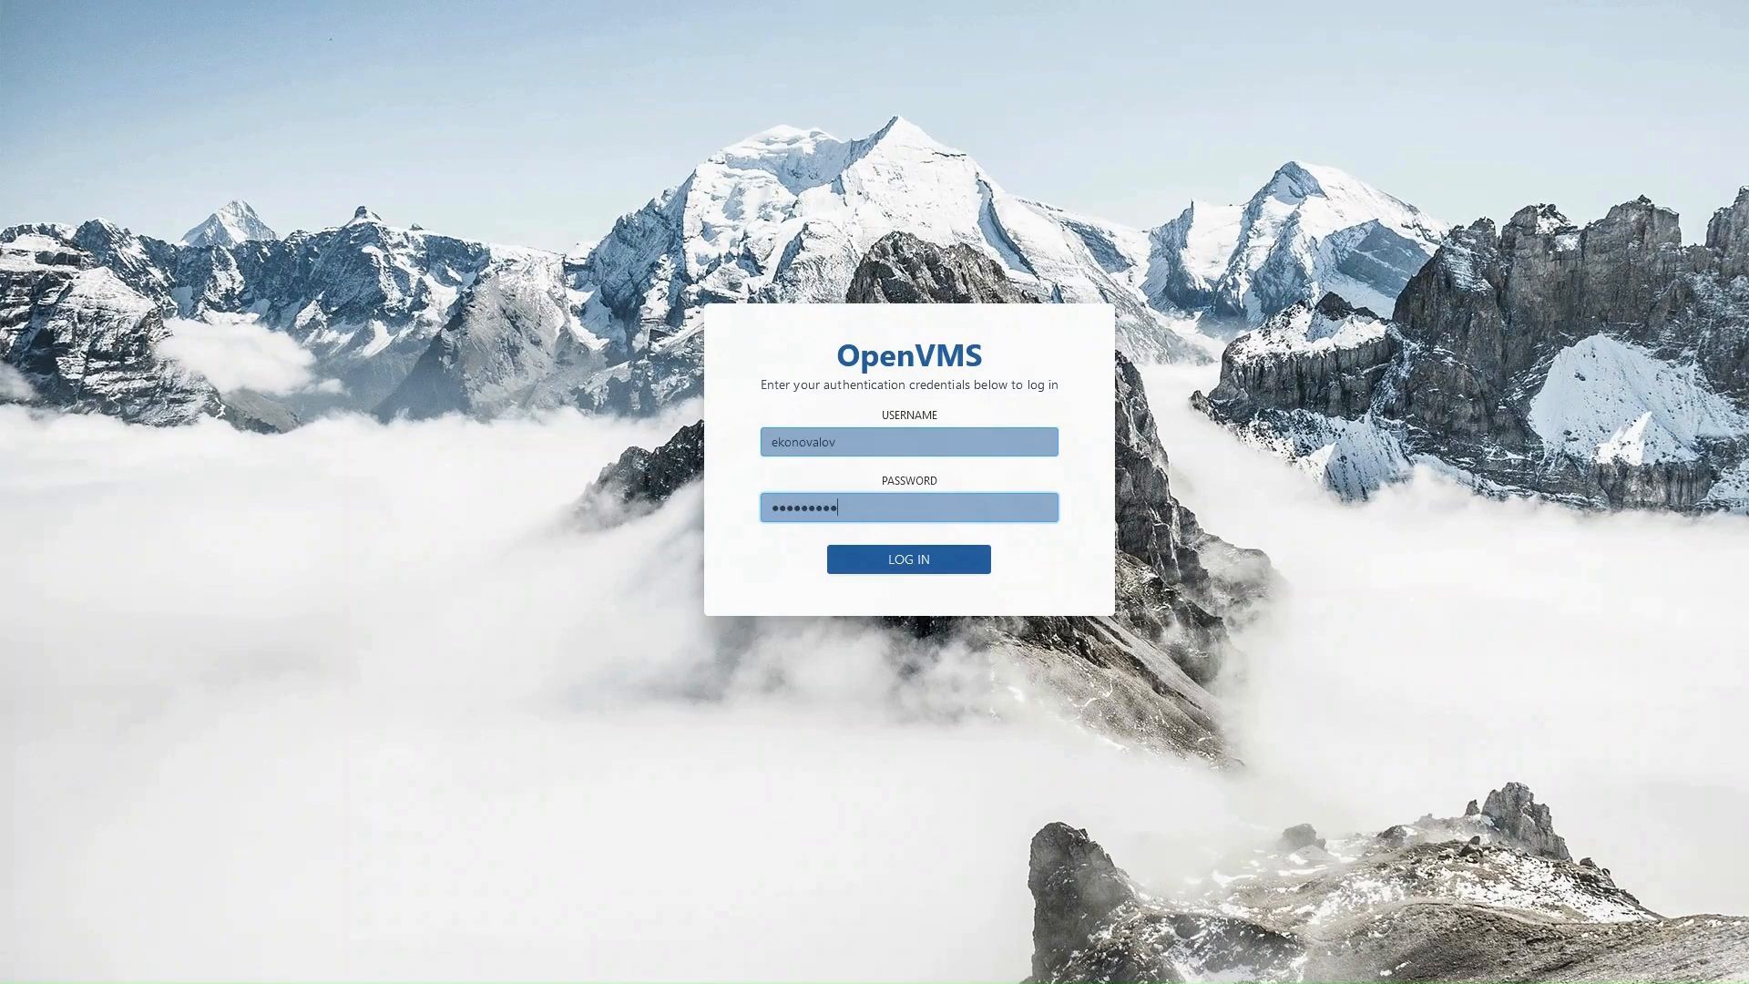
Step: Log in and land on the System Overview dashboard for the X86 node
{"action": "left_click", "coordinate": [907, 559]}
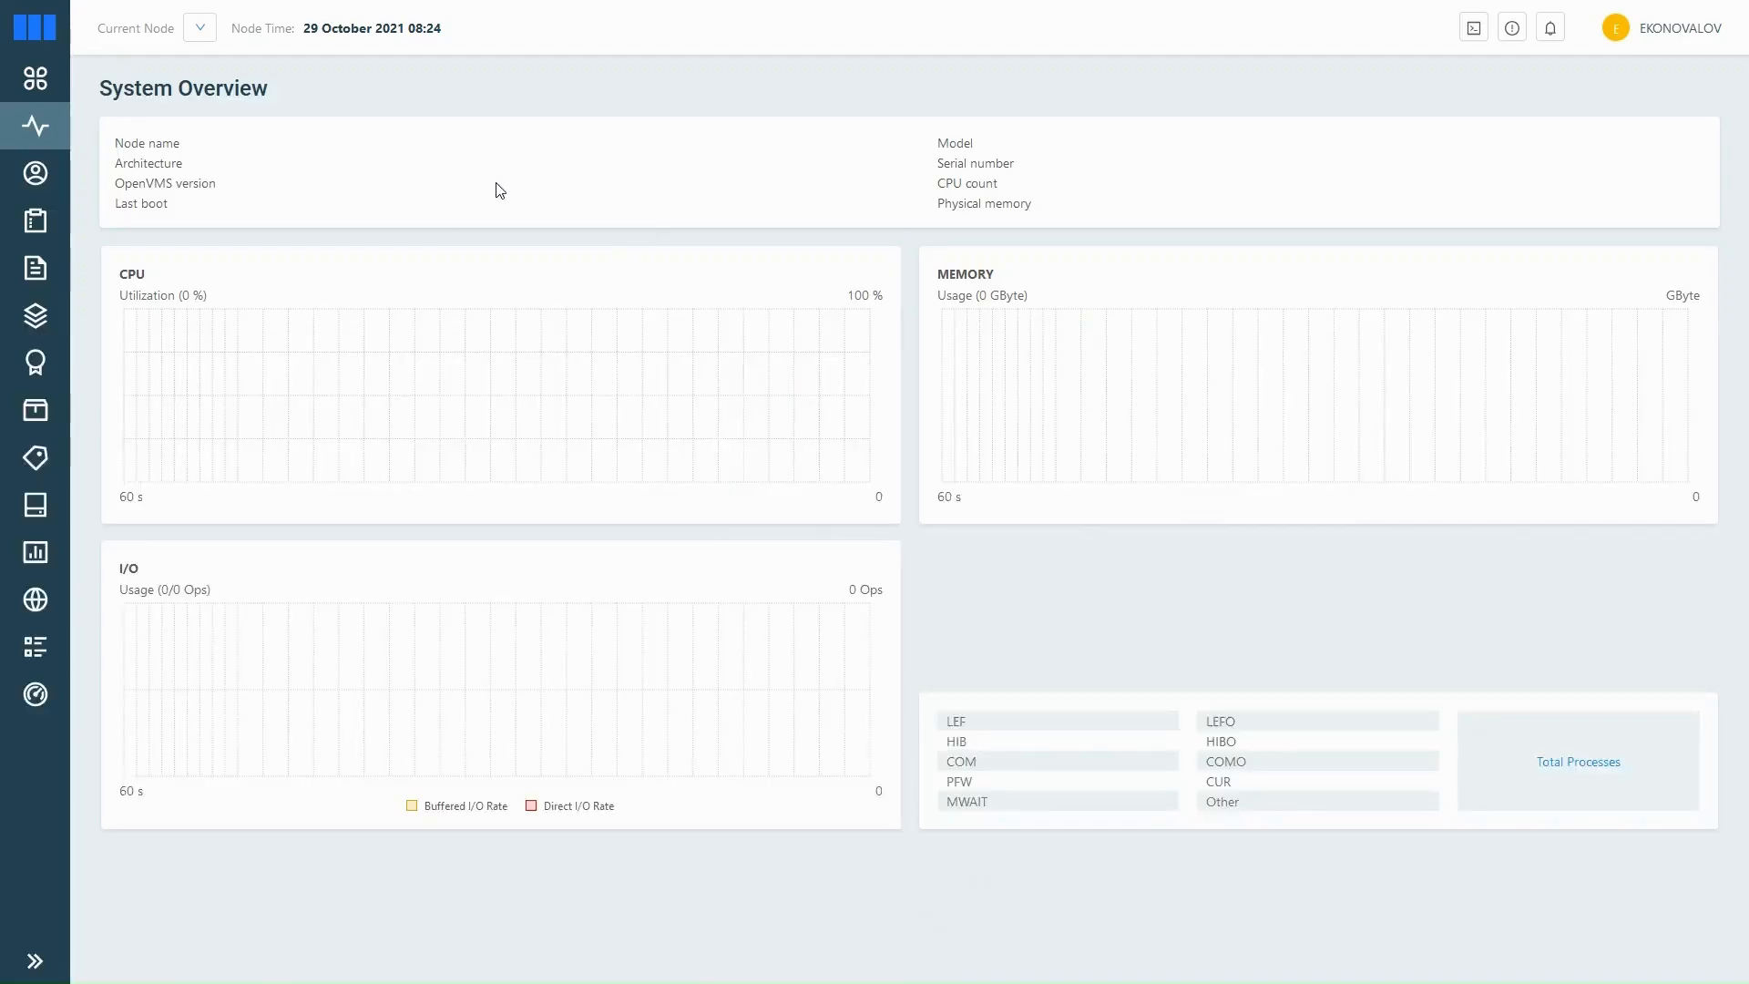
{"action": "mouse_move", "coordinate": [525, 222]}
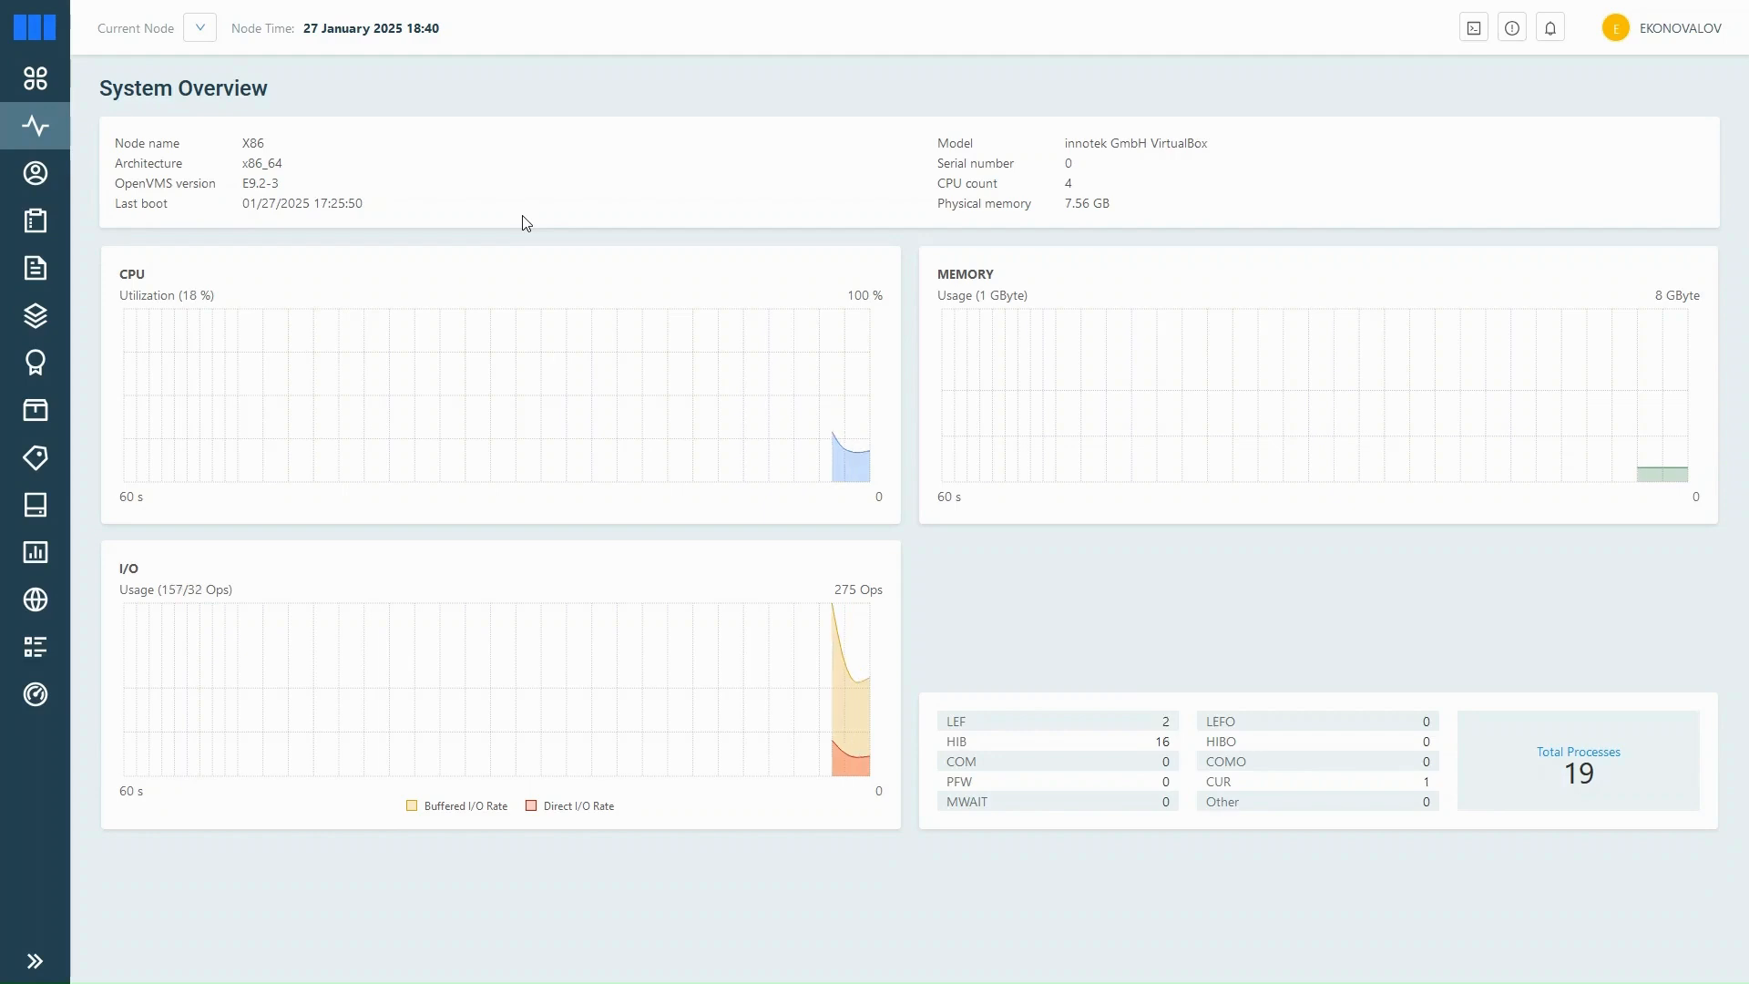
Step: From the Processes list, view the SWAPPER process's PID, priorities, quotas and status flags
{"action": "left_click", "coordinate": [34, 220]}
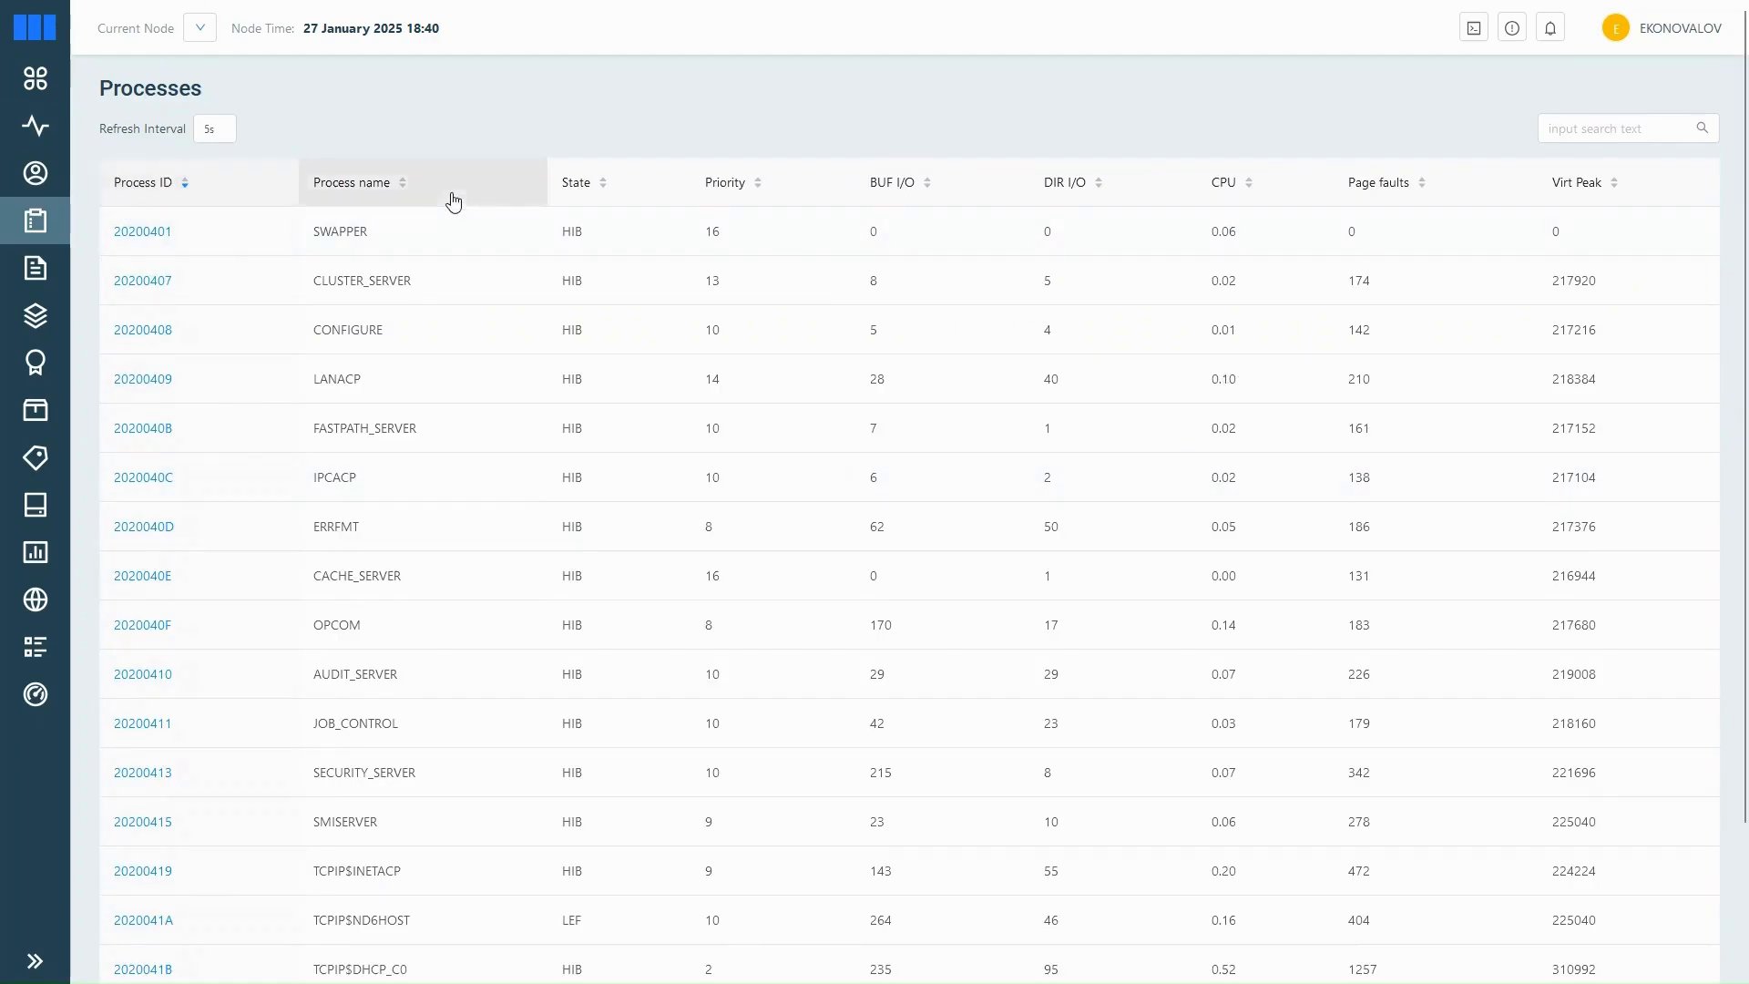
{"action": "mouse_move", "coordinate": [835, 120]}
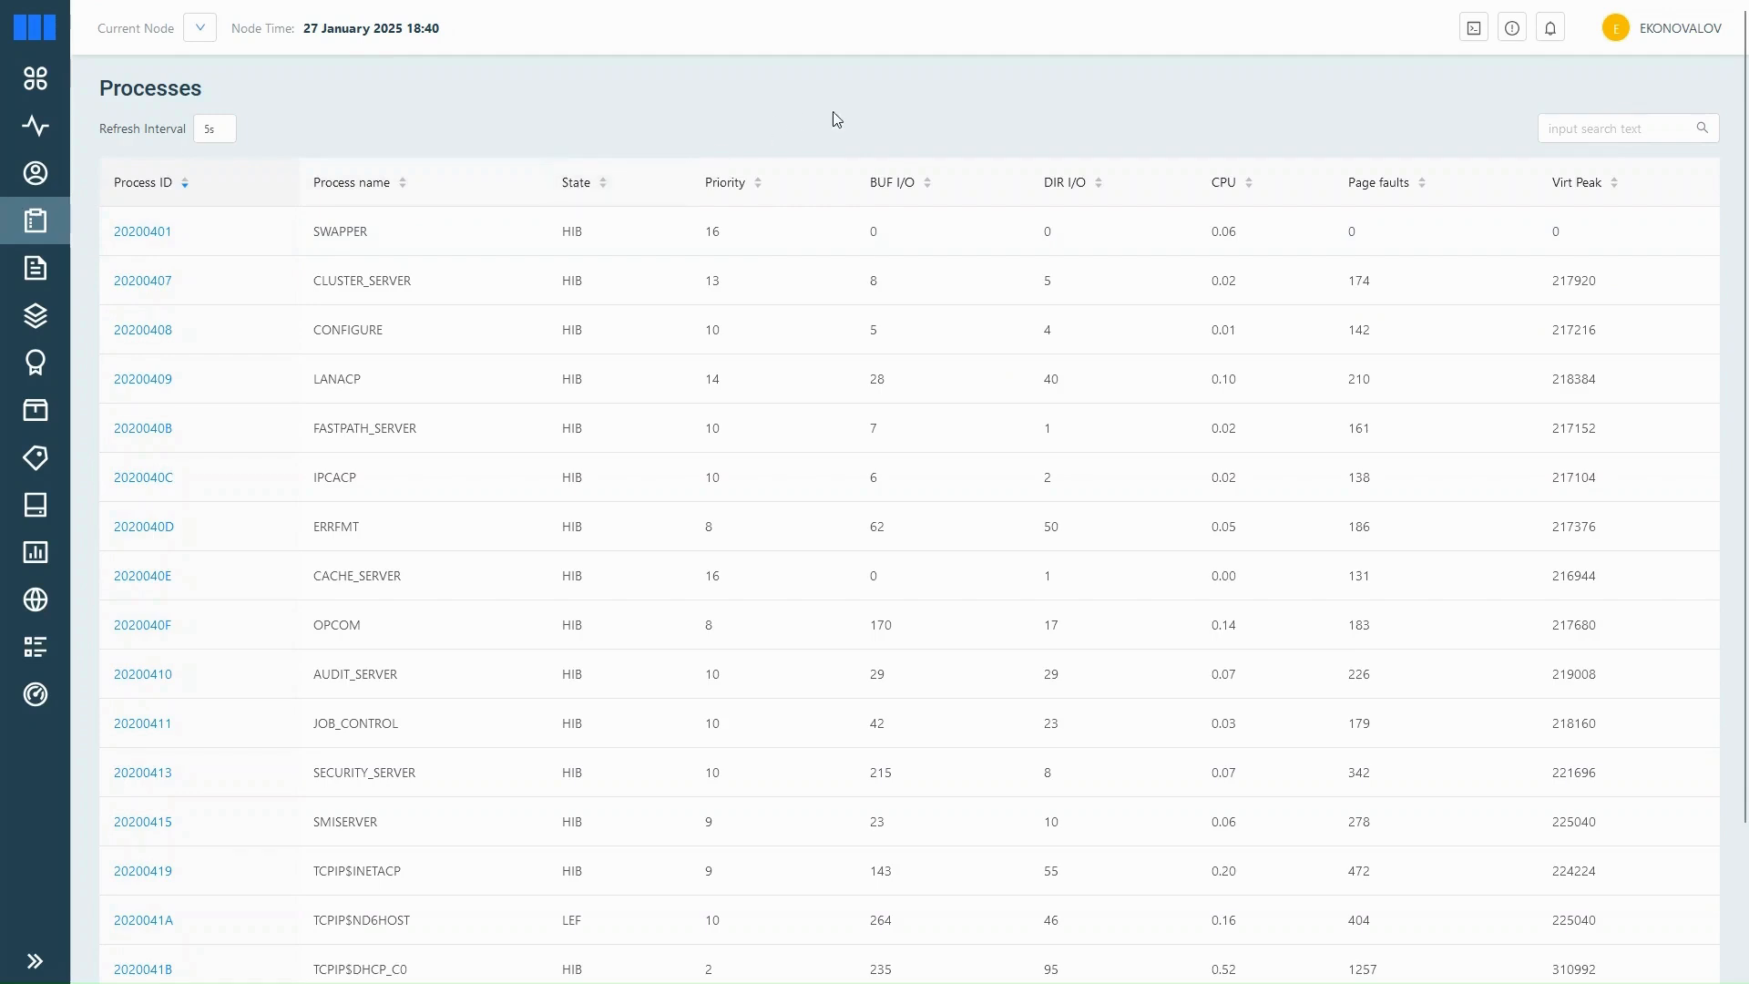
{"action": "mouse_move", "coordinate": [1022, 222]}
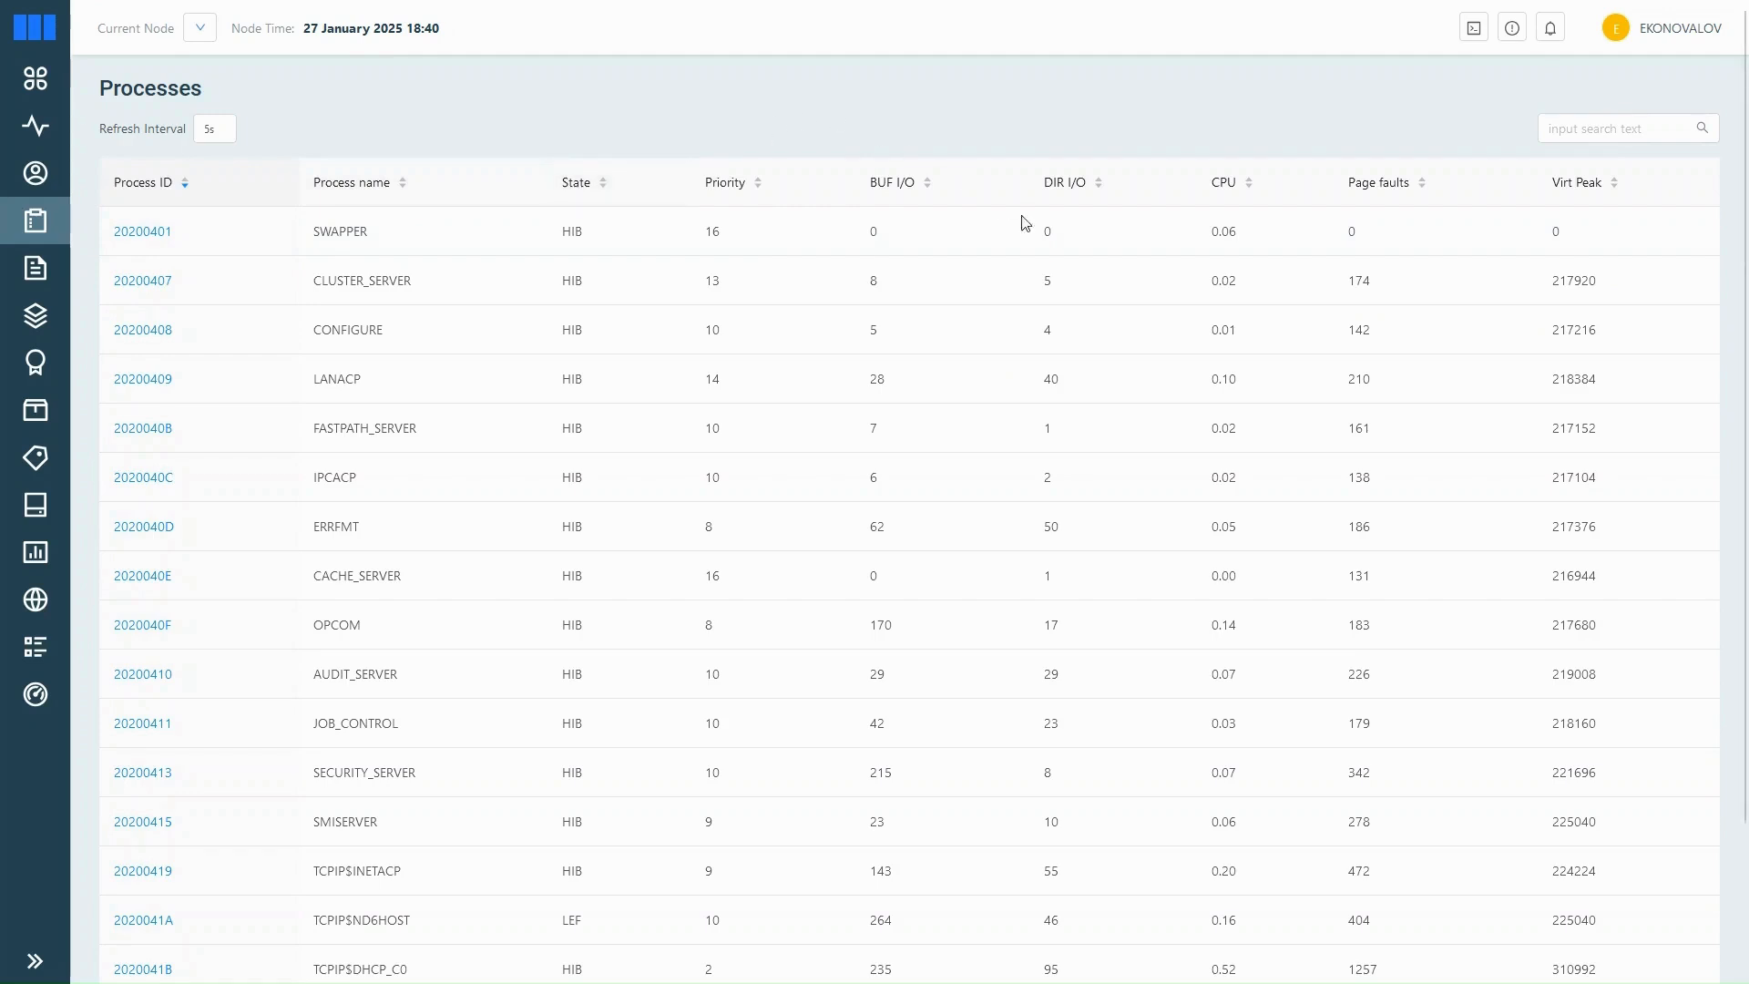
{"action": "left_click", "coordinate": [142, 232]}
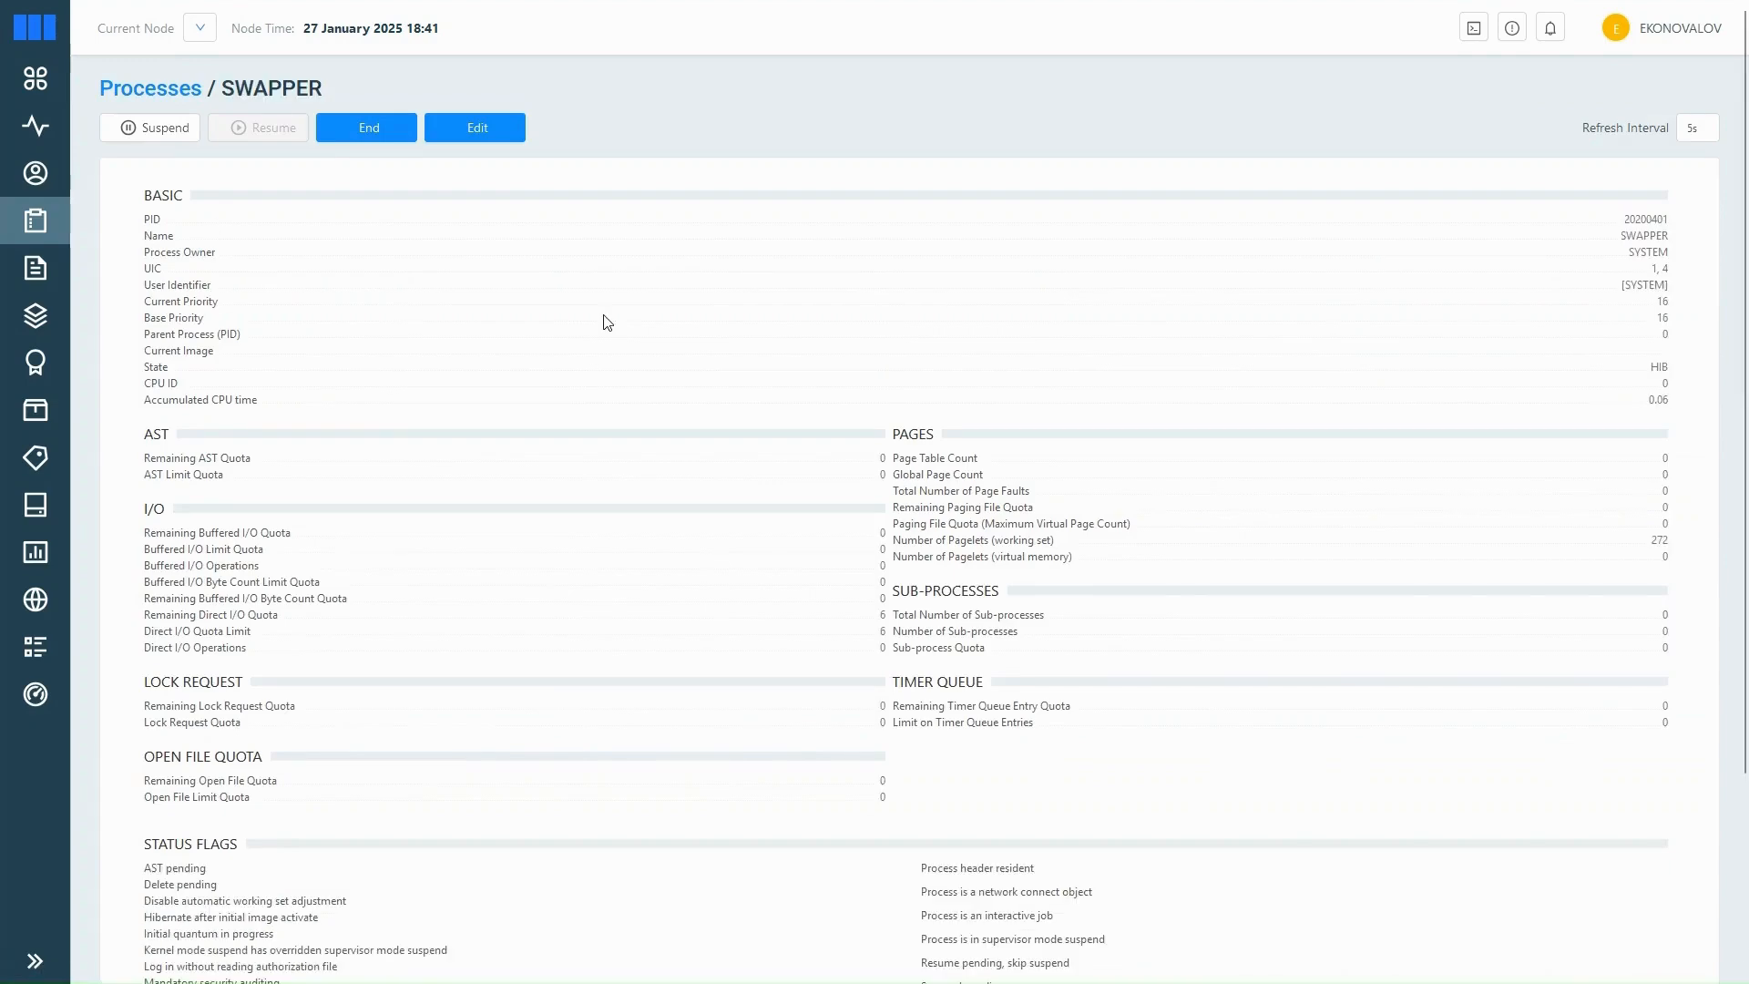
{"action": "scroll", "scroll_direction": "down", "scroll_amount": 3}
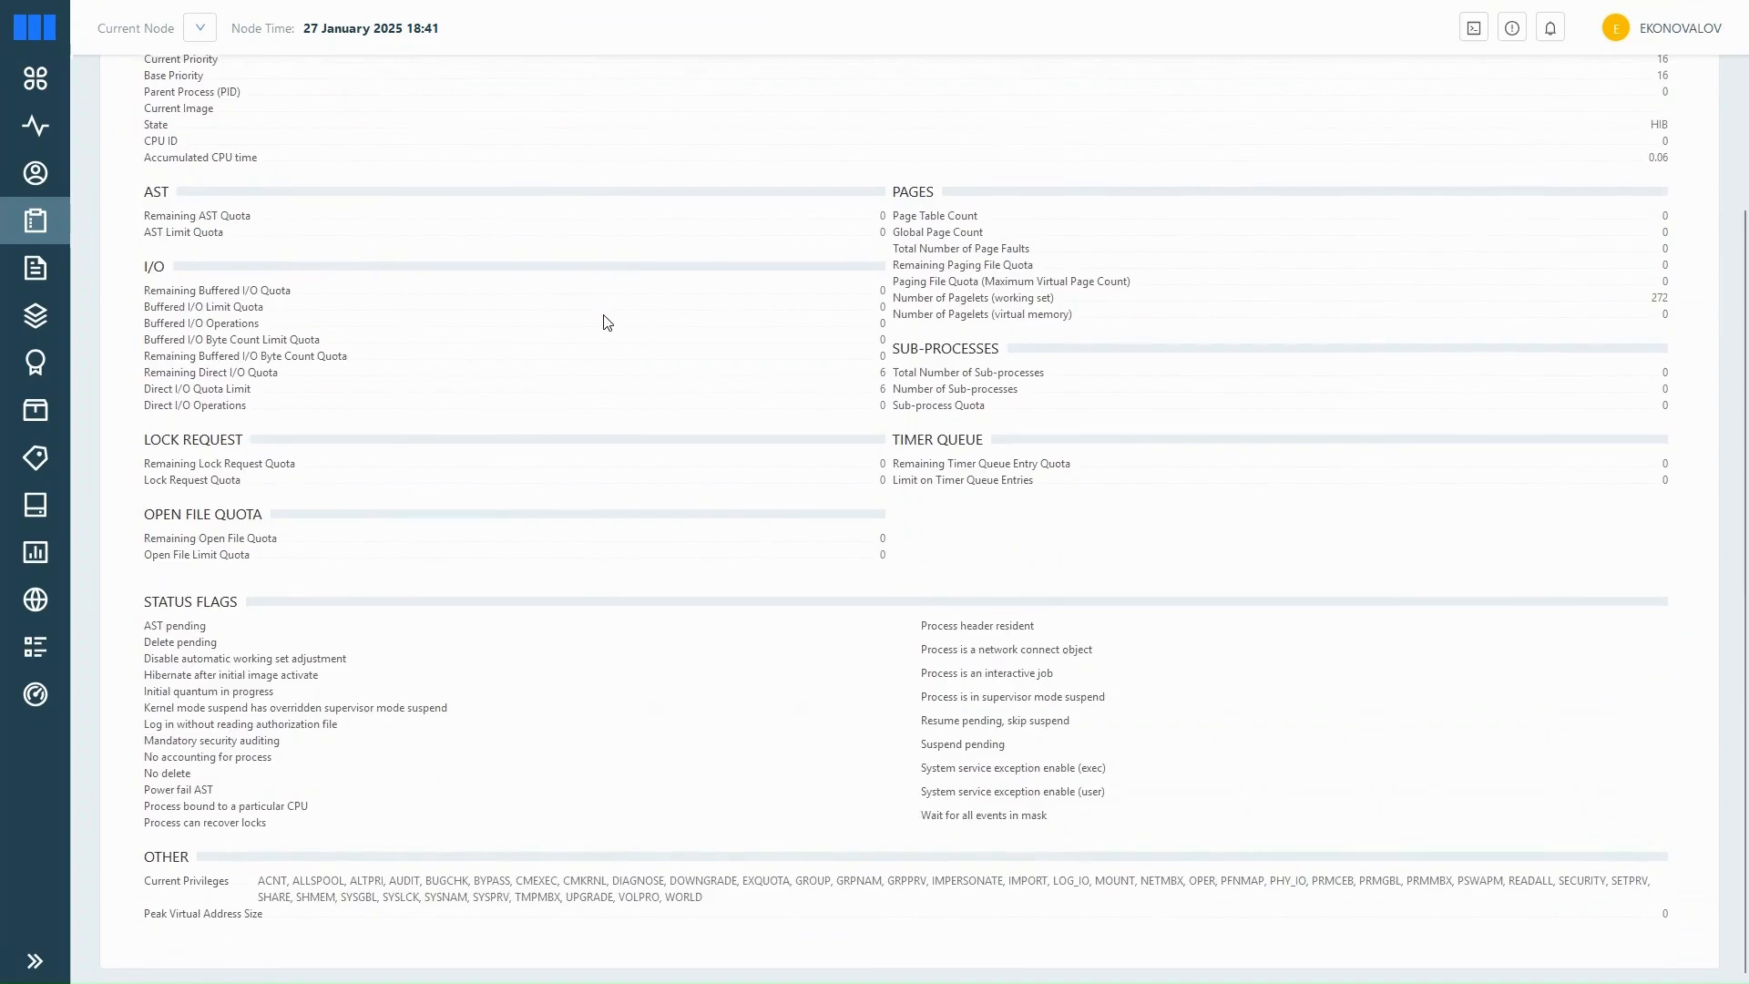
{"action": "scroll", "scroll_direction": "up", "scroll_amount": 3}
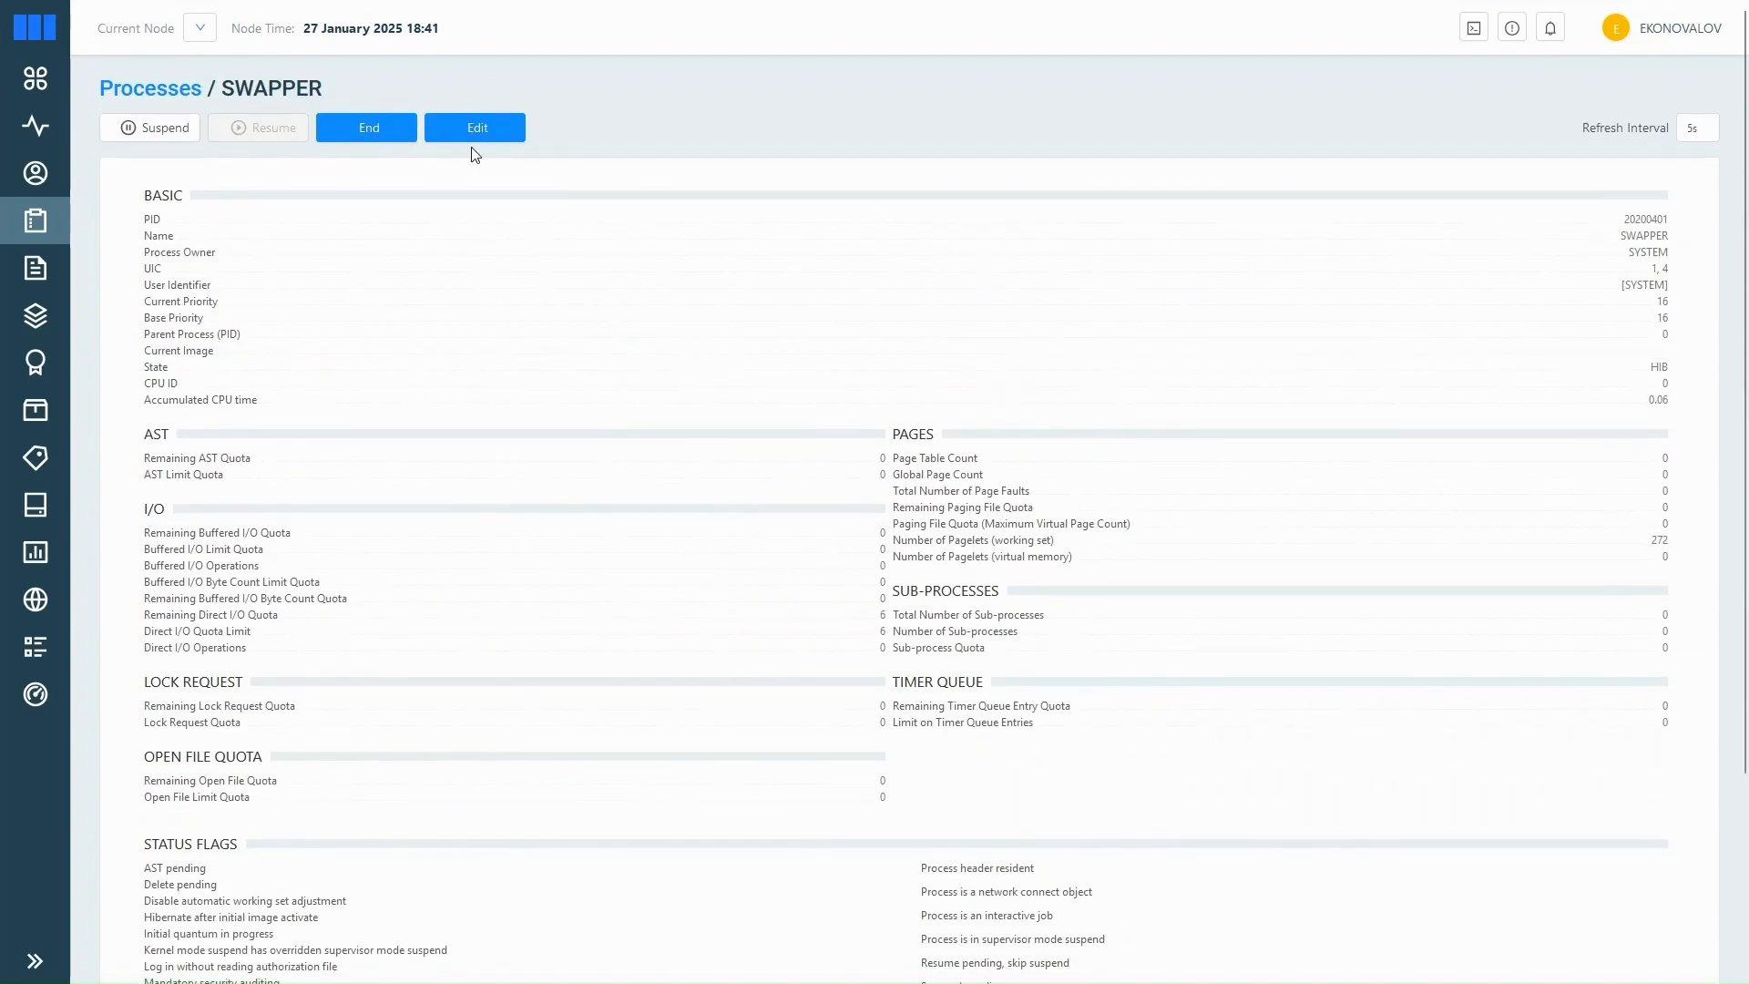
{"action": "mouse_move", "coordinate": [235, 162]}
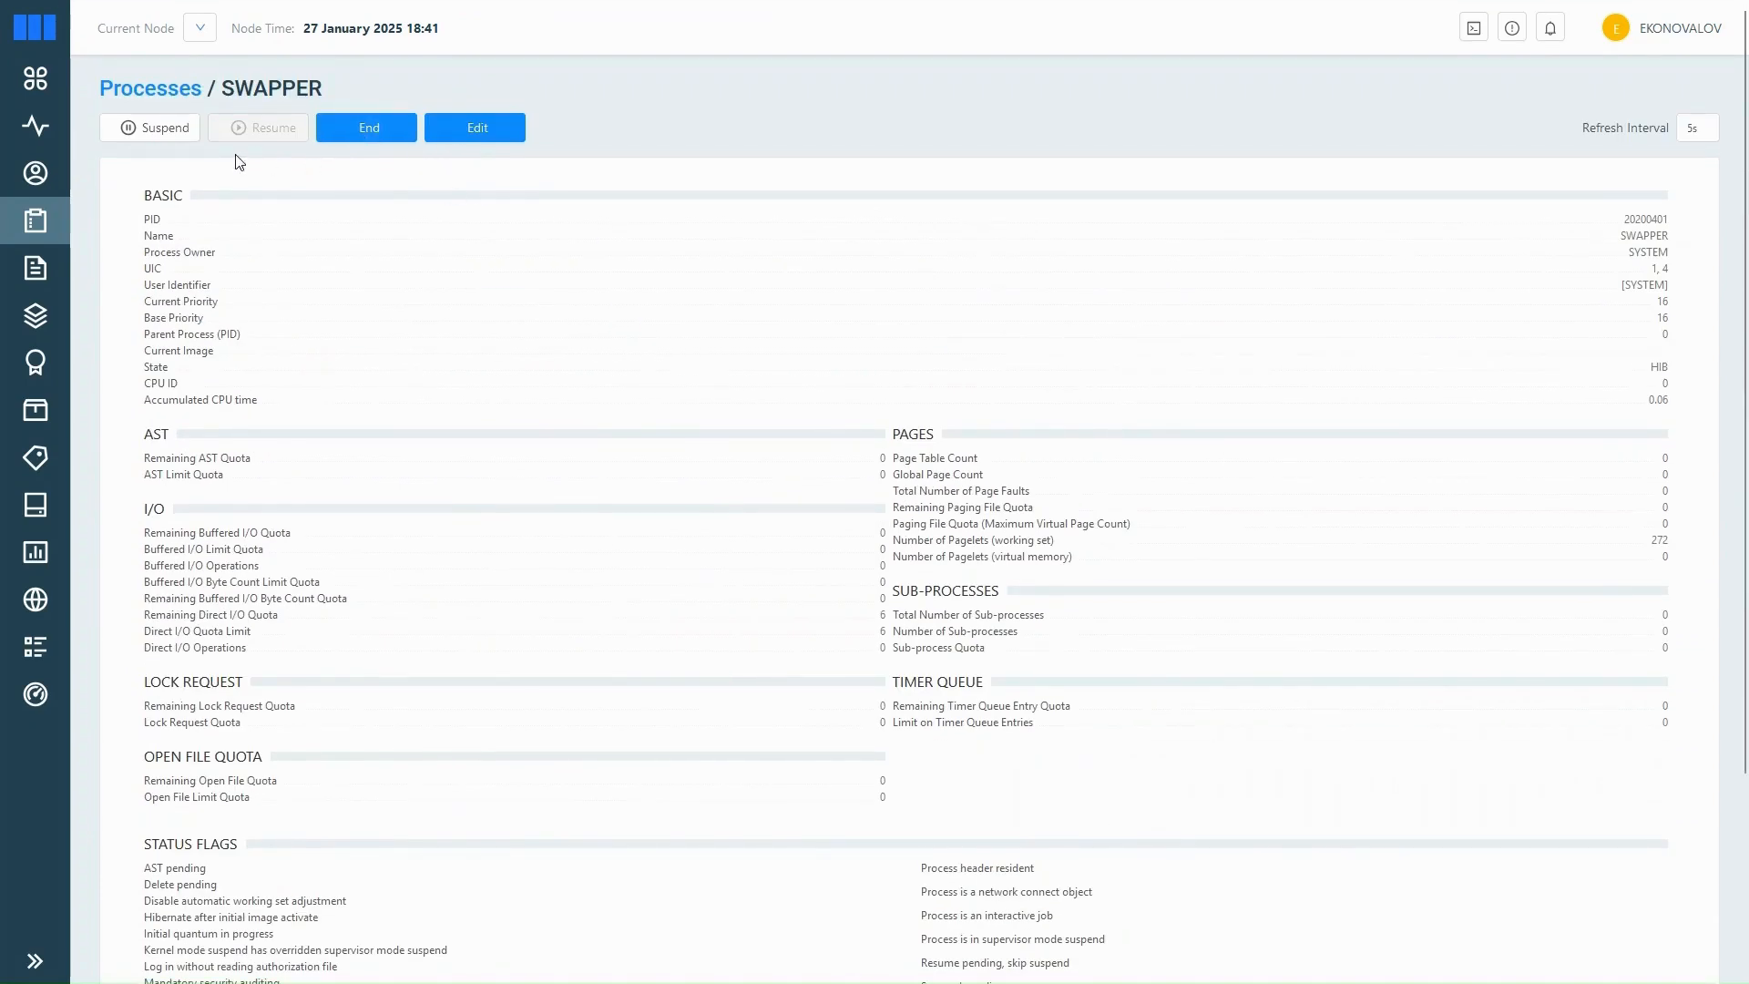
Step: In Installed Packages (PCSI), cancel deleting AVAIL_MAN_BASE and review CIVETWEB V1.17-0's product history
{"action": "left_click", "coordinate": [35, 410]}
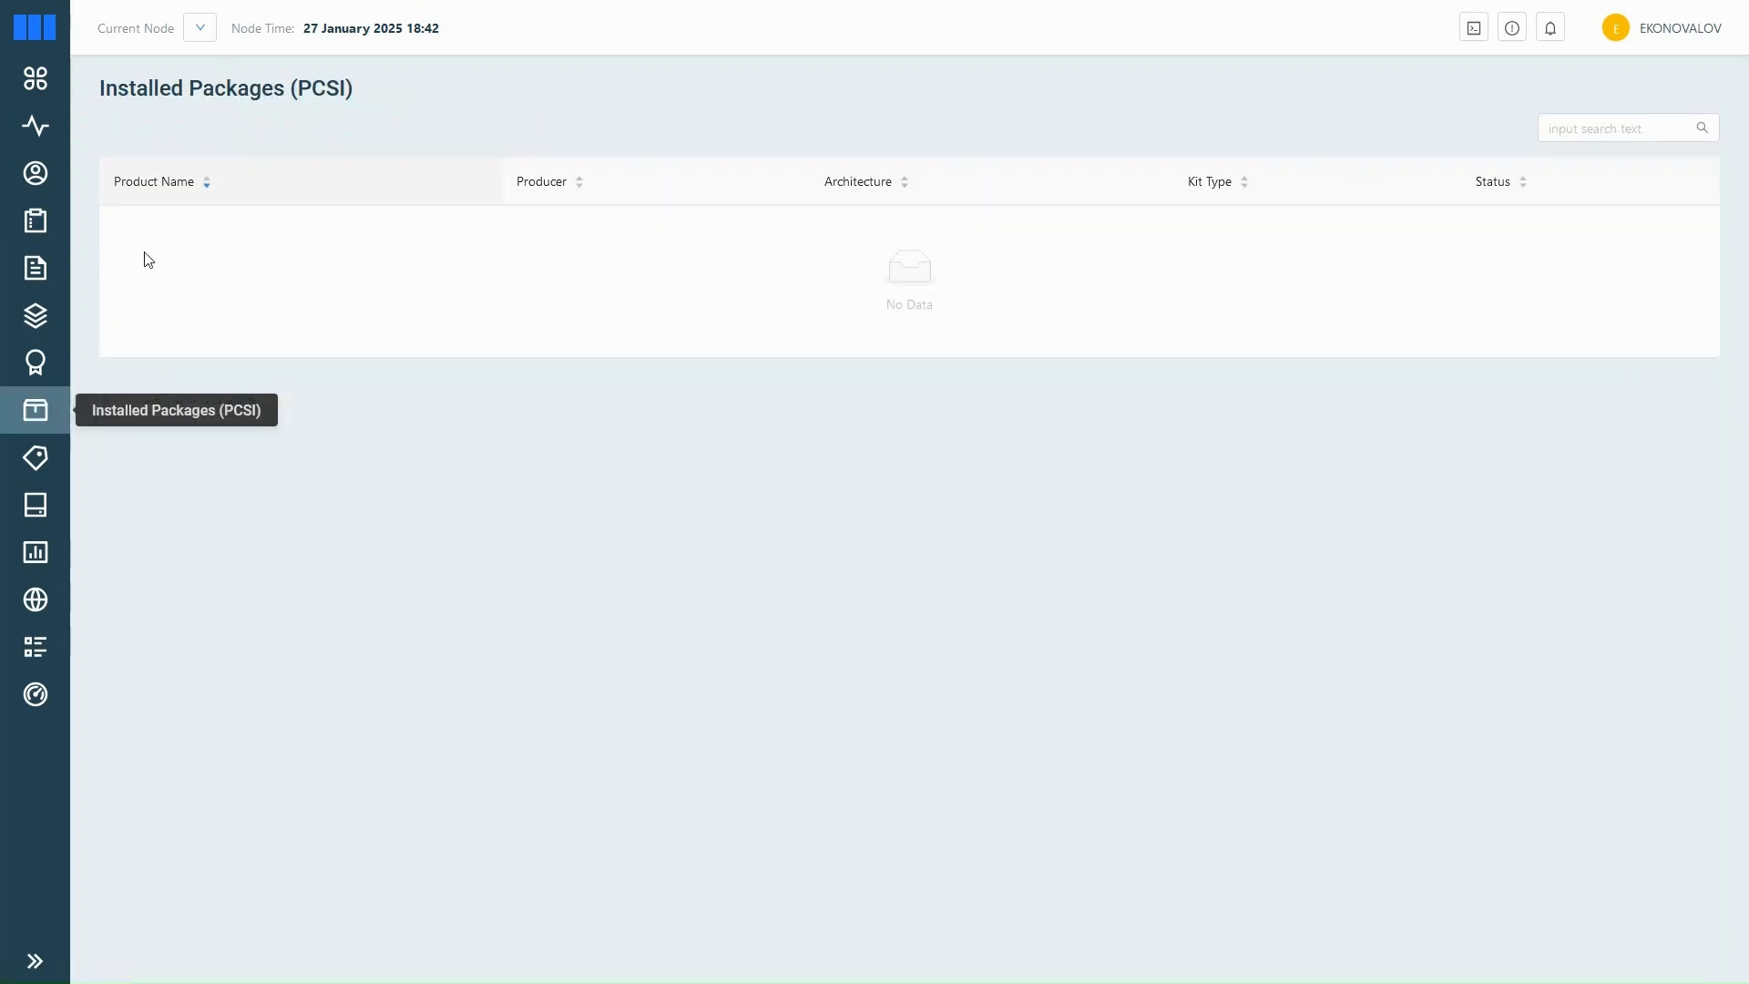
{"action": "mouse_move", "coordinate": [88, 145]}
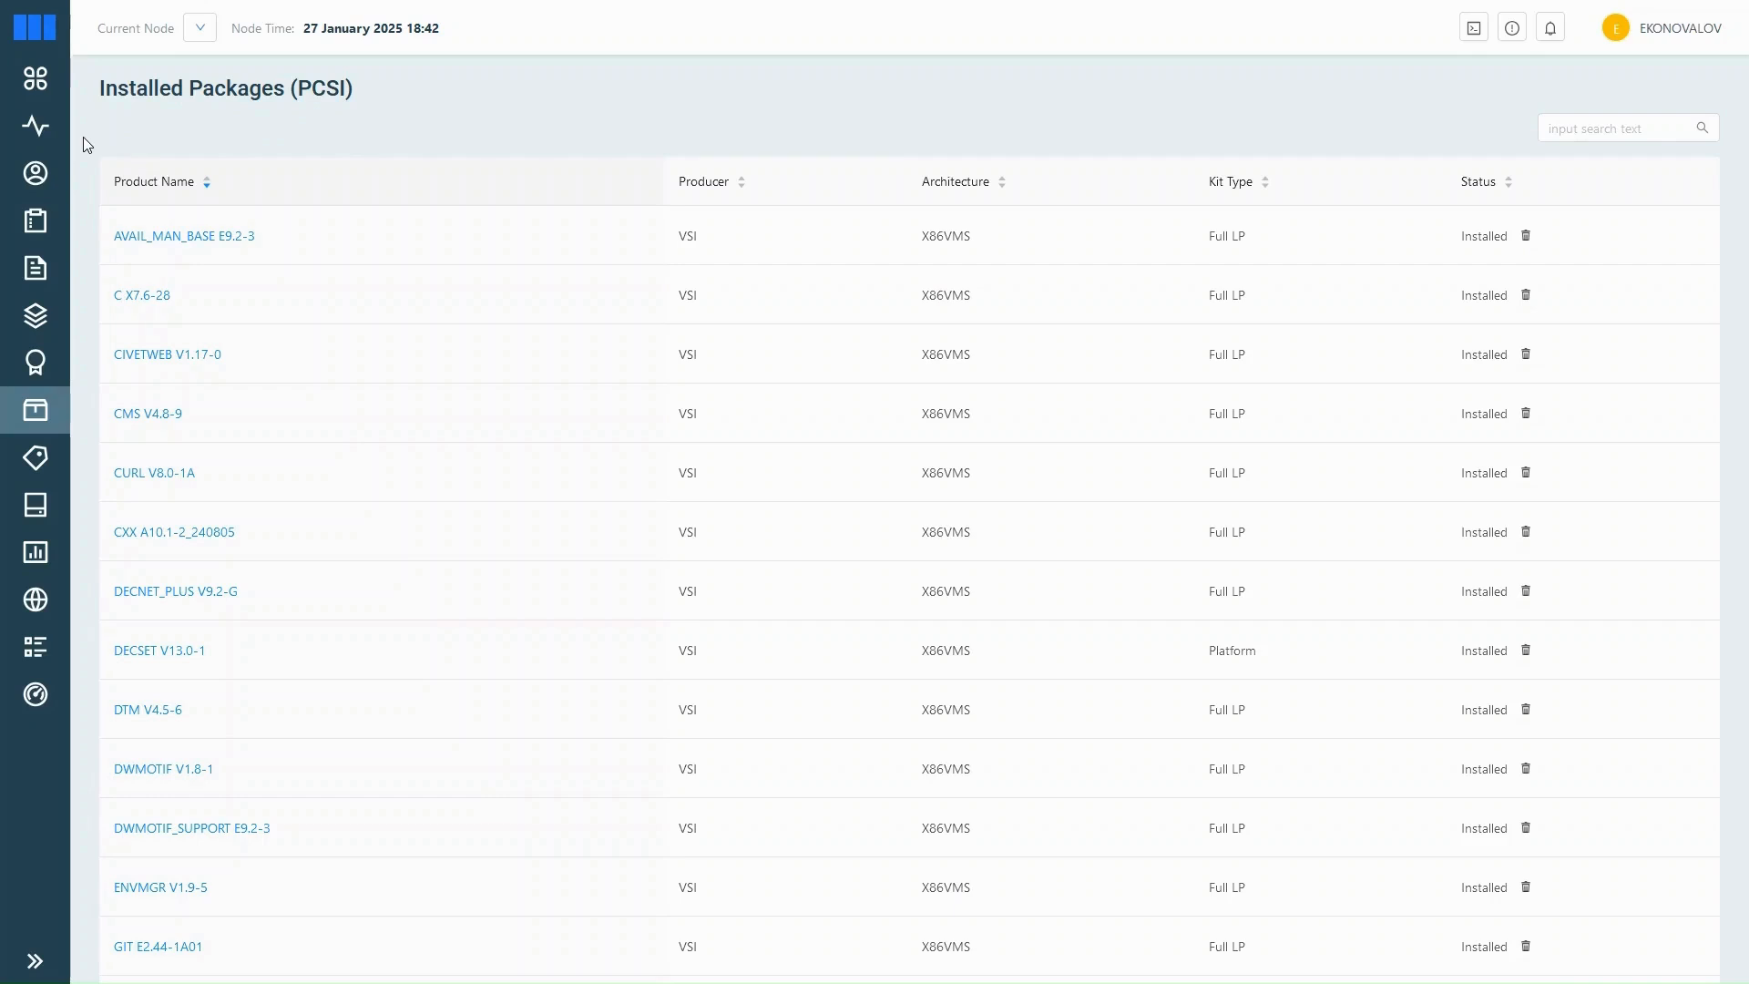
{"action": "mouse_move", "coordinate": [1512, 251]}
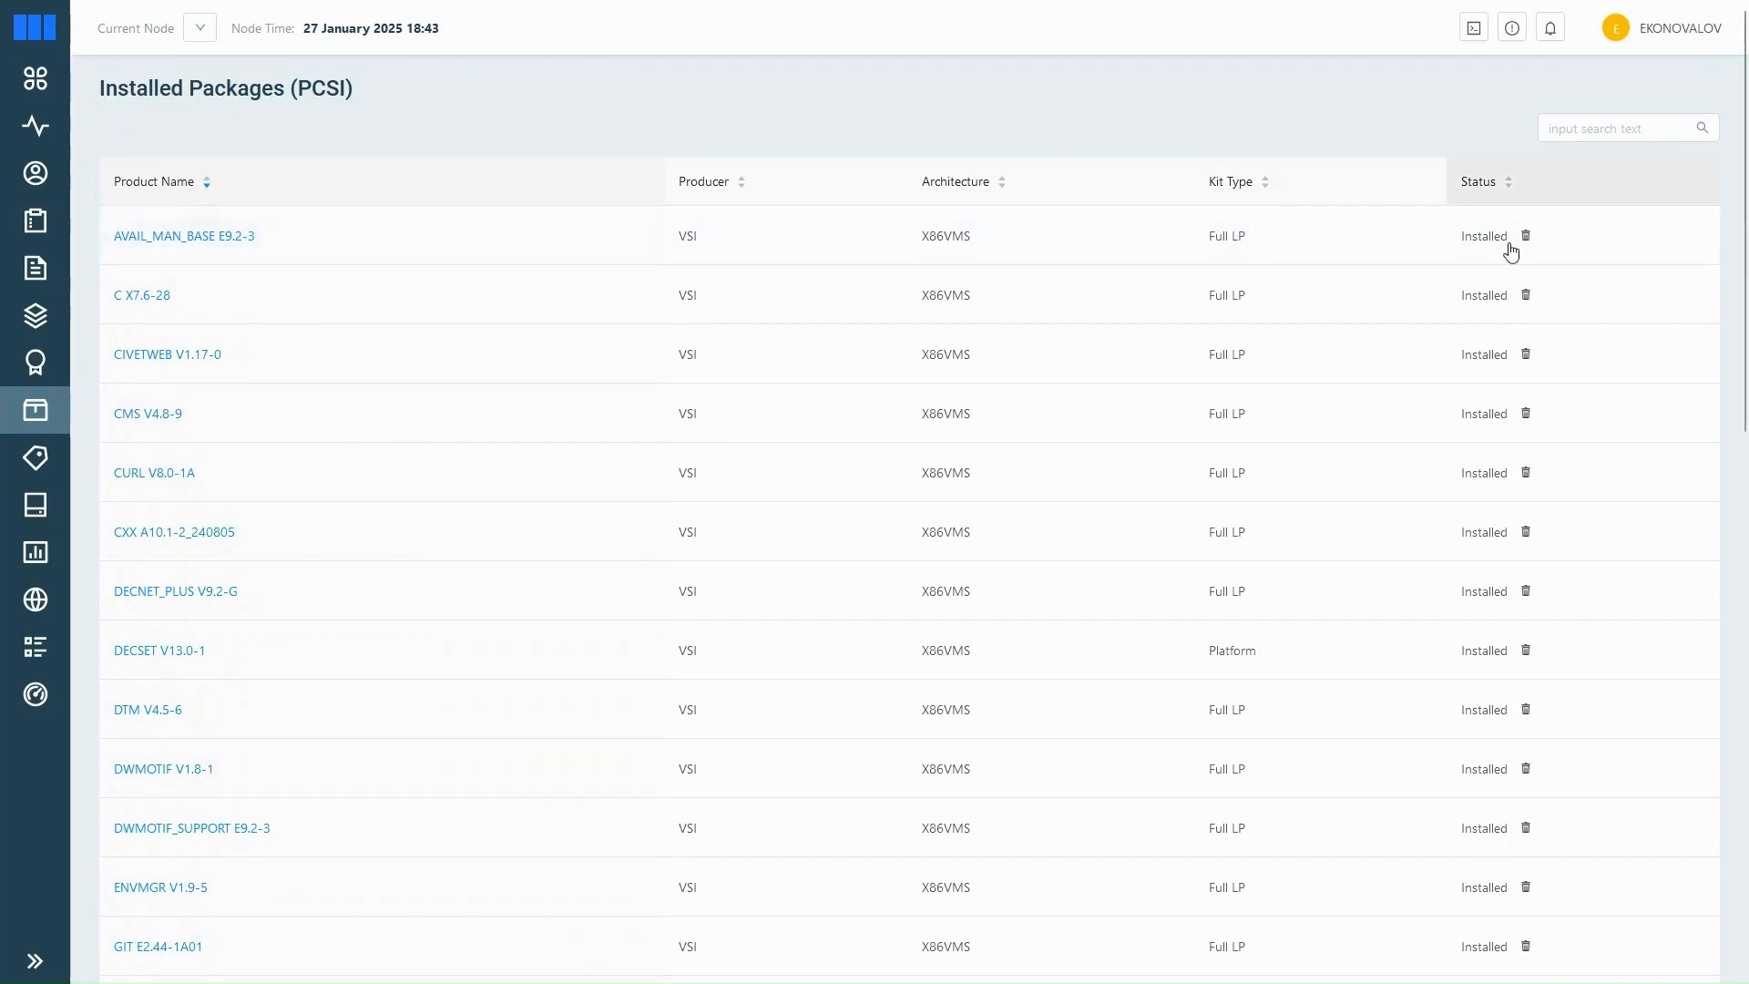
{"action": "left_click", "coordinate": [1527, 235]}
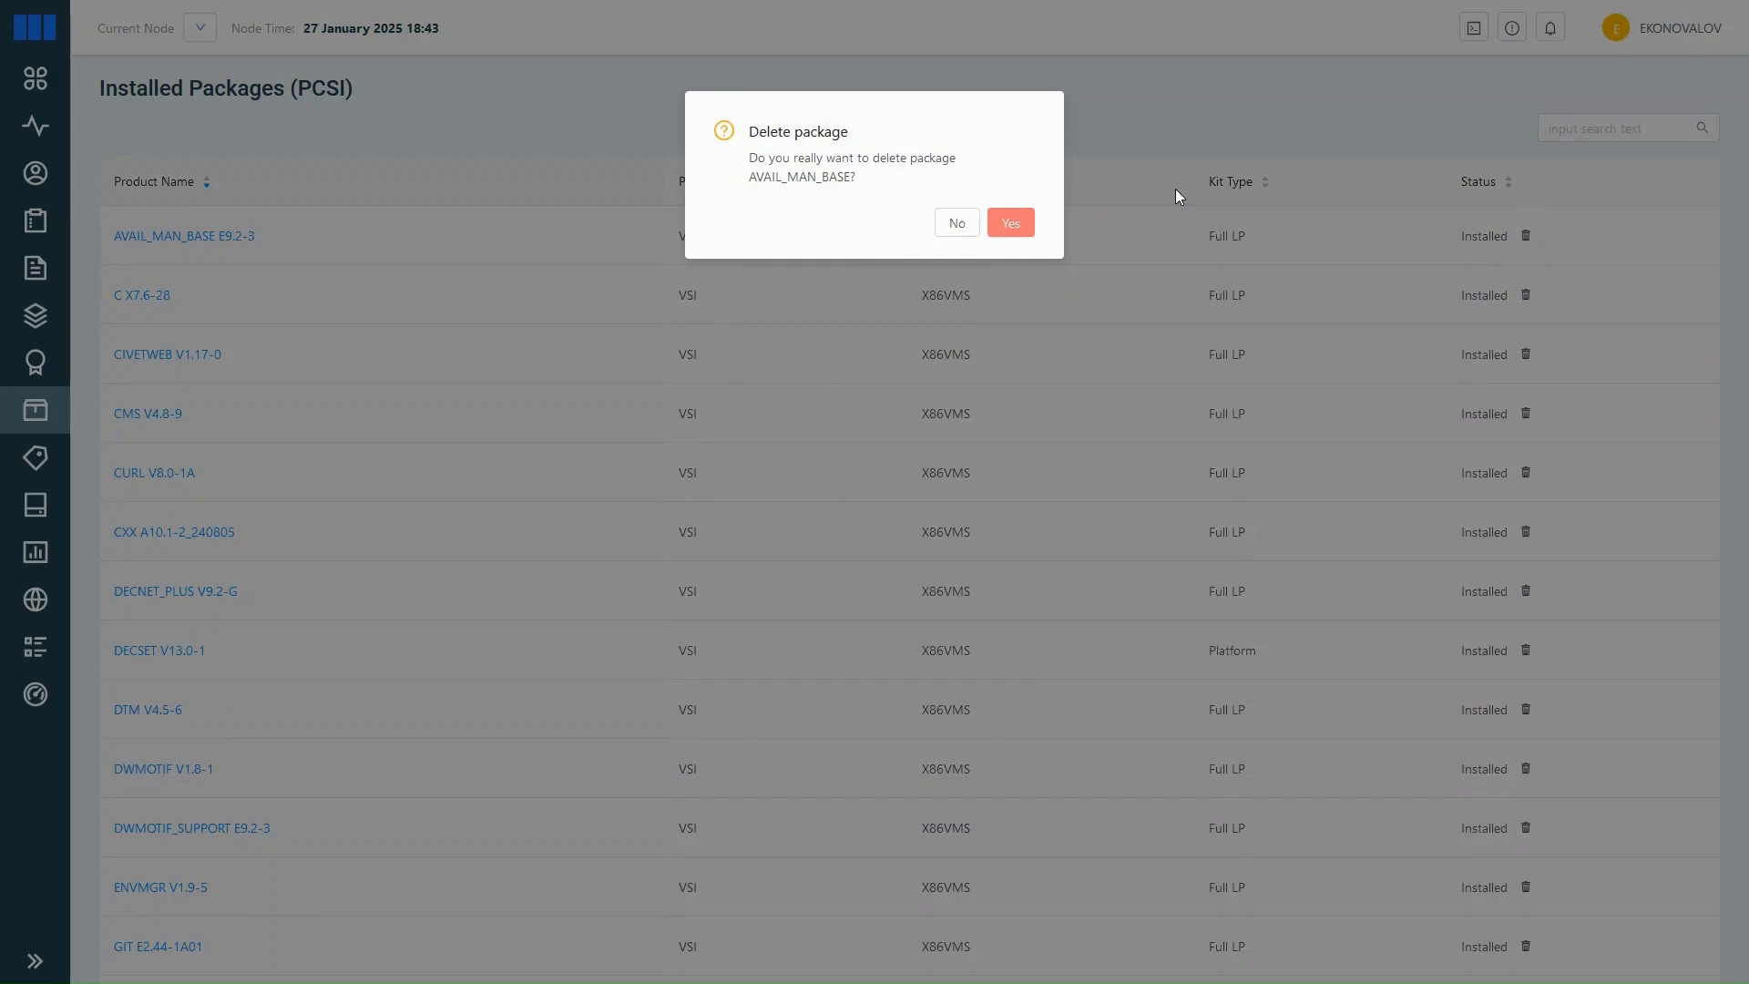
{"action": "mouse_move", "coordinate": [956, 222]}
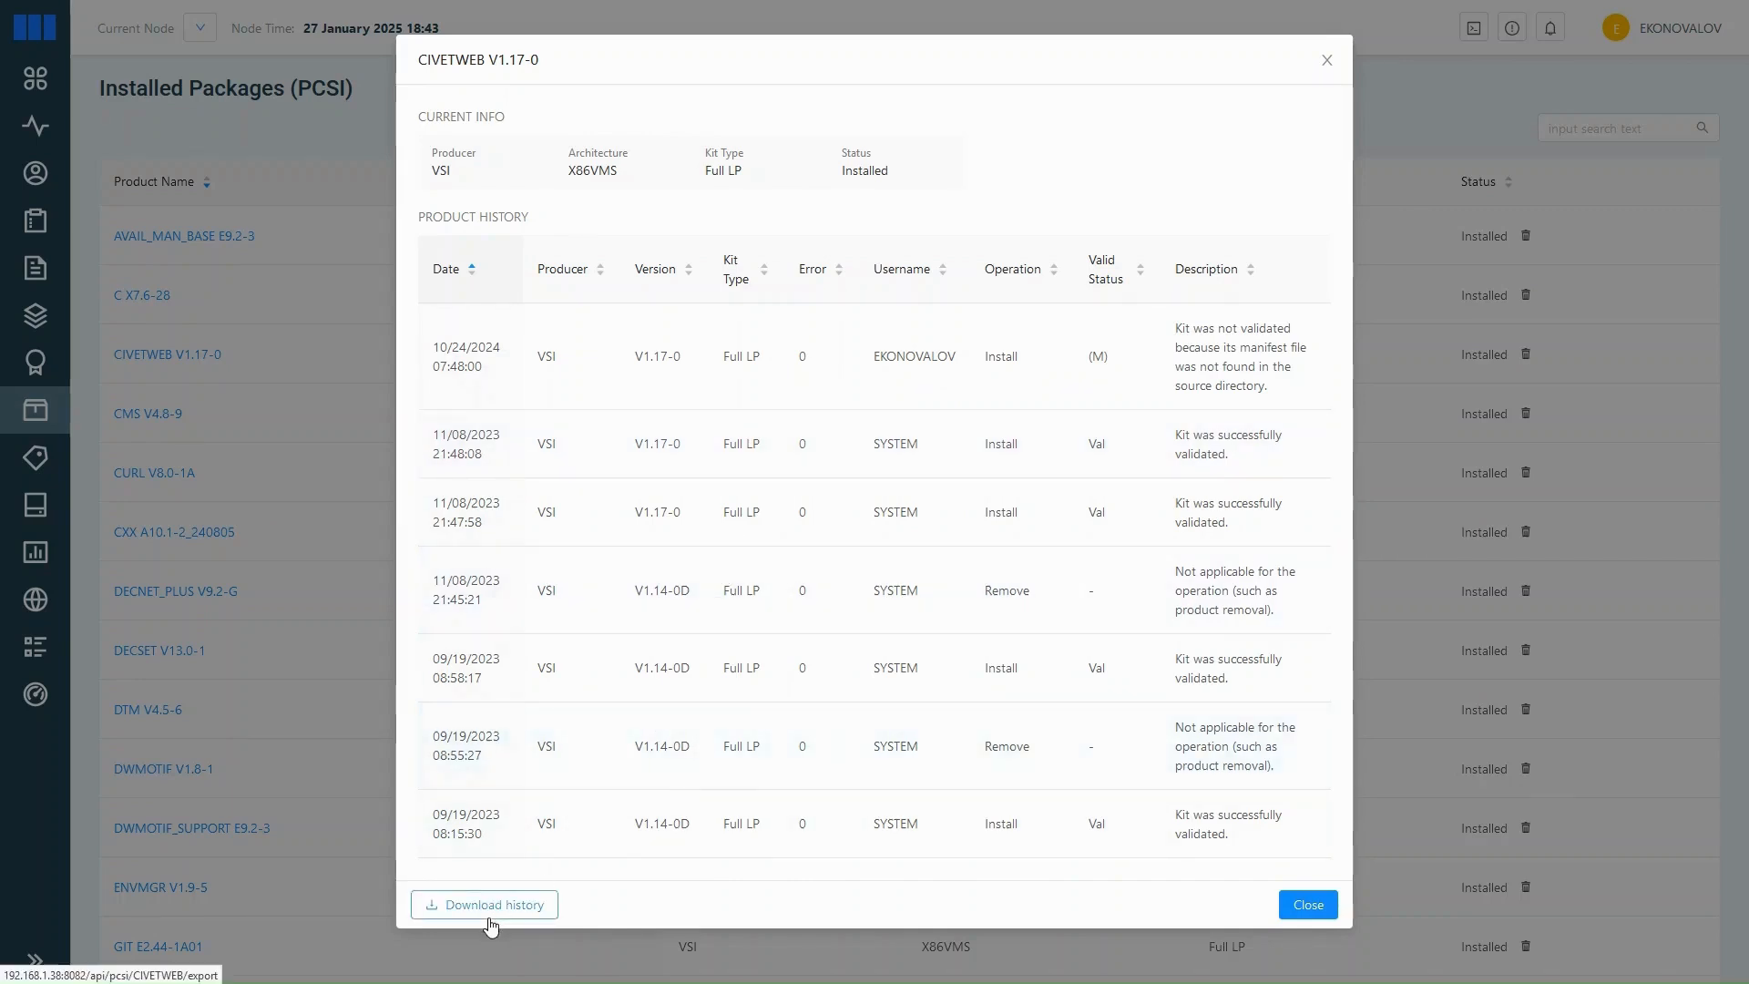
{"action": "mouse_move", "coordinate": [844, 144]}
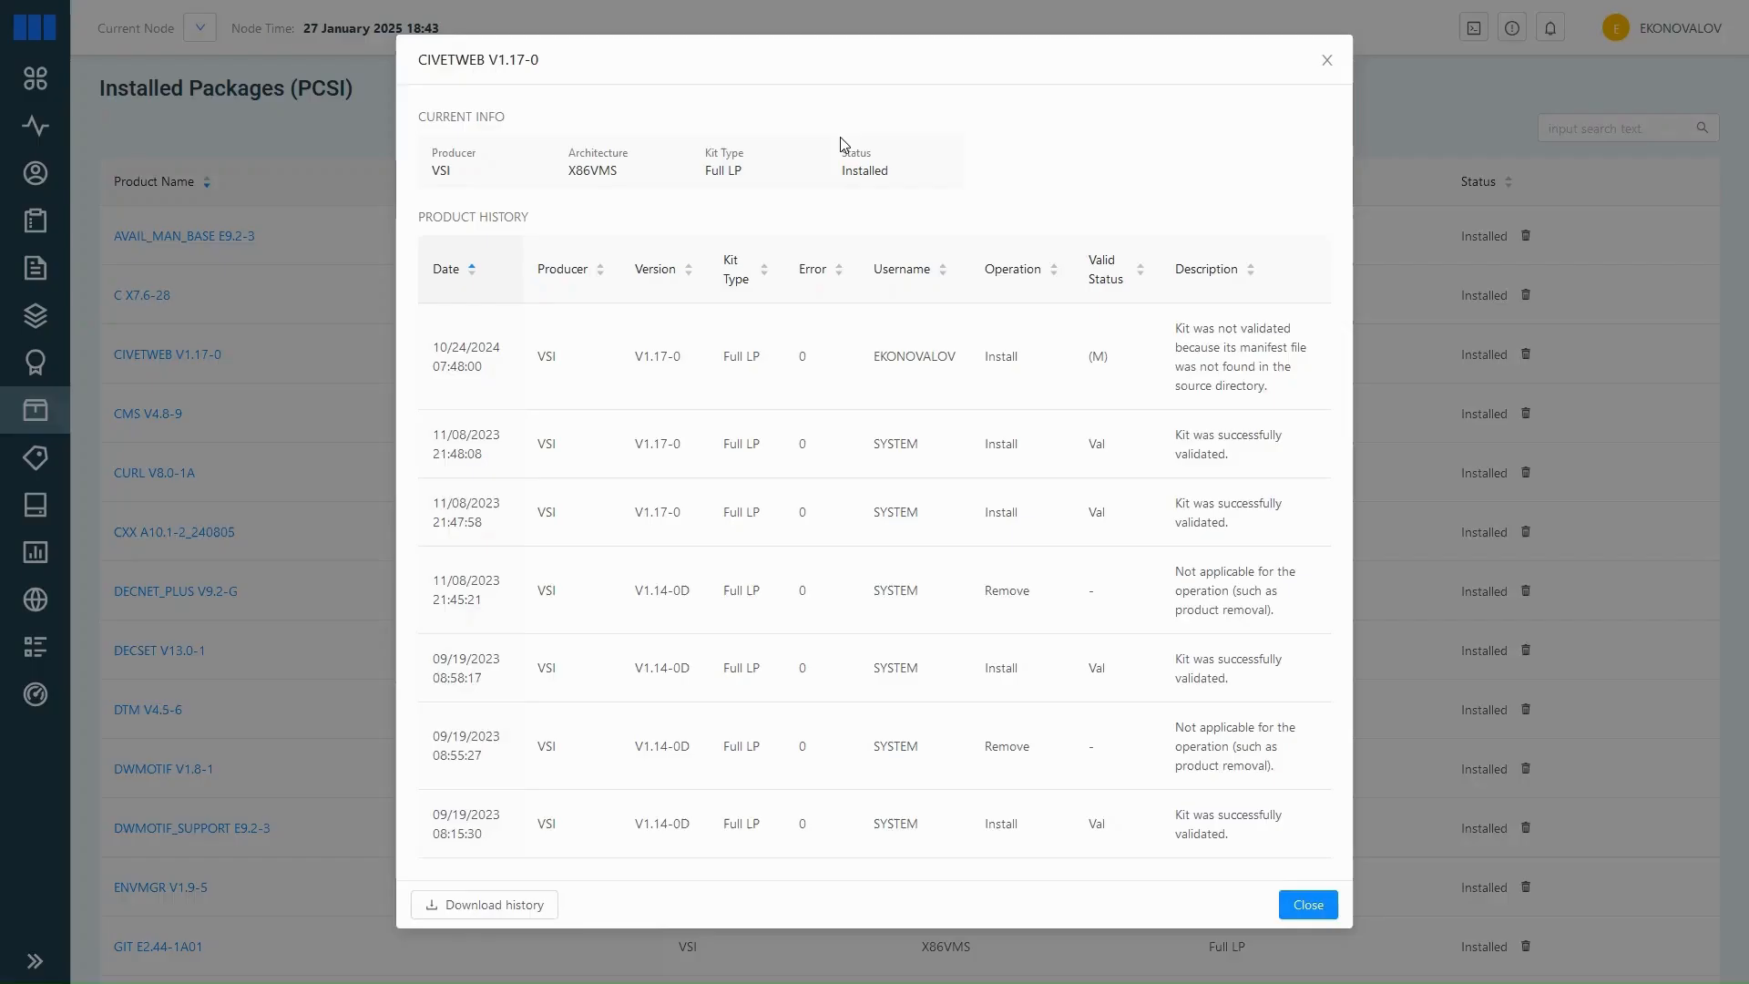
{"action": "left_click", "coordinate": [1306, 904]}
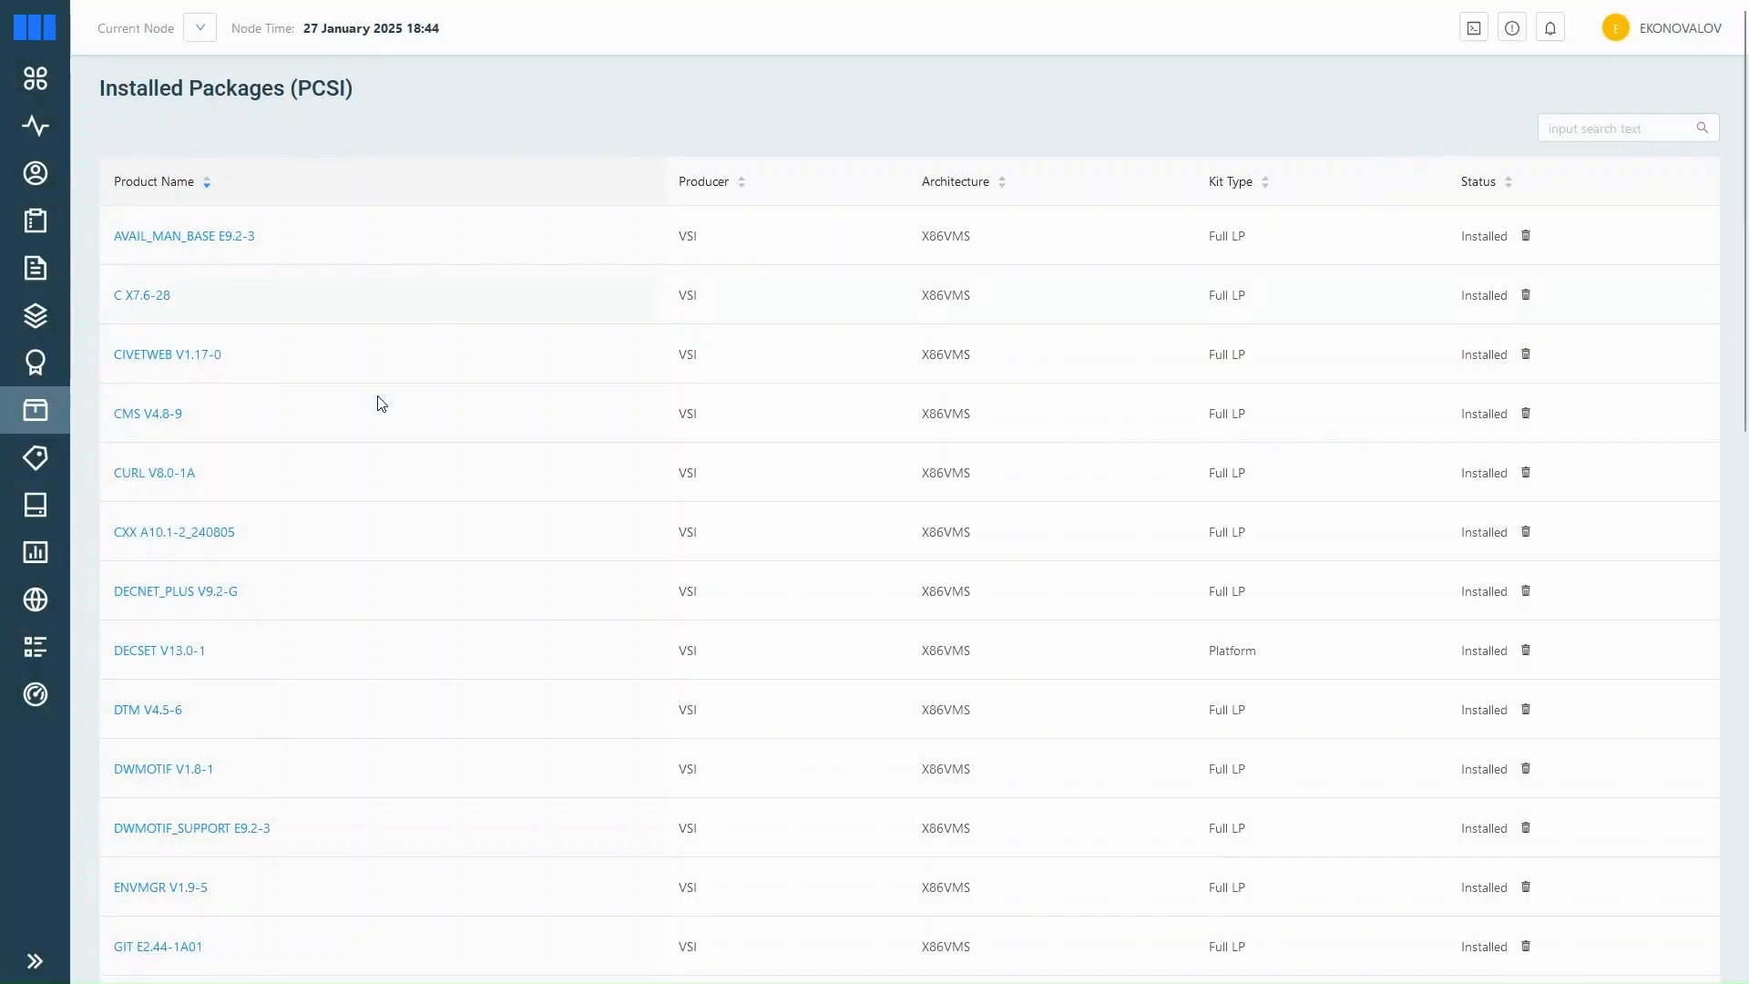
{"action": "mouse_move", "coordinate": [34, 457]}
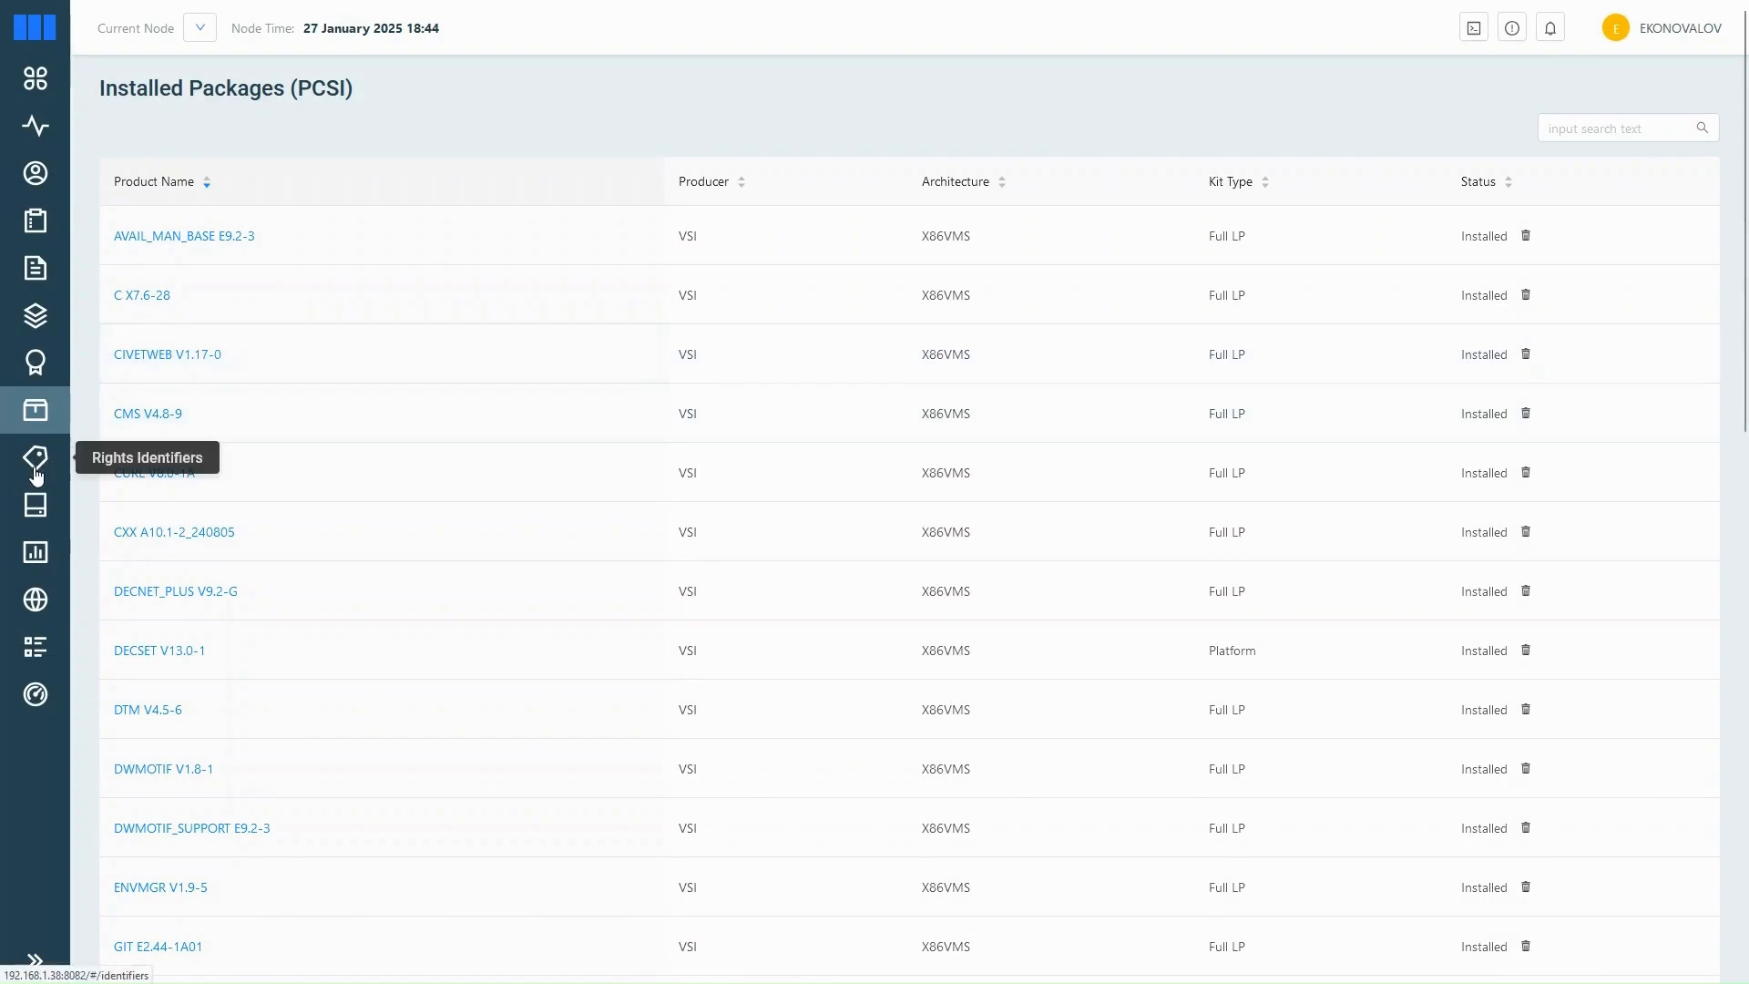
Step: From Rights Identifiers, show the INTERACTIVE identifier's value and attributes
{"action": "left_click", "coordinate": [35, 457]}
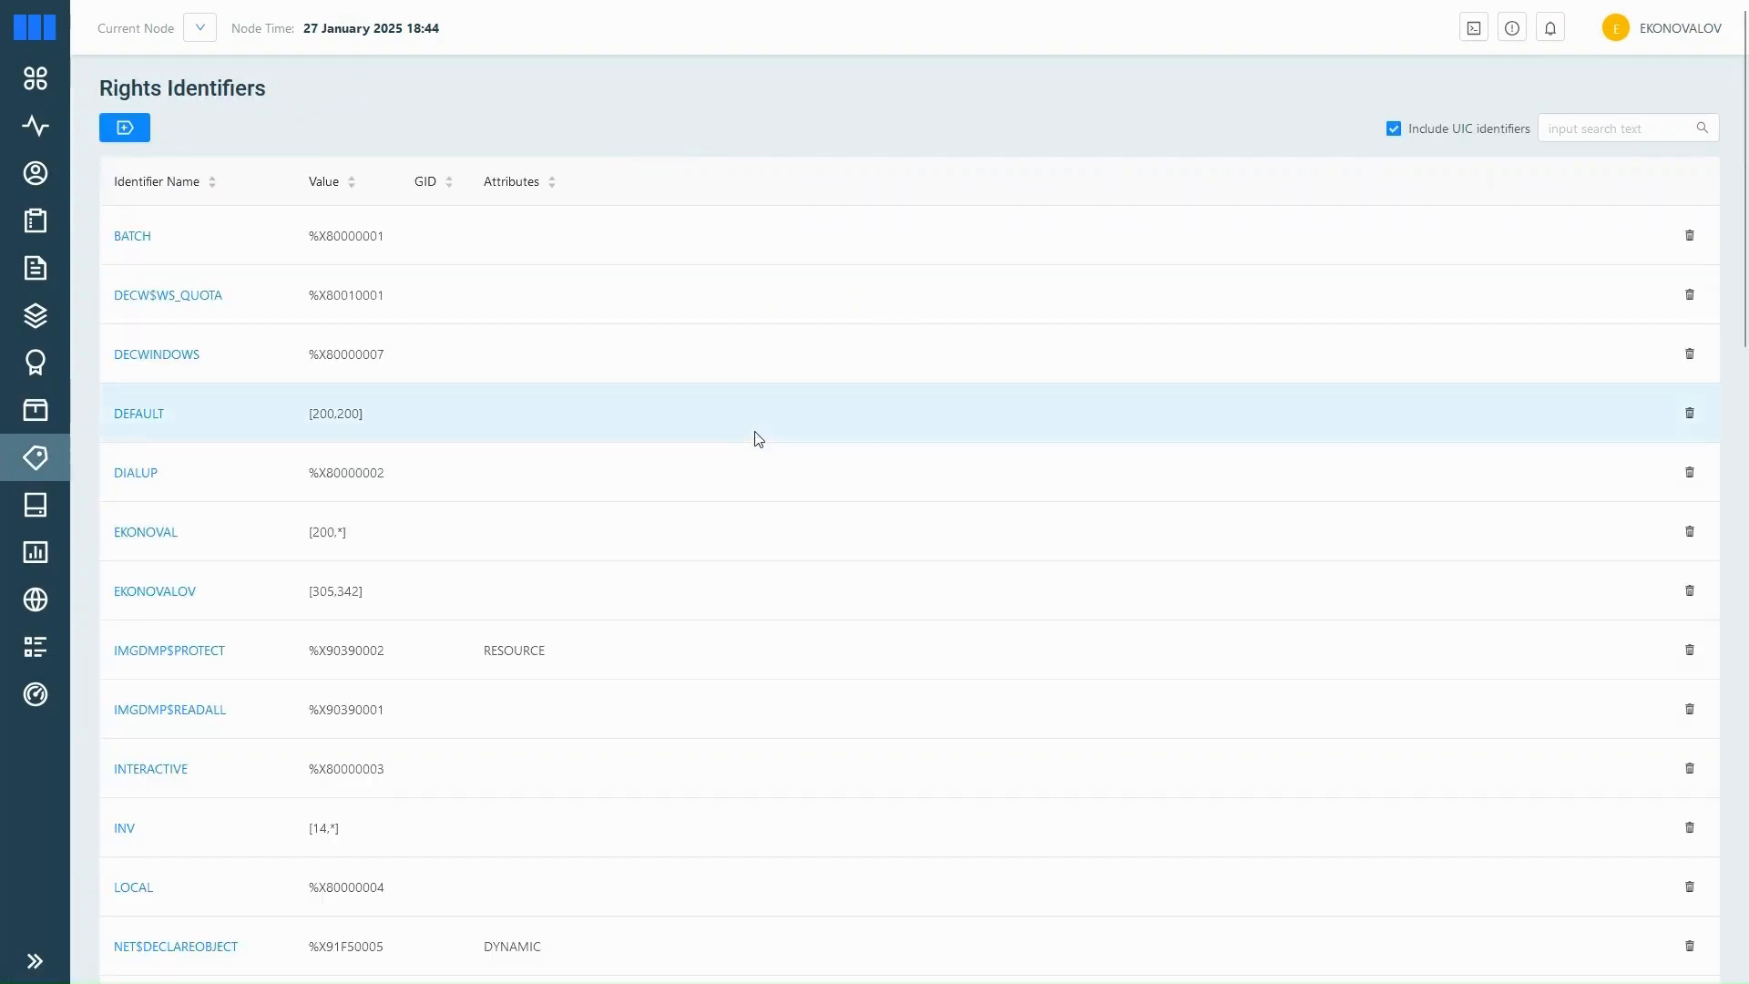
{"action": "scroll", "scroll_direction": "down", "scroll_amount": 3}
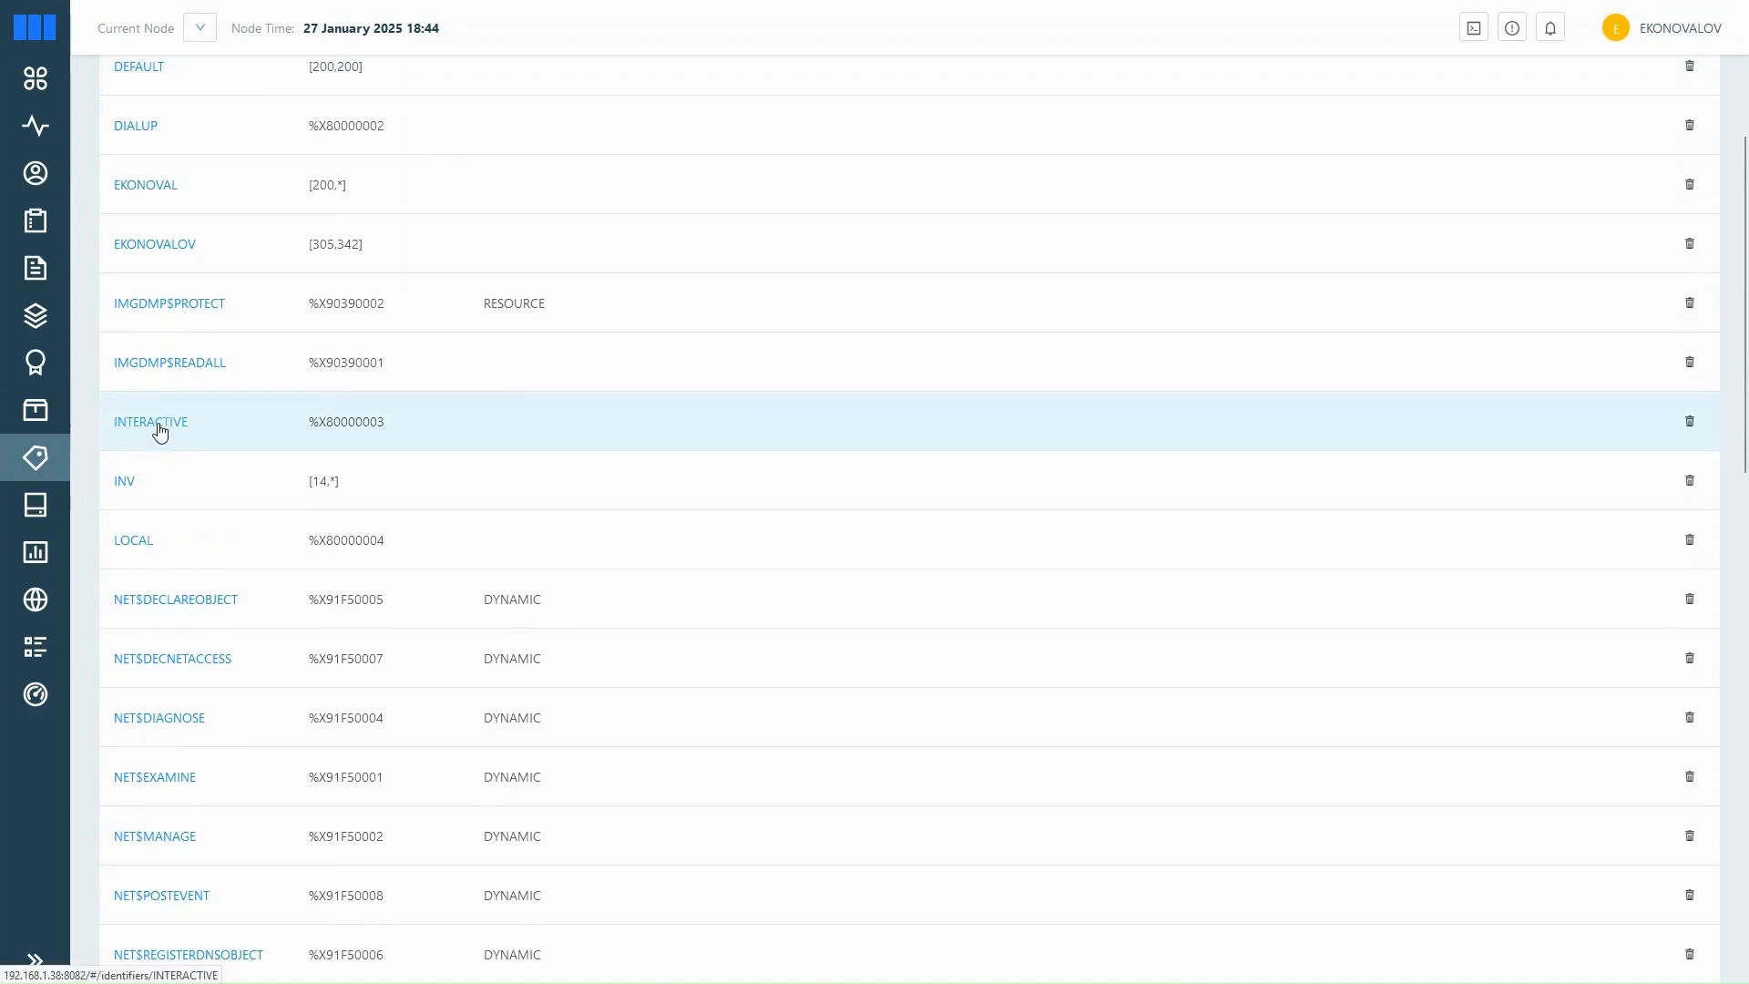
{"action": "left_click", "coordinate": [151, 421]}
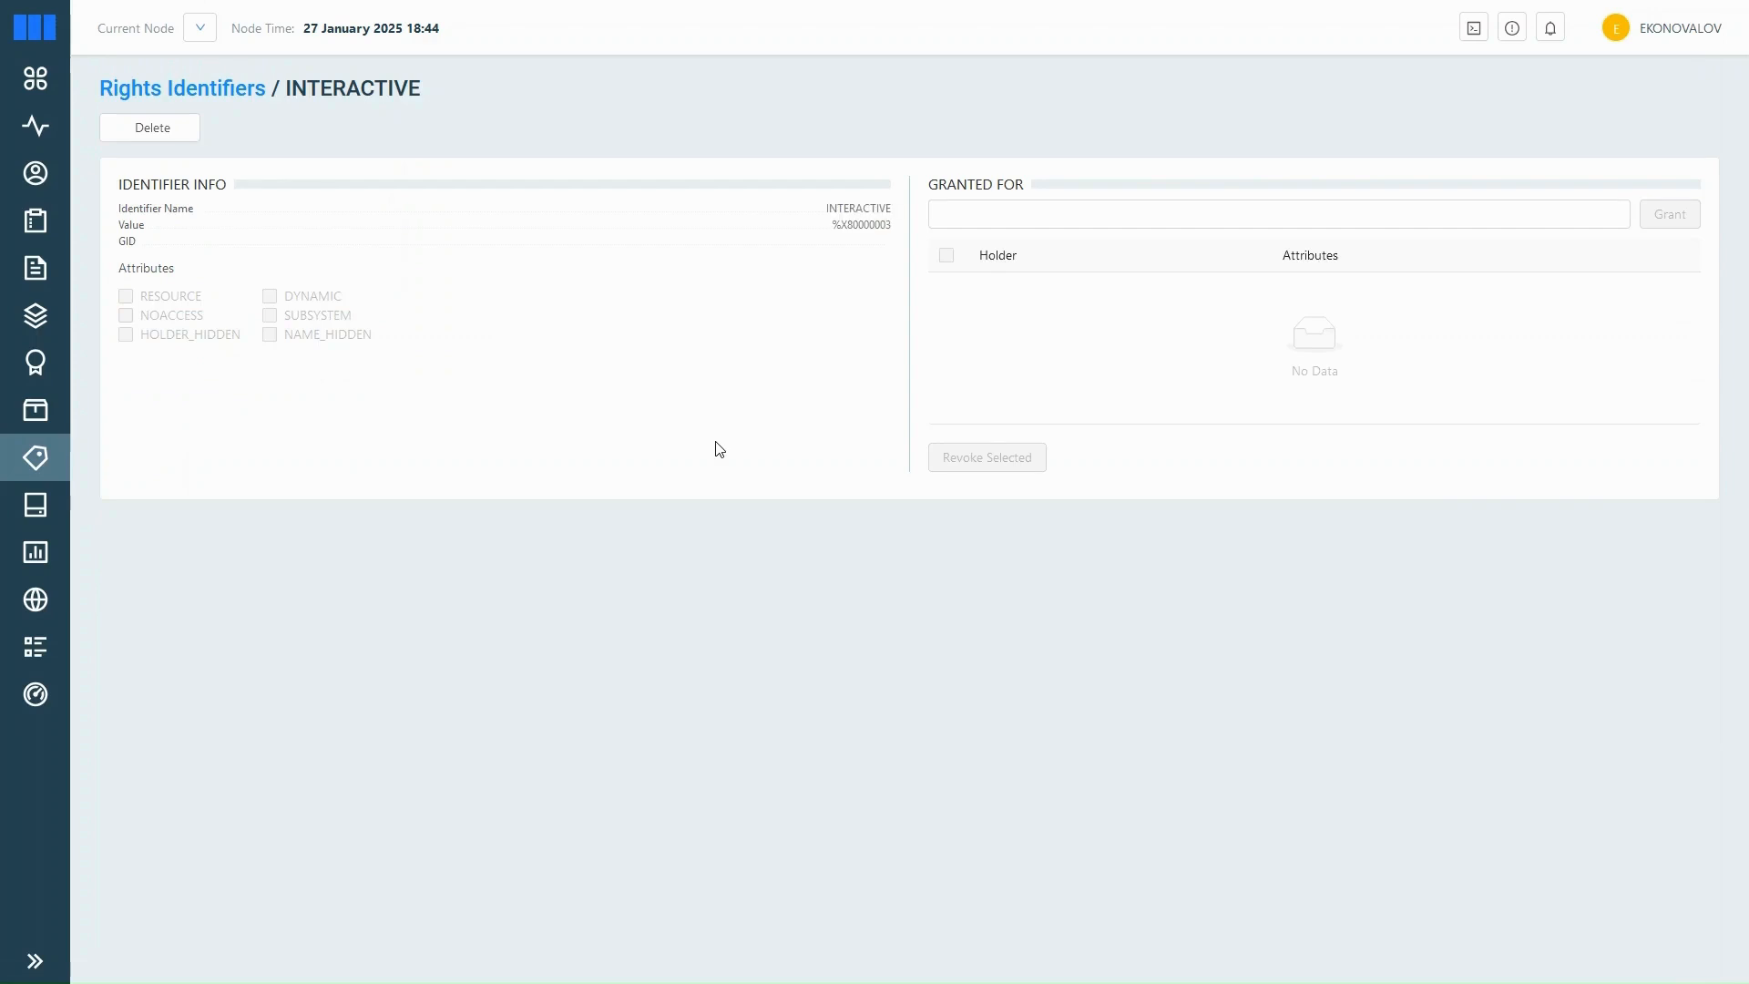
{"action": "mouse_move", "coordinate": [131, 534]}
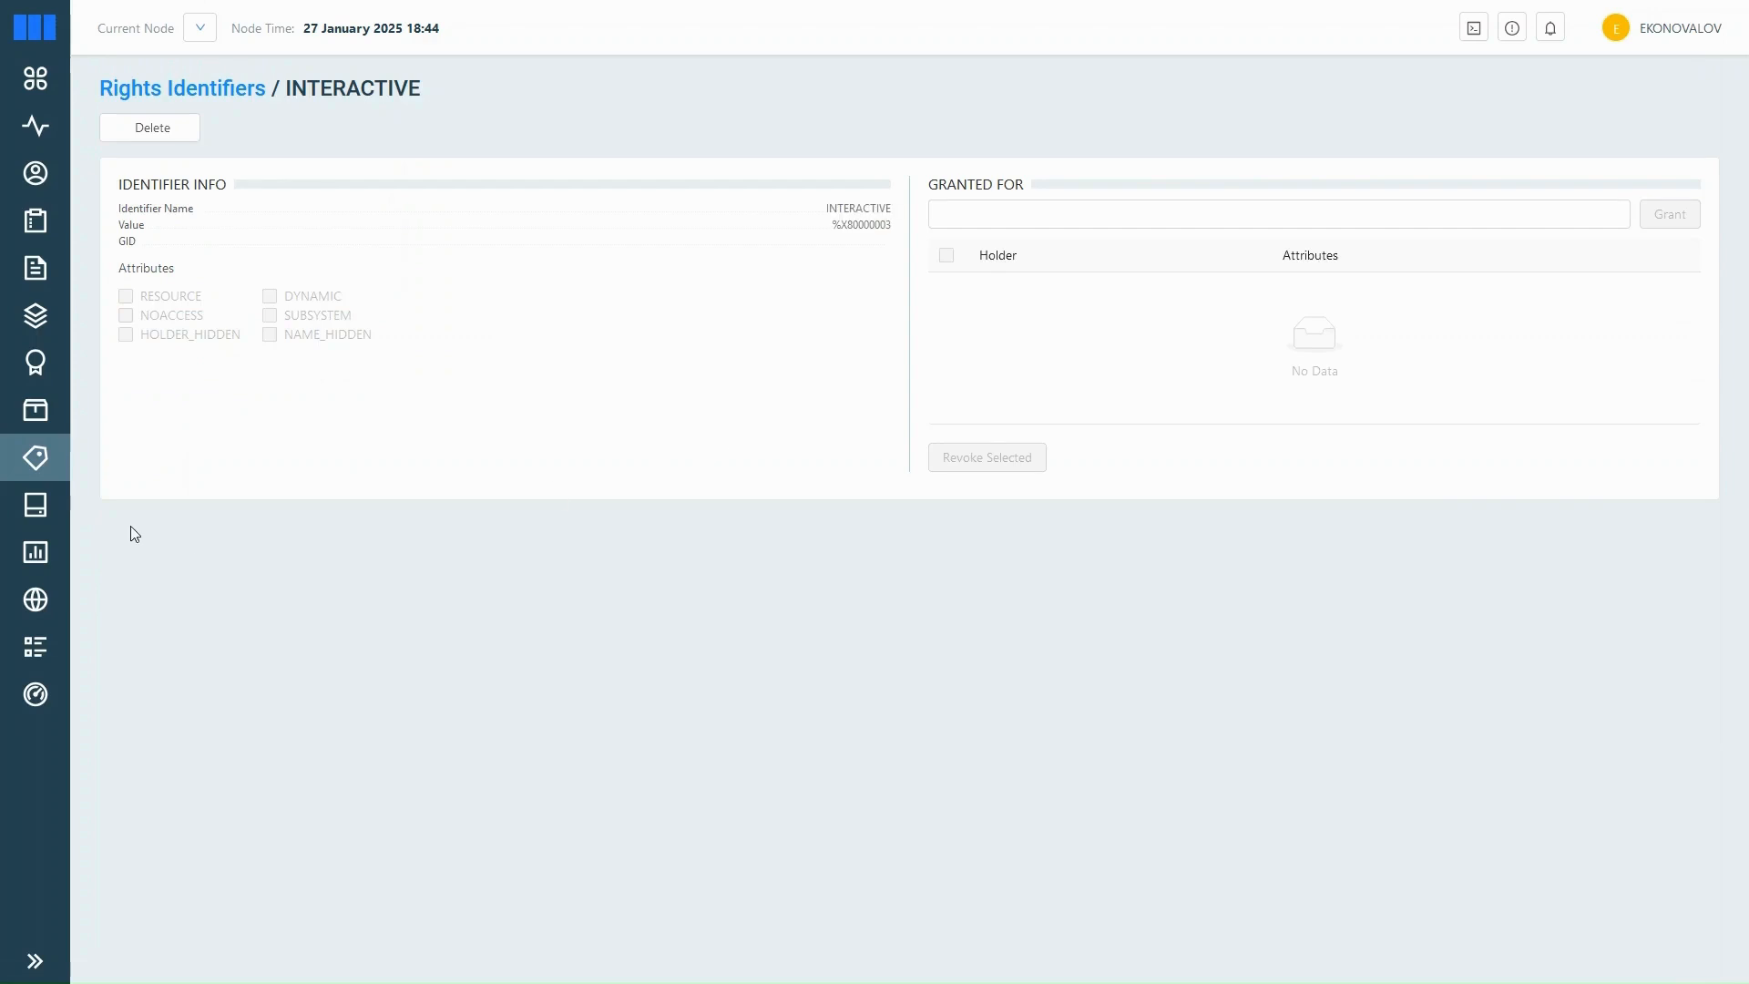
Step: From Disks/Storage, show the disk information and volume statistics for $11$DKA0: (X86)
{"action": "left_click", "coordinate": [35, 504]}
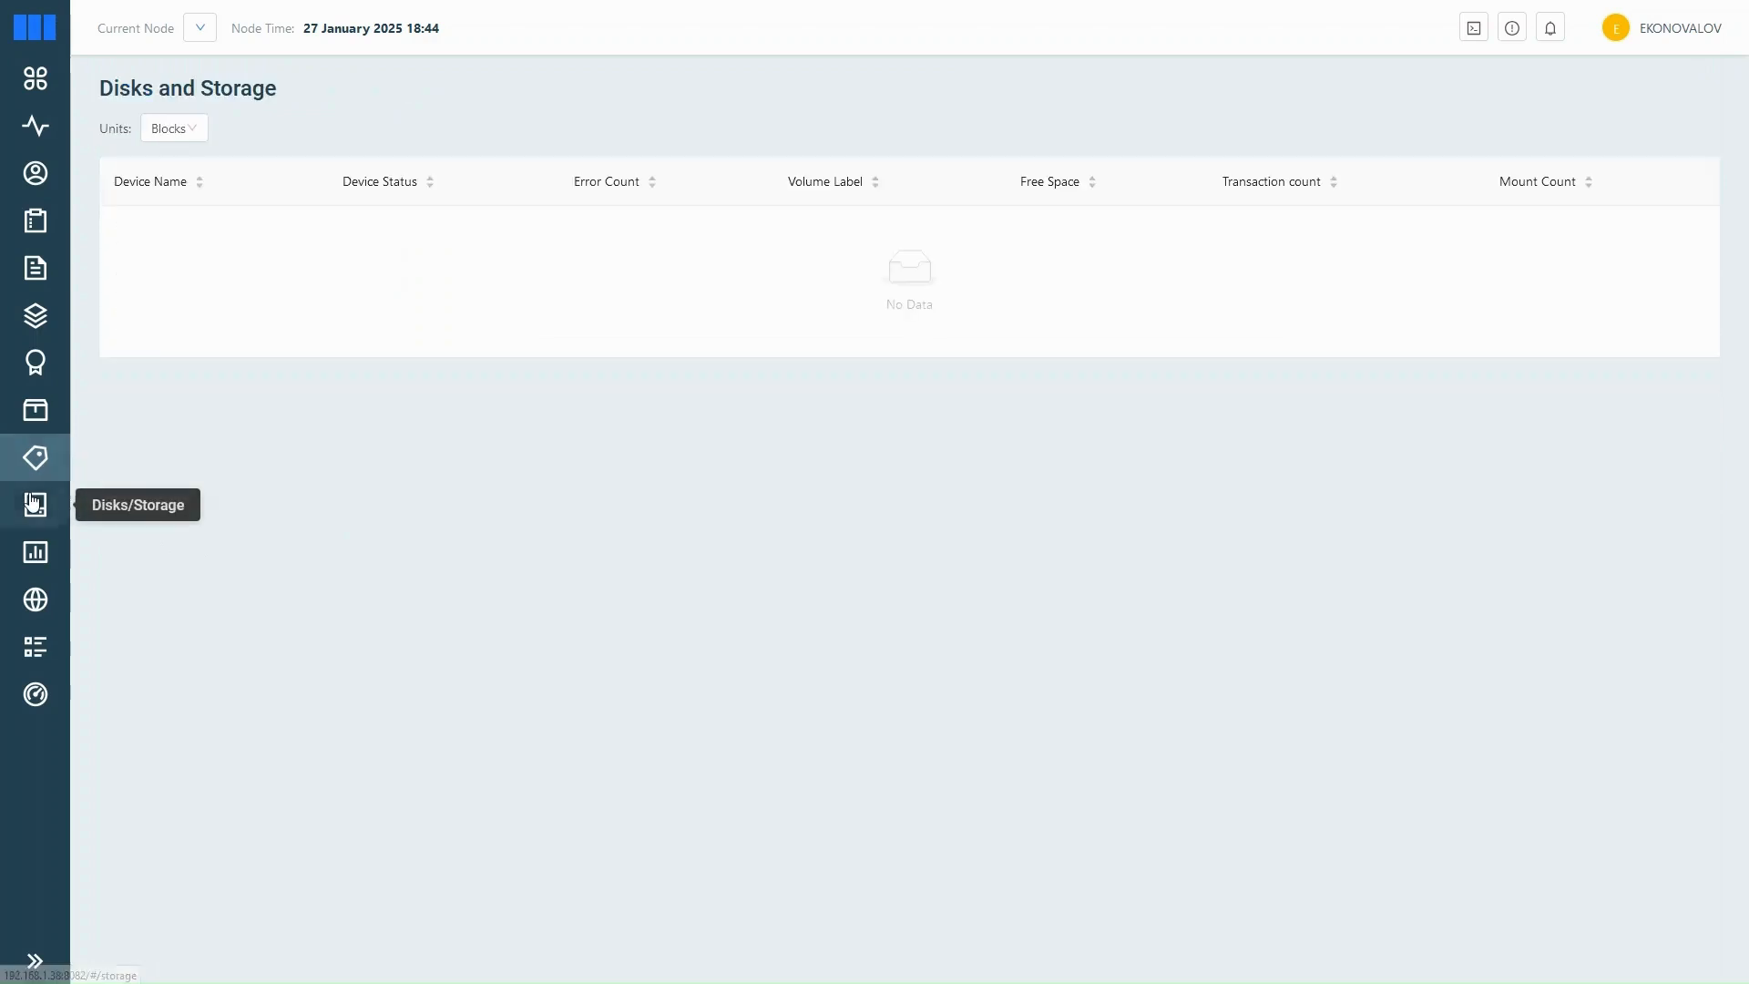
{"action": "left_click", "coordinate": [35, 504]}
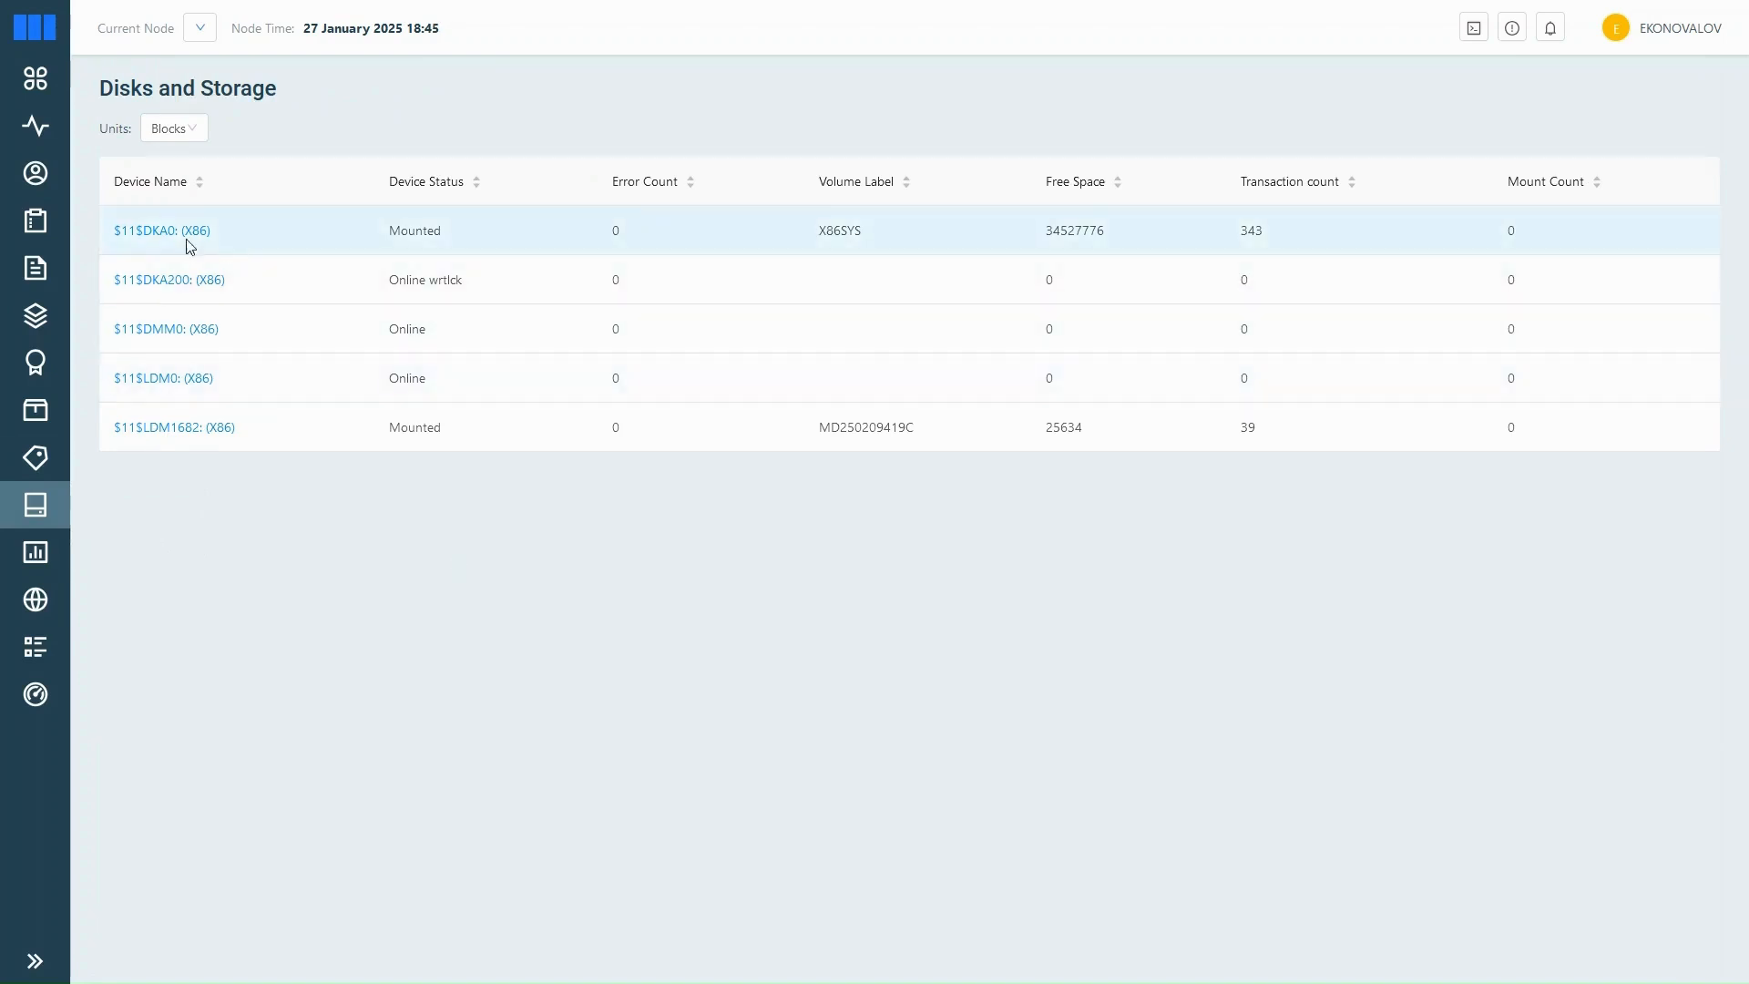
{"action": "left_click", "coordinate": [162, 231]}
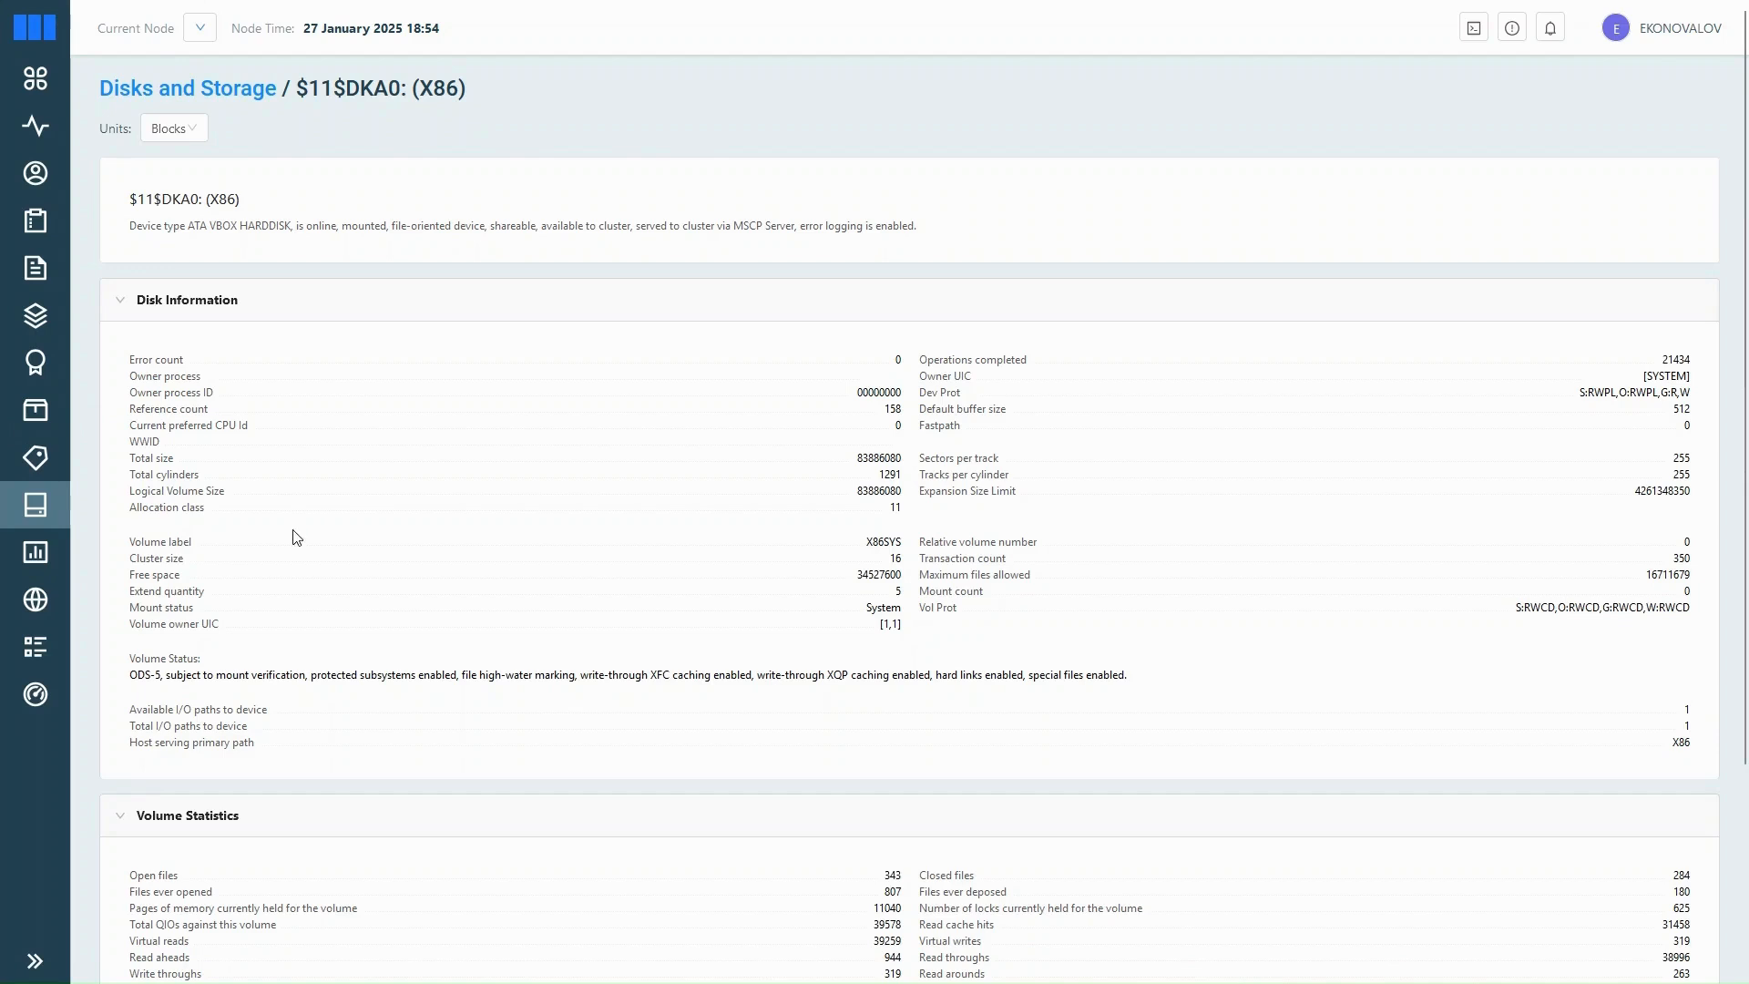
{"action": "mouse_move", "coordinate": [390, 412]}
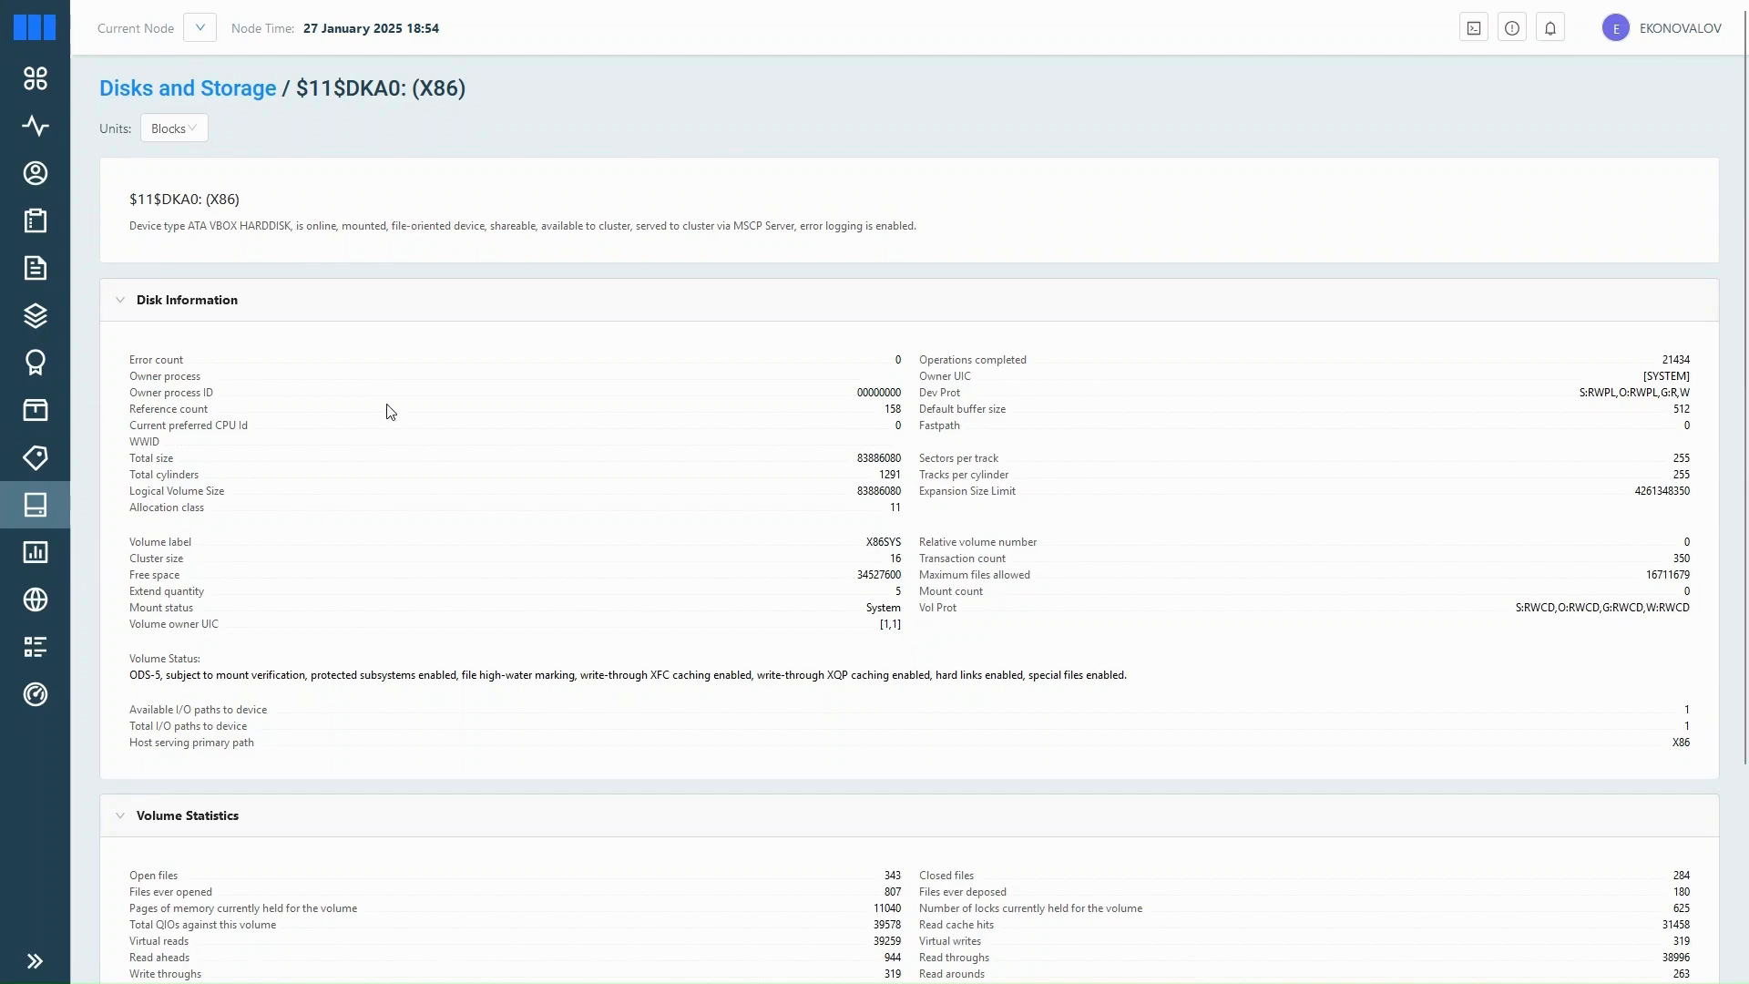
Step: Browse TCP/IP hosts, interfaces and services, view the SSHD22 service settings, then go to Users
{"action": "left_click", "coordinate": [34, 599]}
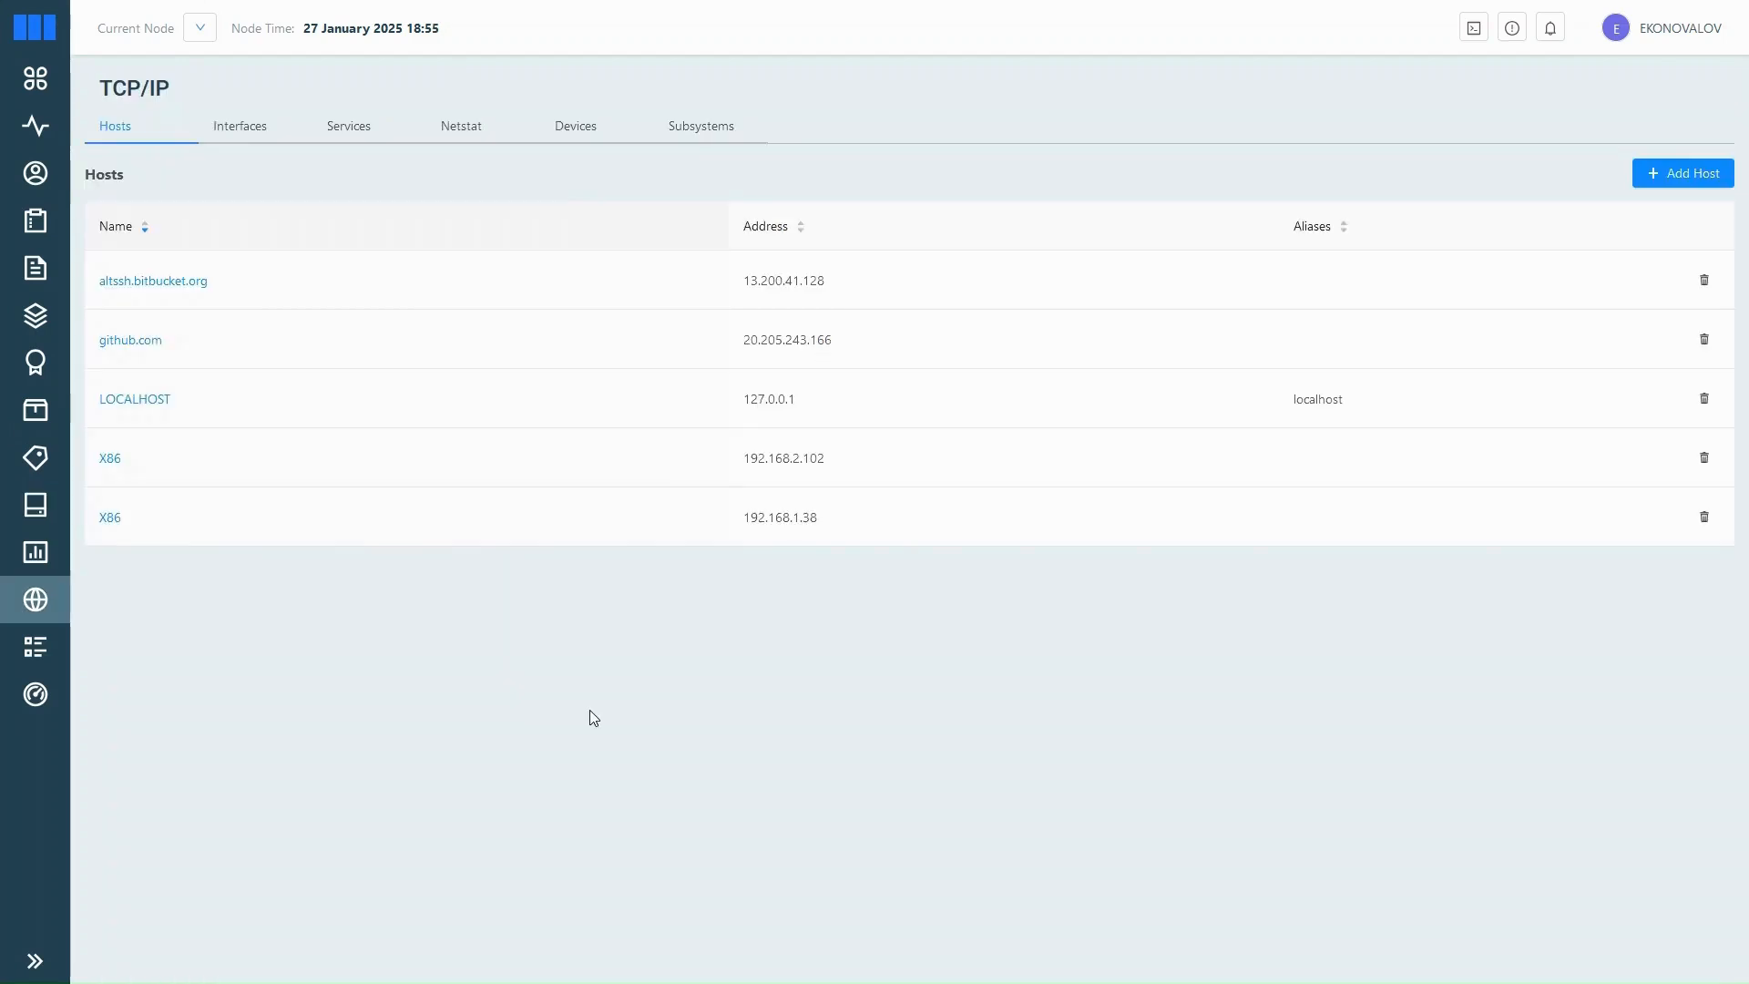
{"action": "mouse_move", "coordinate": [263, 151]}
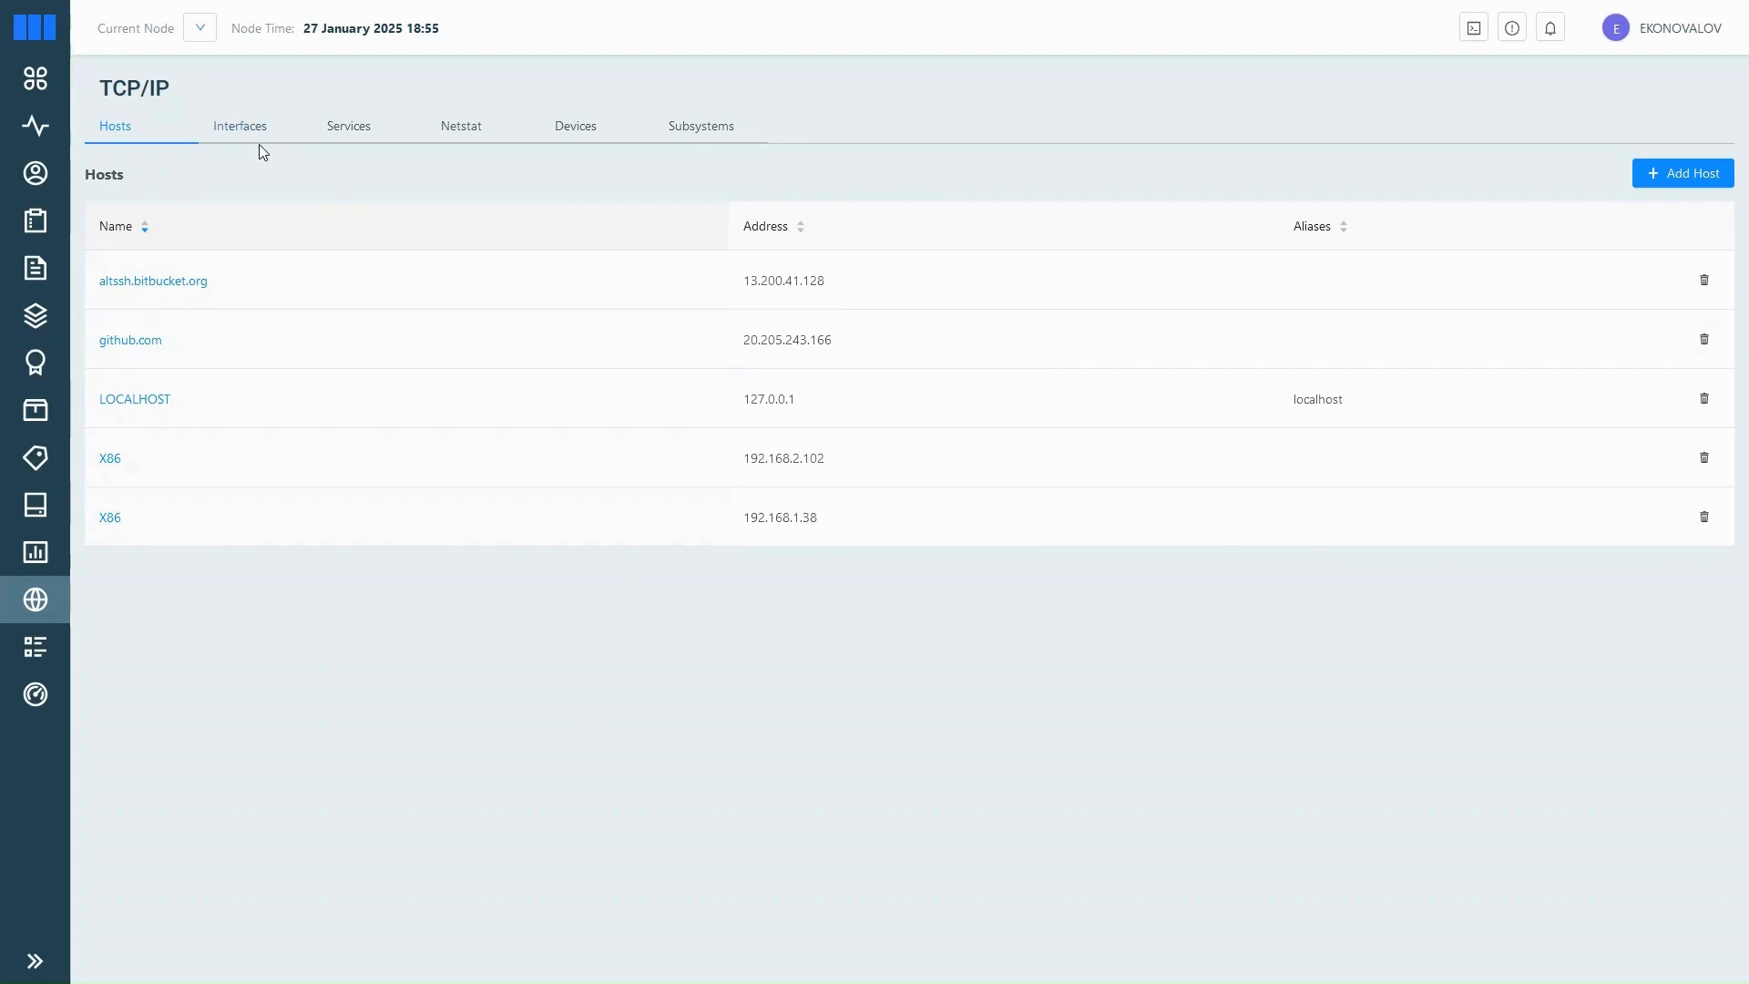
{"action": "left_click", "coordinate": [240, 125]}
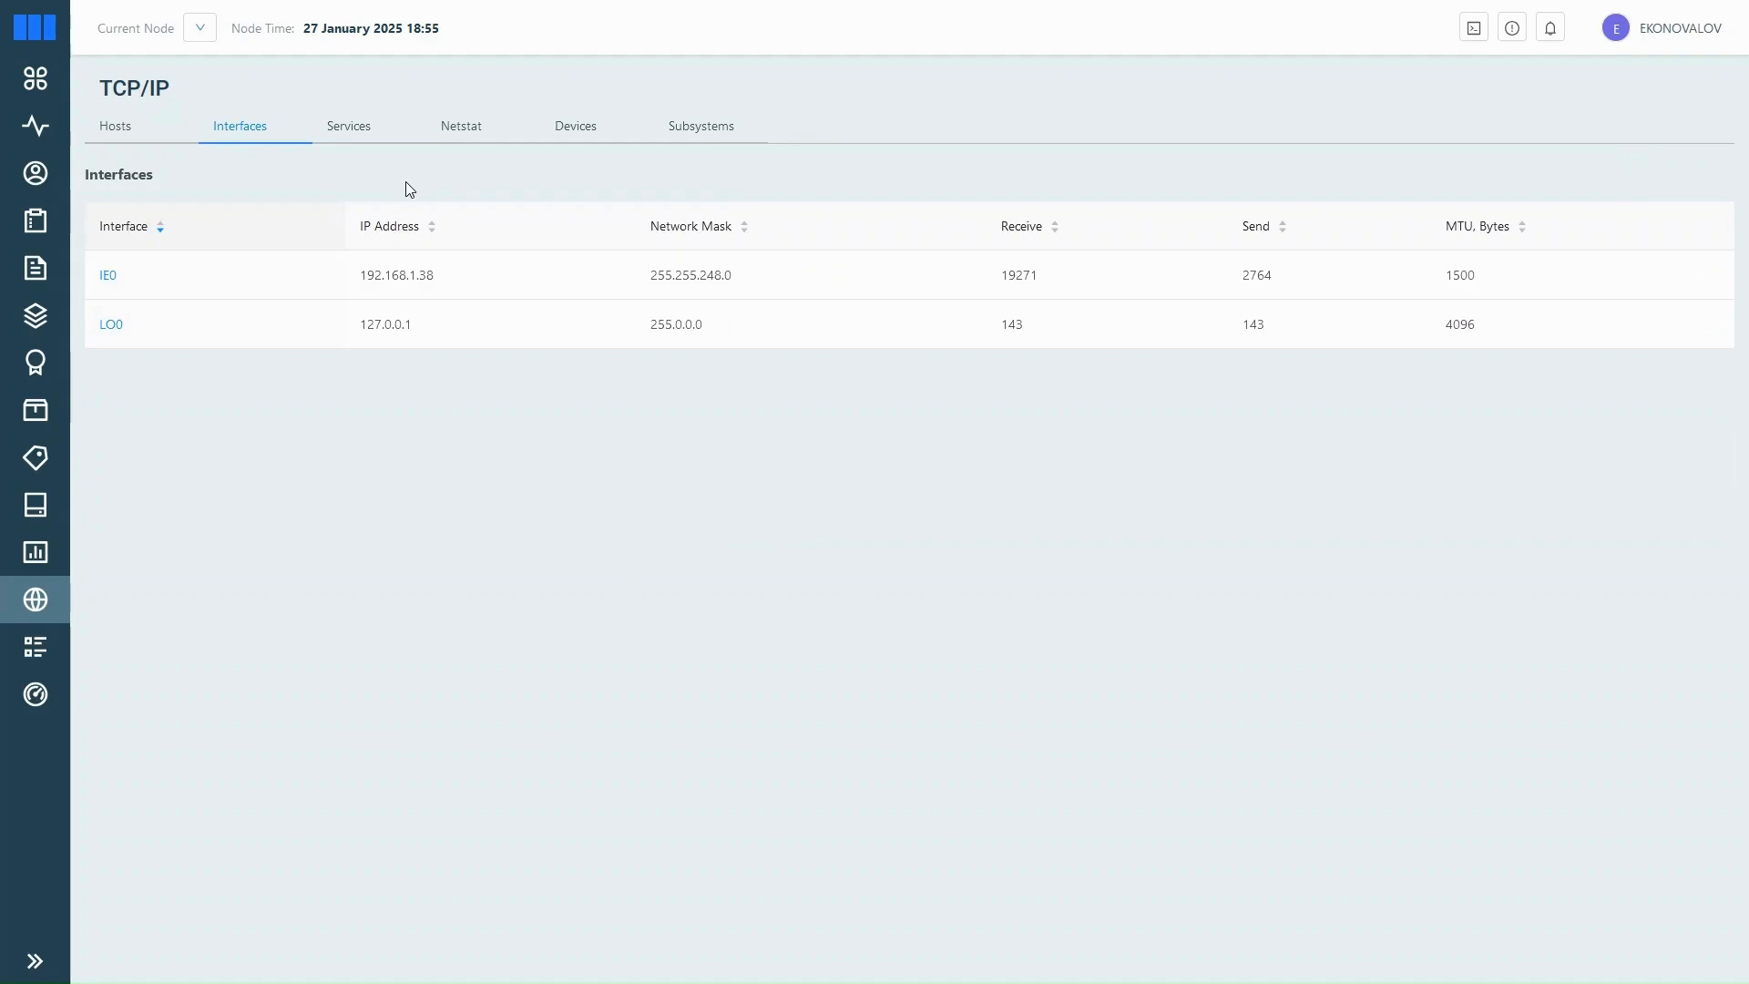
{"action": "left_click", "coordinate": [348, 126]}
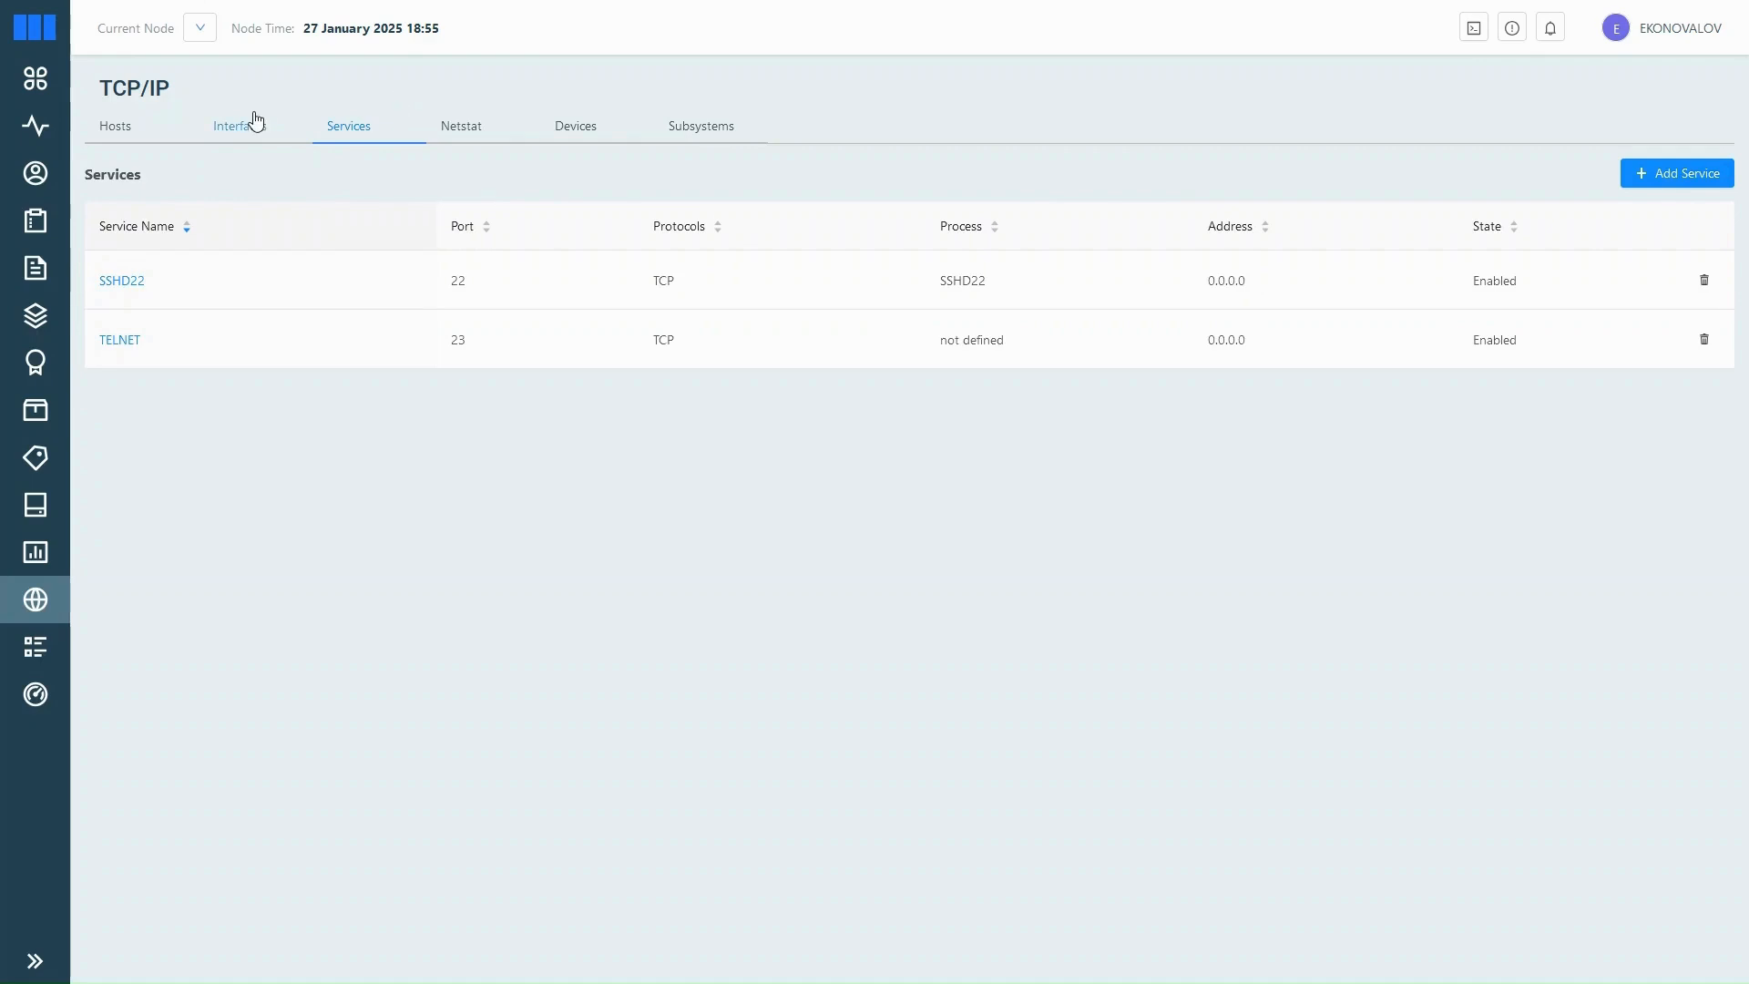
{"action": "left_click", "coordinate": [120, 280]}
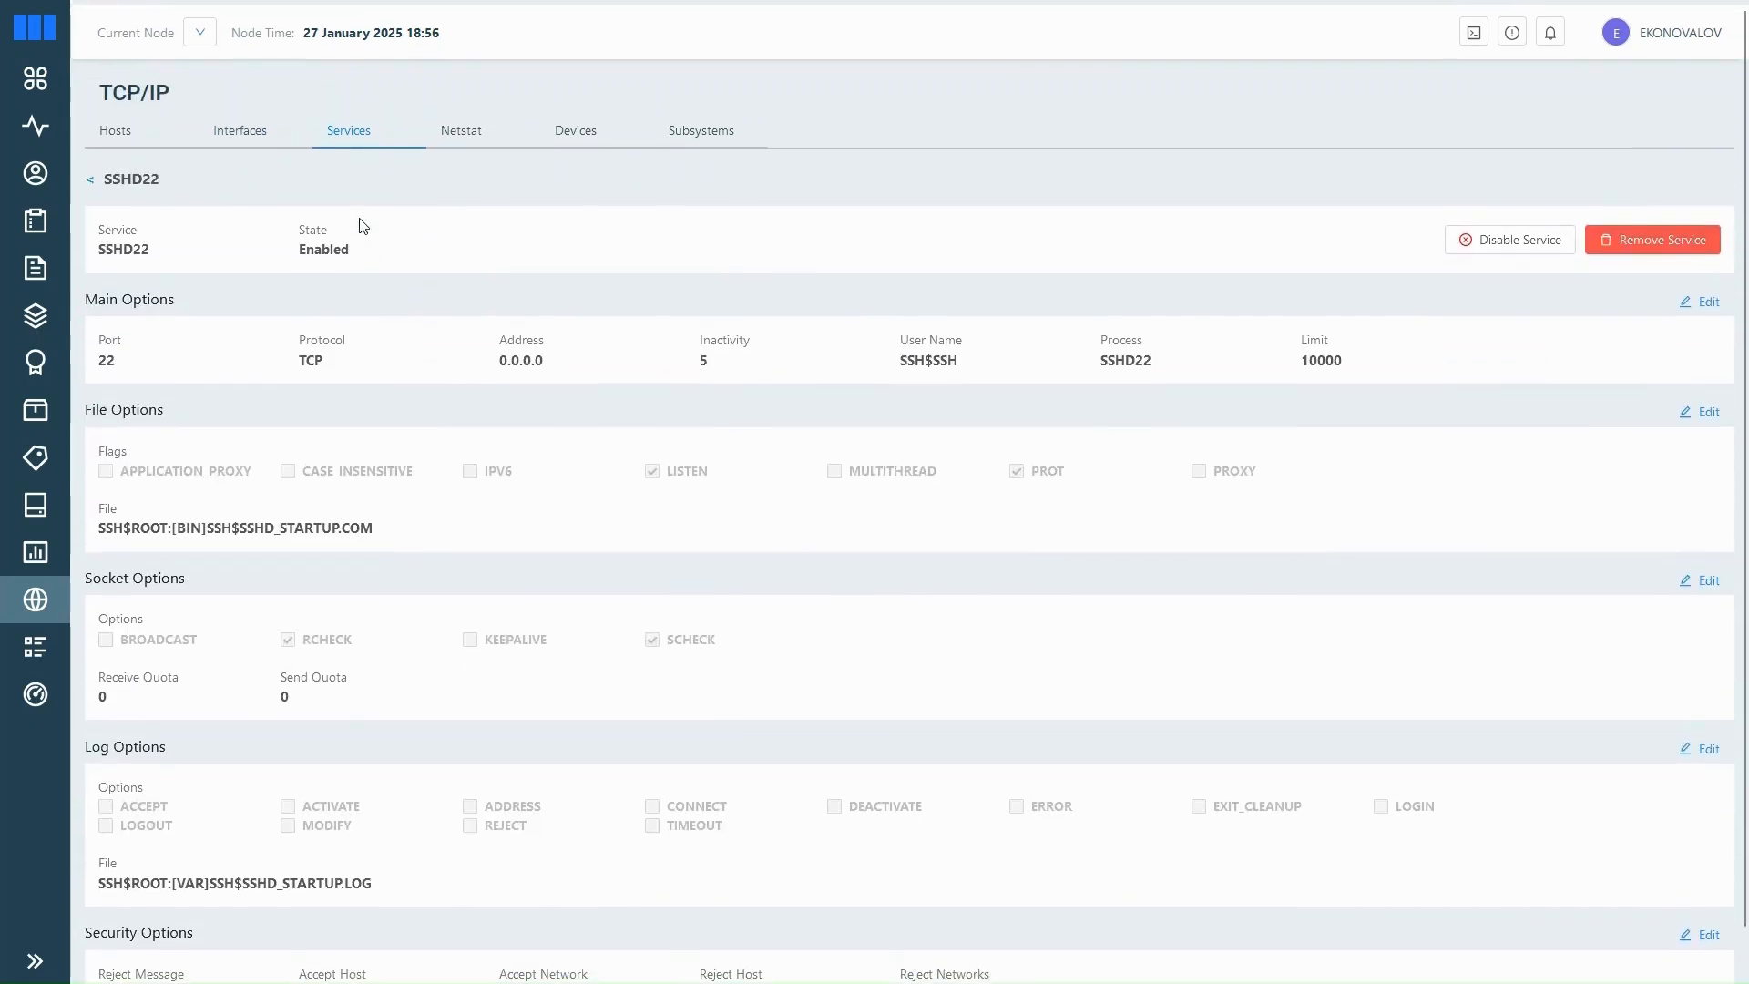
{"action": "left_click", "coordinate": [35, 173]}
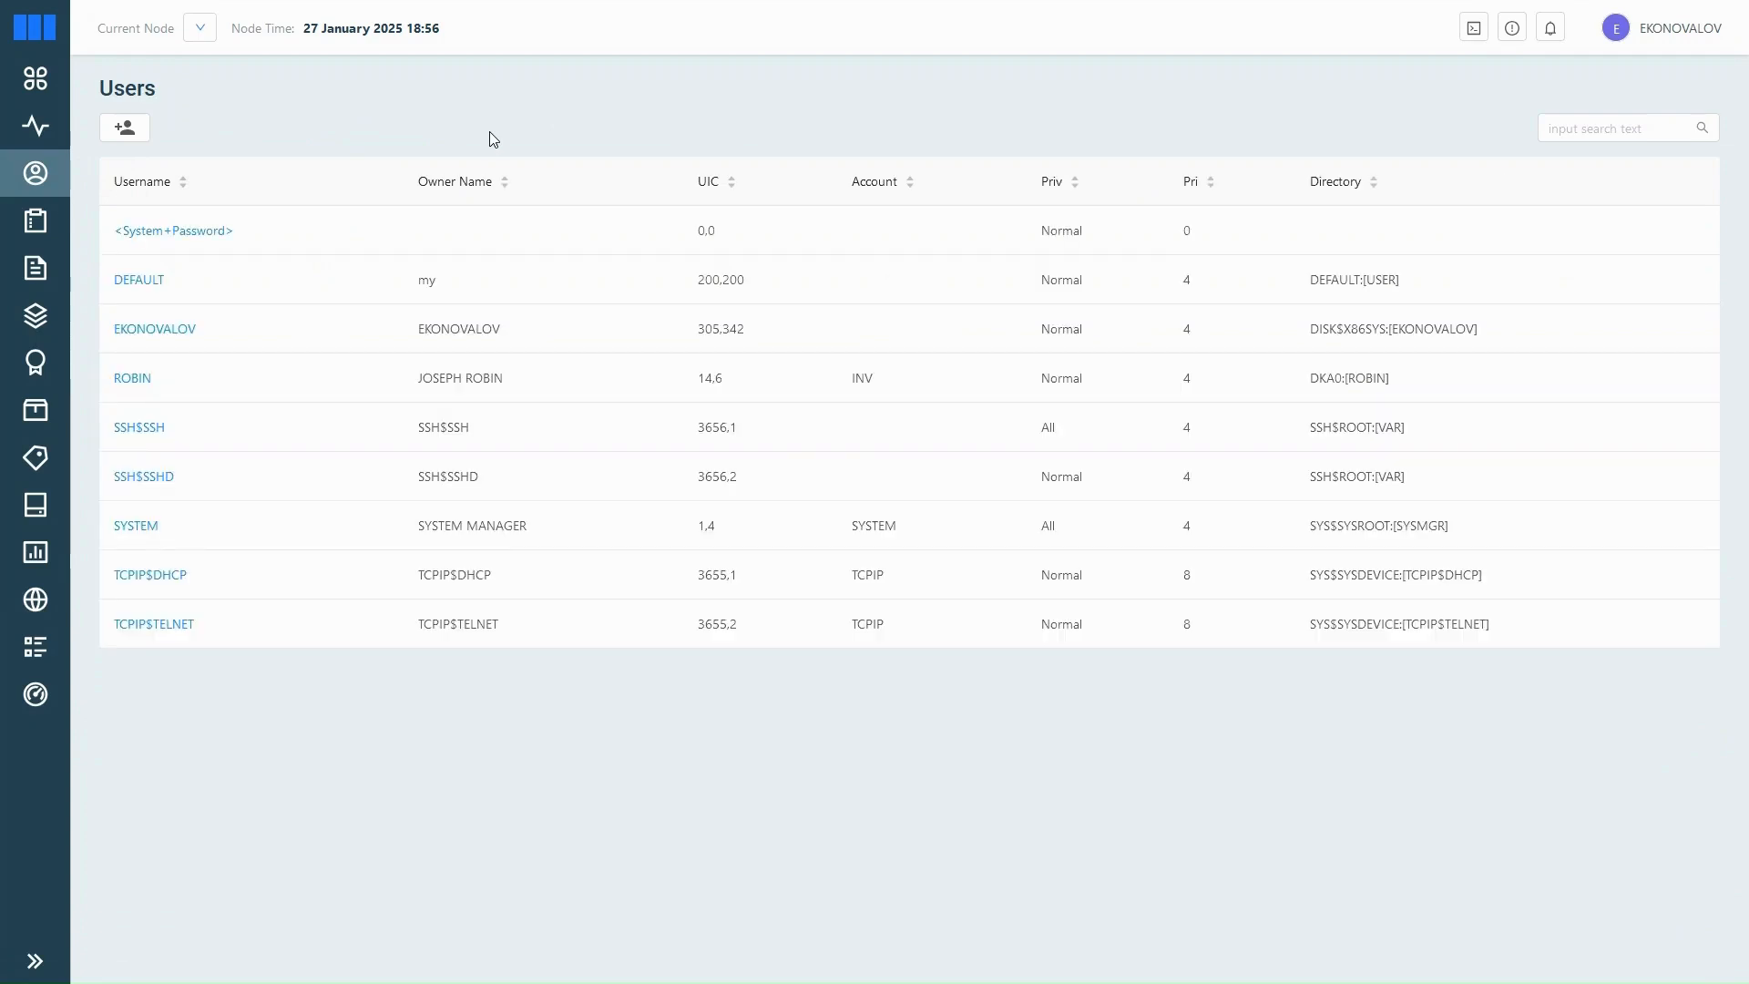
{"action": "left_click", "coordinate": [124, 126]}
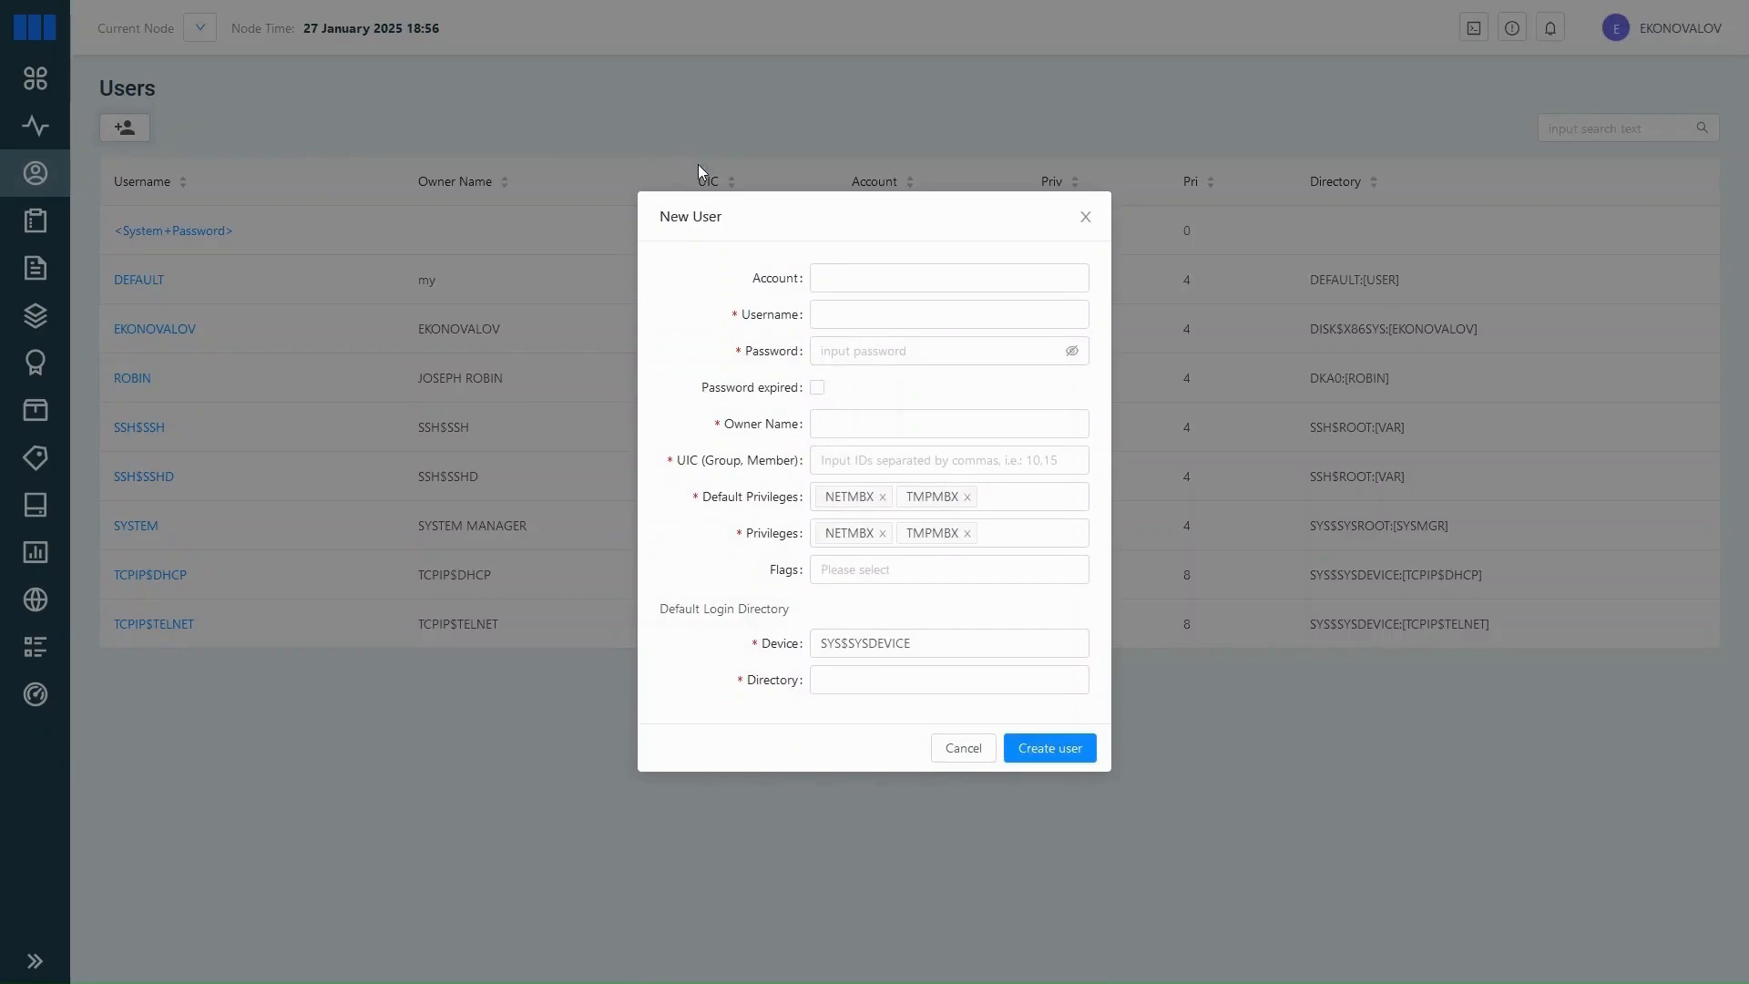
{"action": "mouse_move", "coordinate": [1135, 272]}
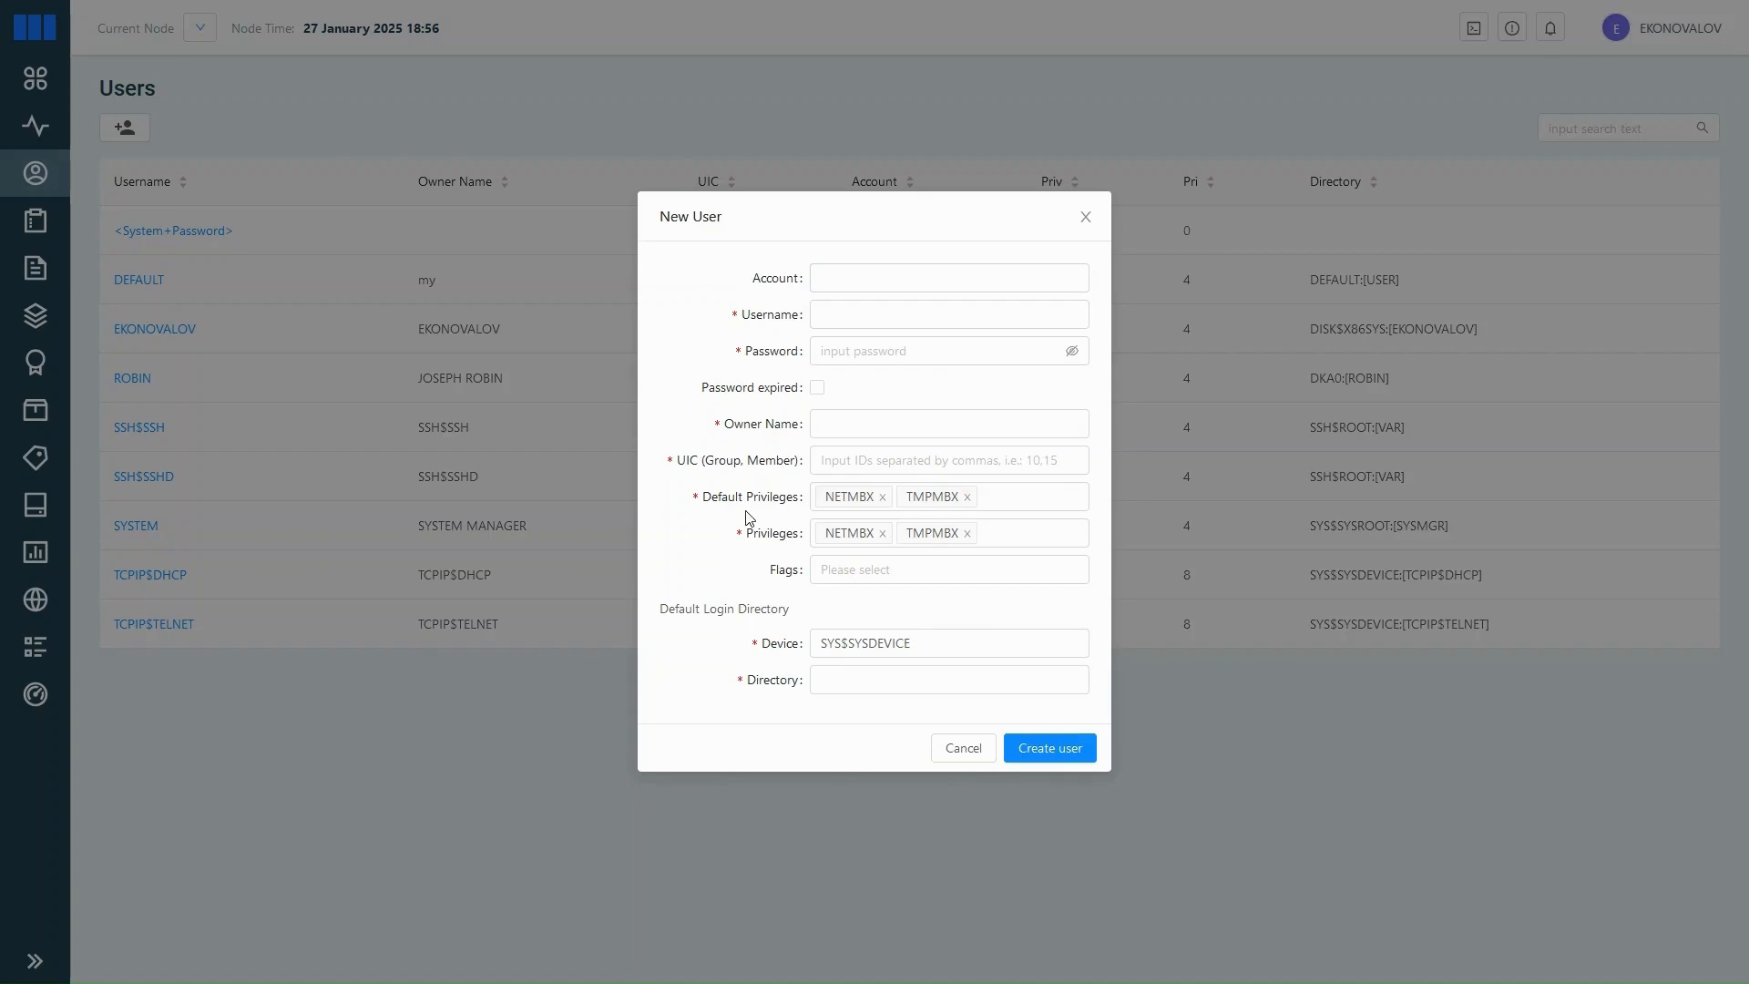
{"action": "mouse_move", "coordinate": [807, 712]}
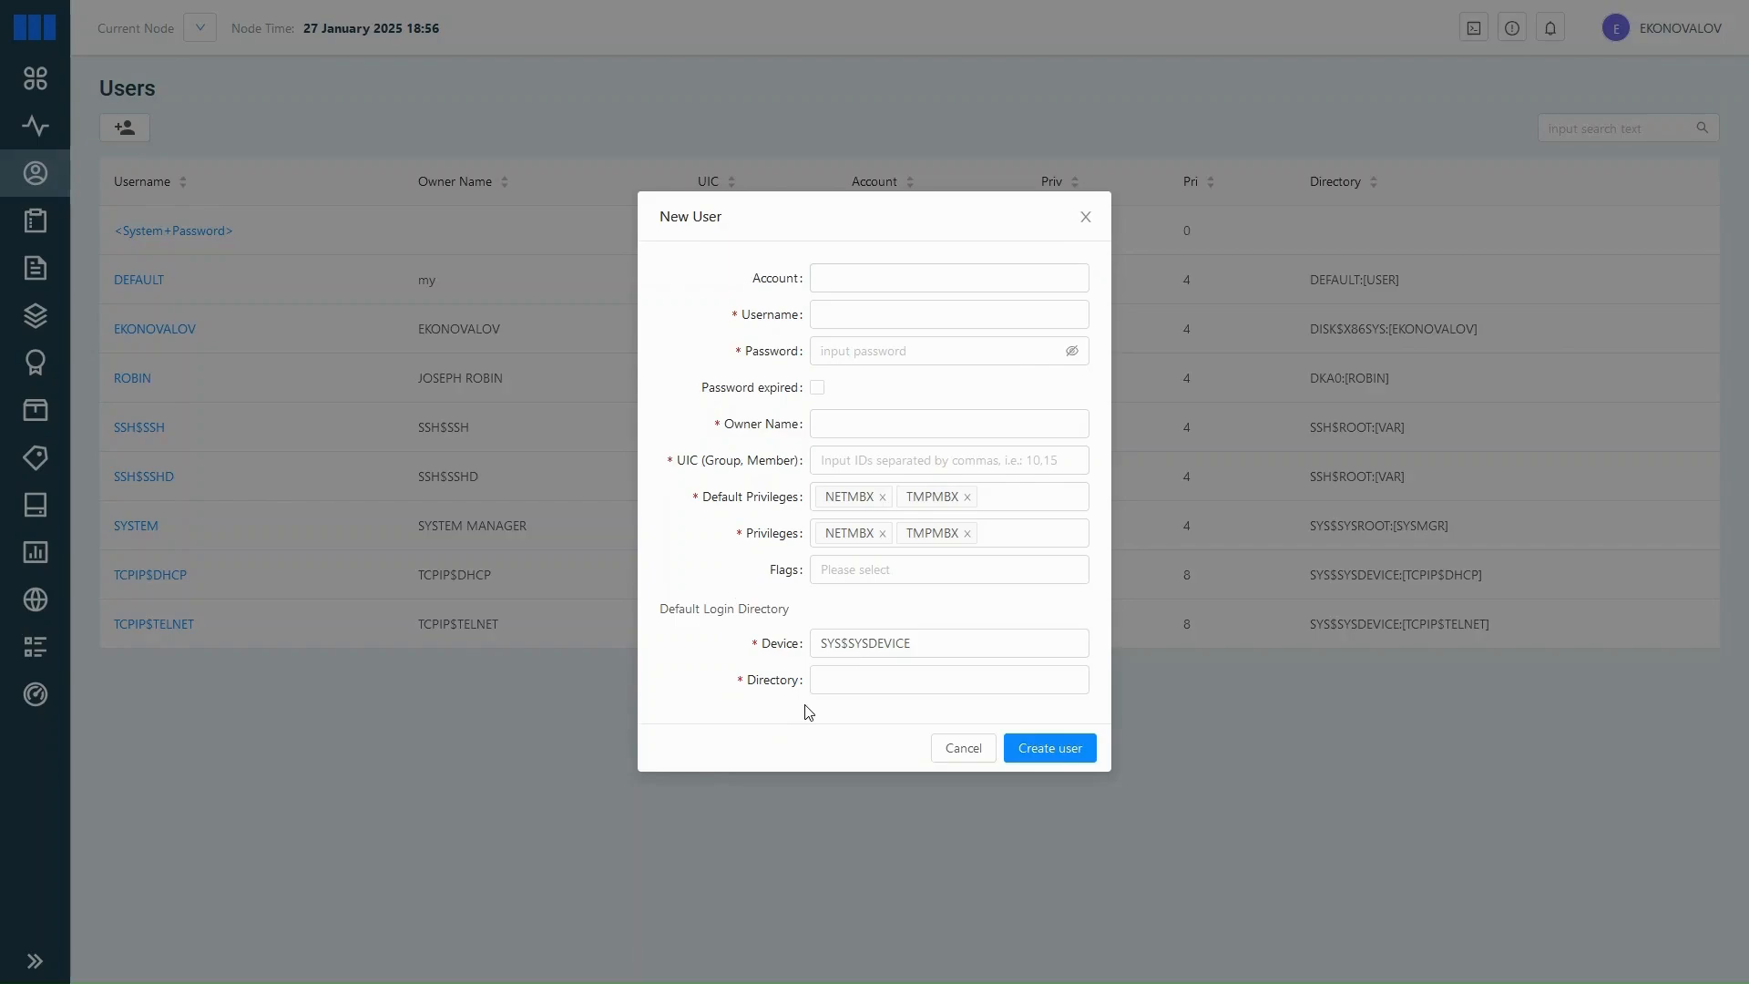
{"action": "left_click", "coordinate": [960, 747]}
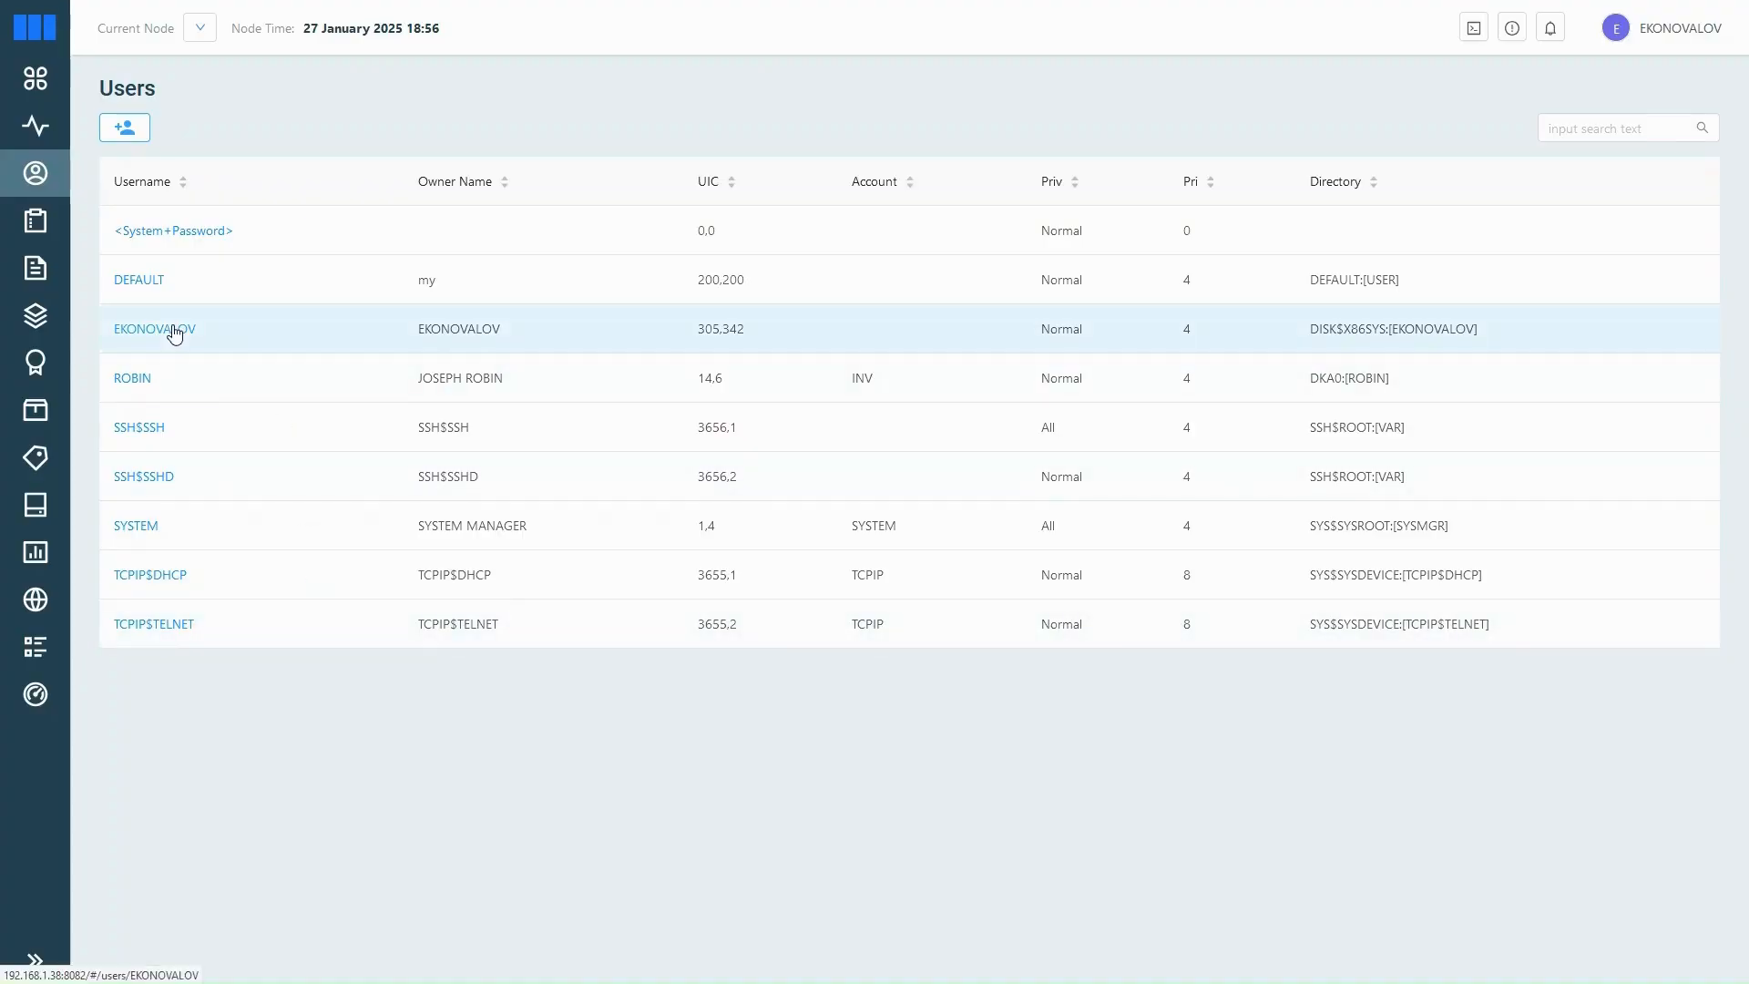
{"action": "left_click", "coordinate": [153, 327]}
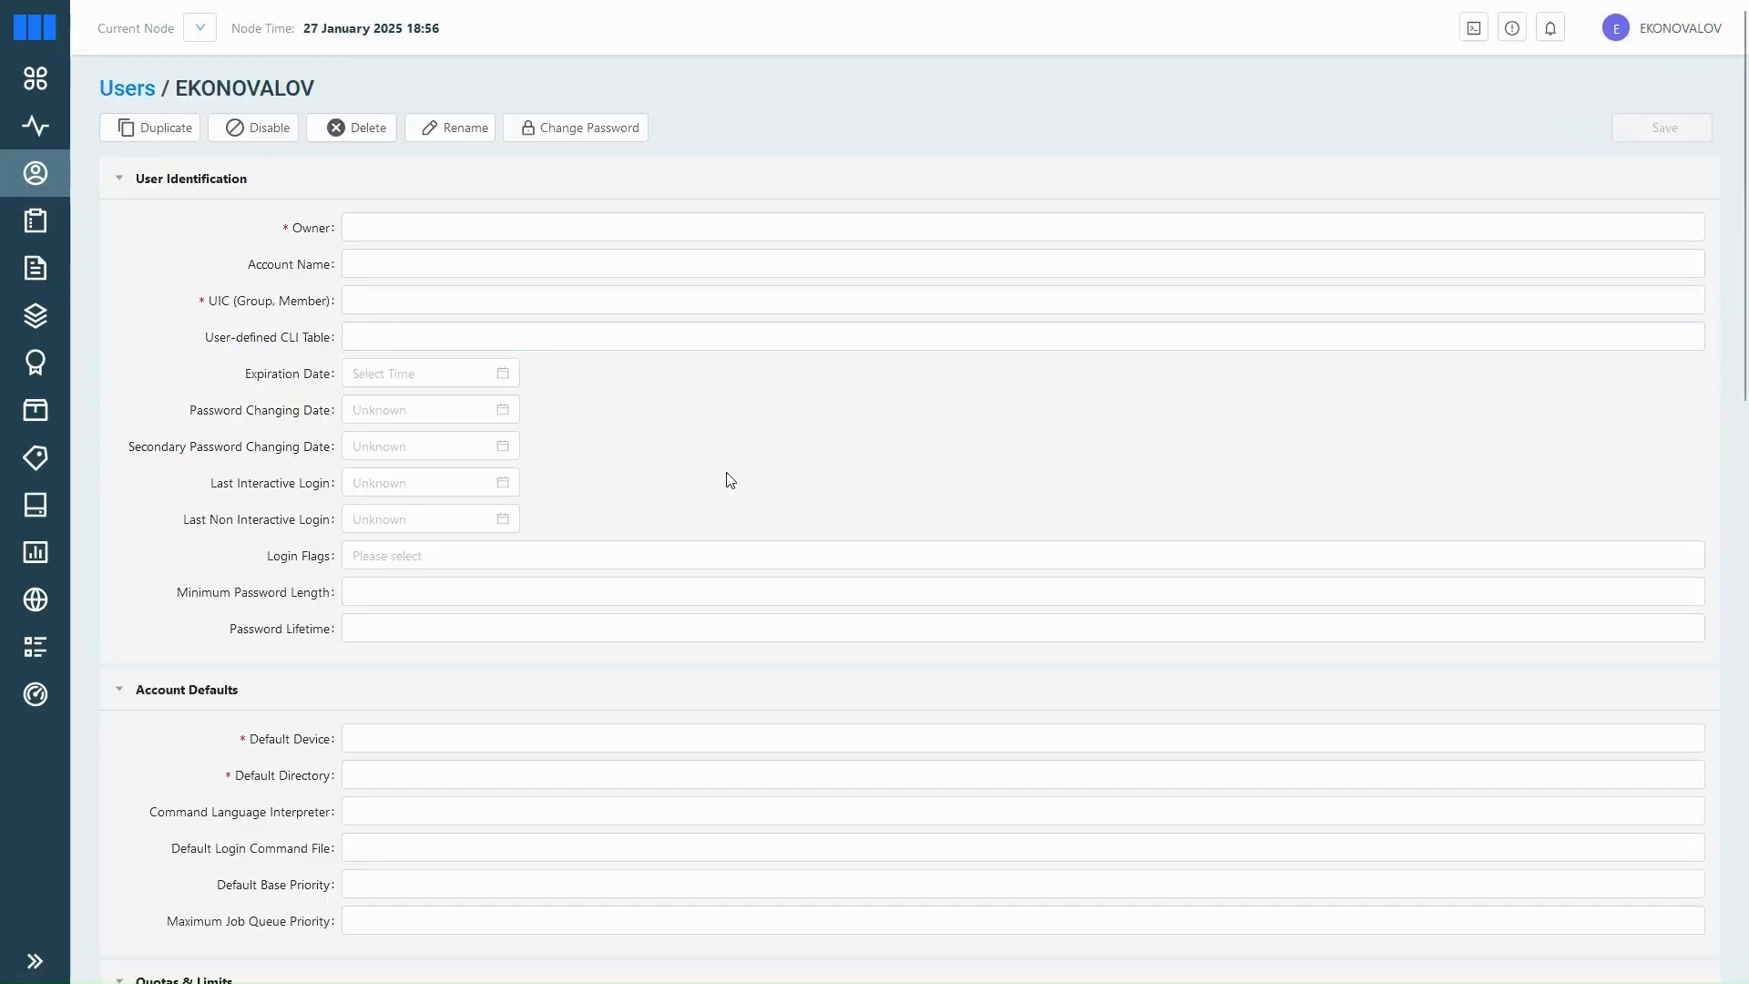
{"action": "scroll", "scroll_direction": "down", "scroll_amount": 3}
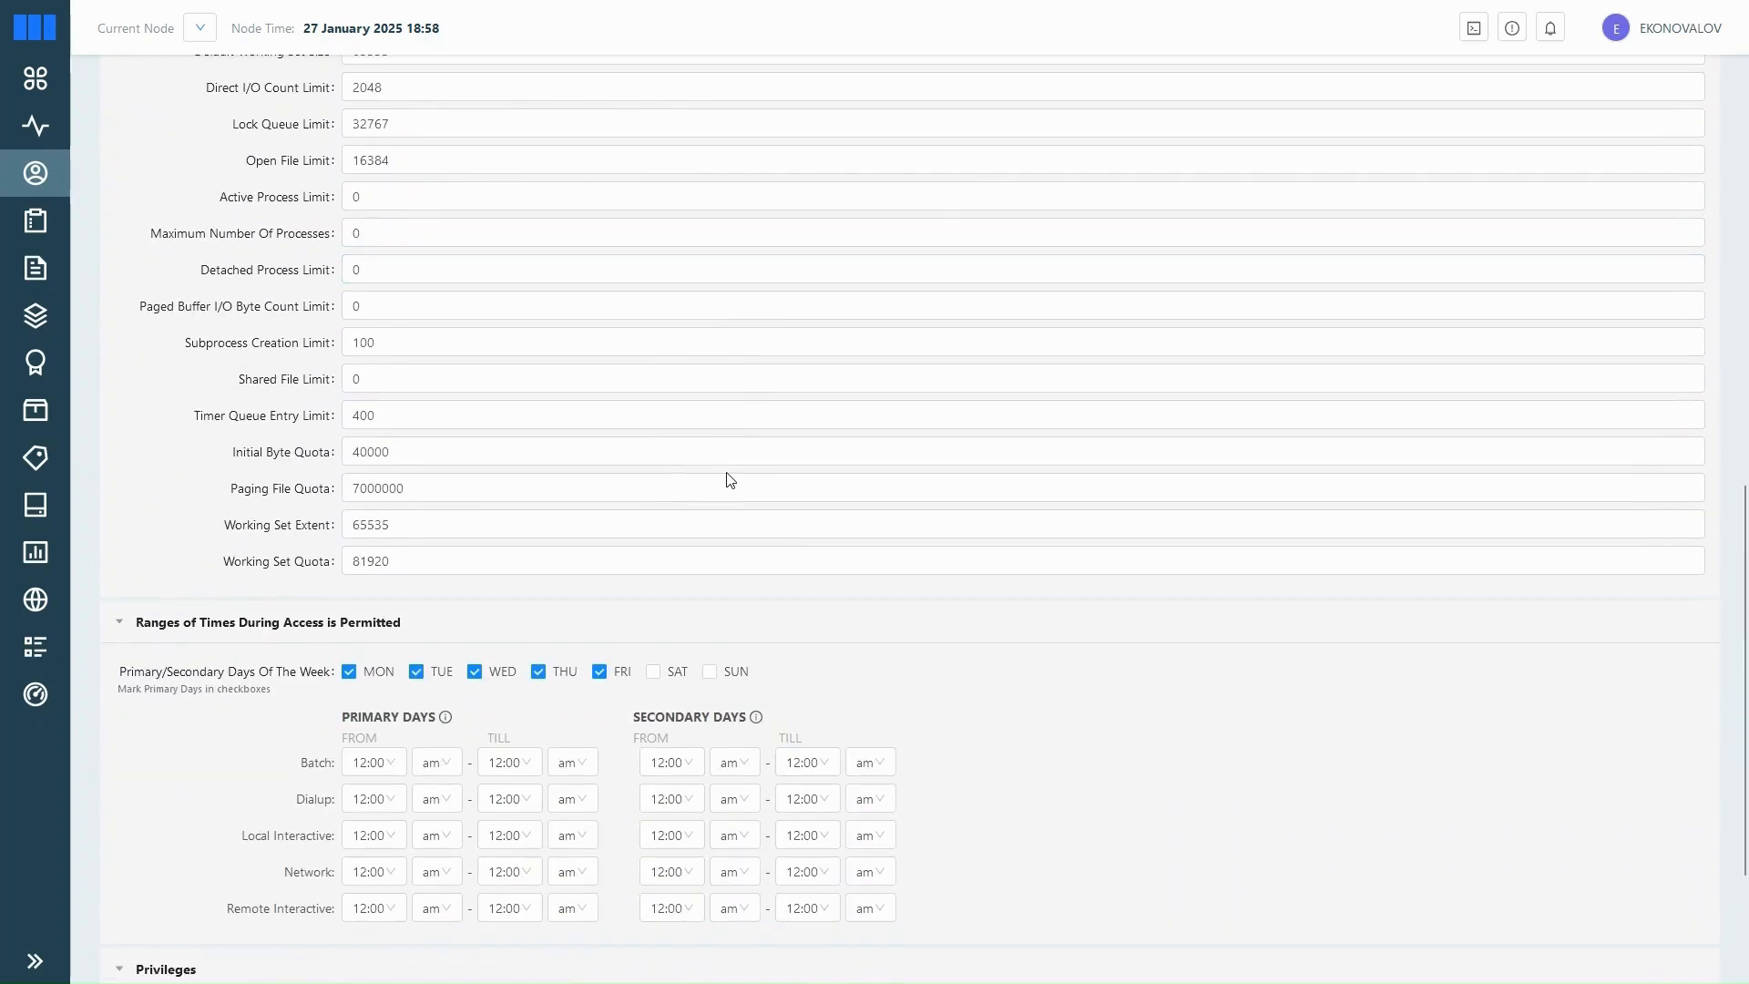
{"action": "scroll", "scroll_direction": "up", "scroll_amount": 3}
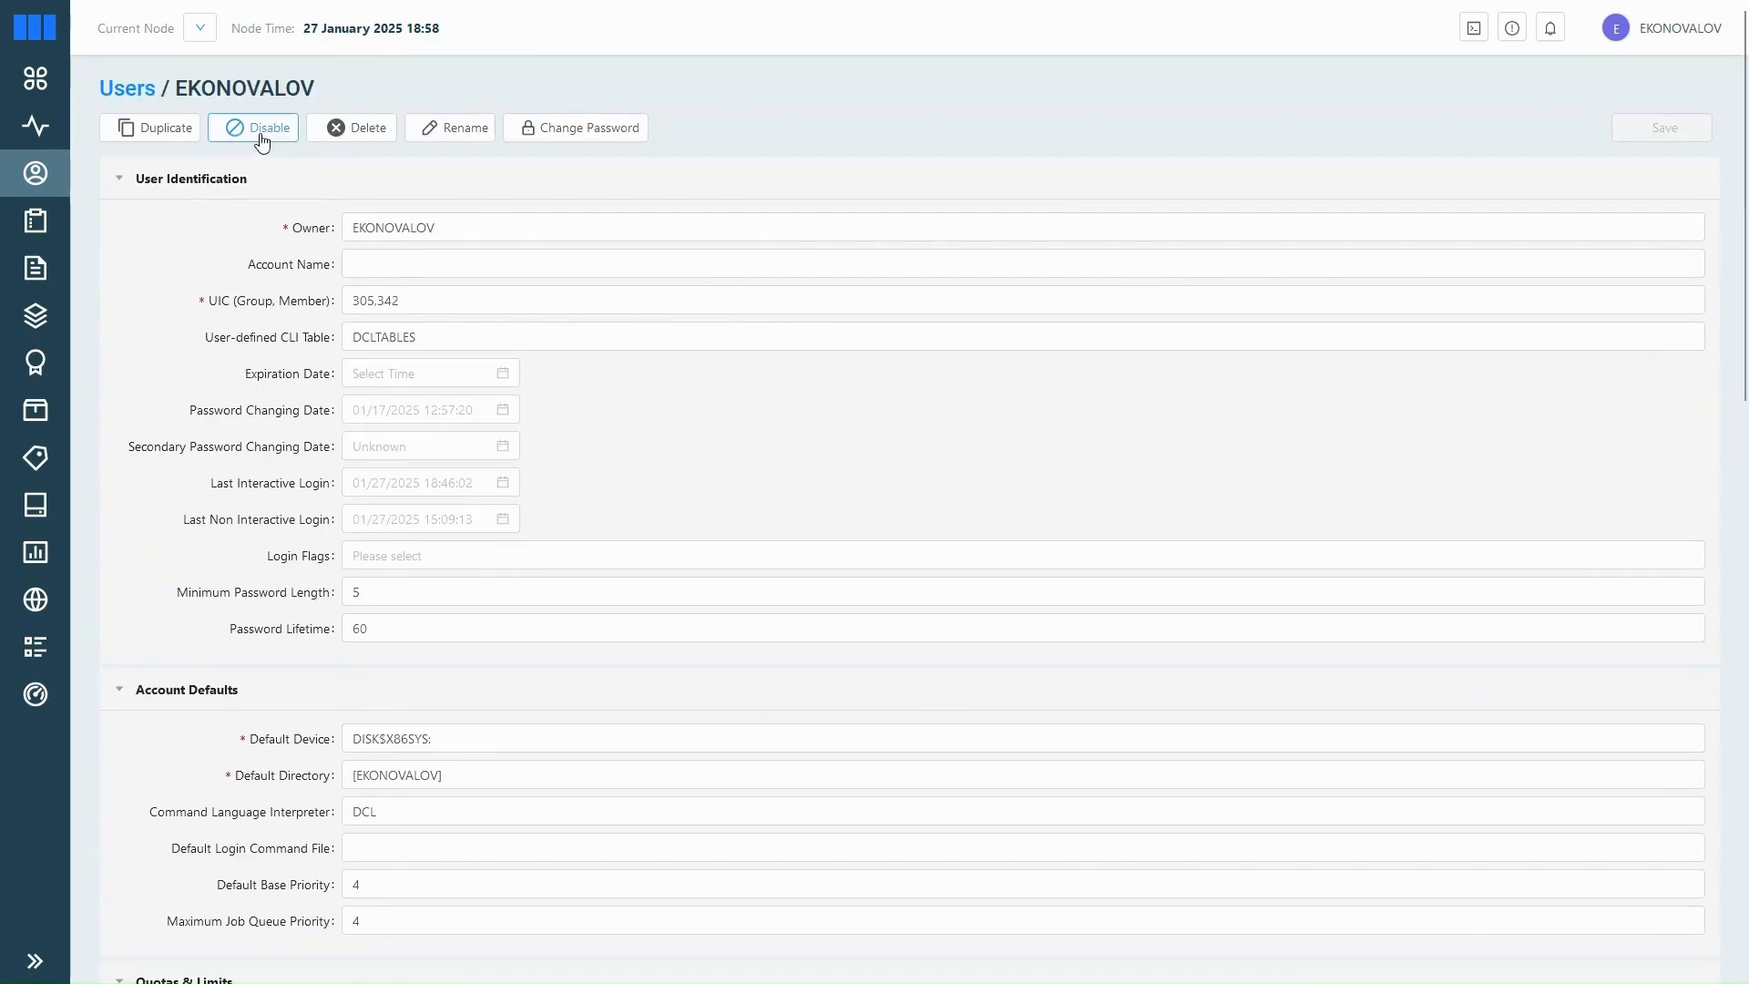
{"action": "mouse_move", "coordinate": [494, 186]}
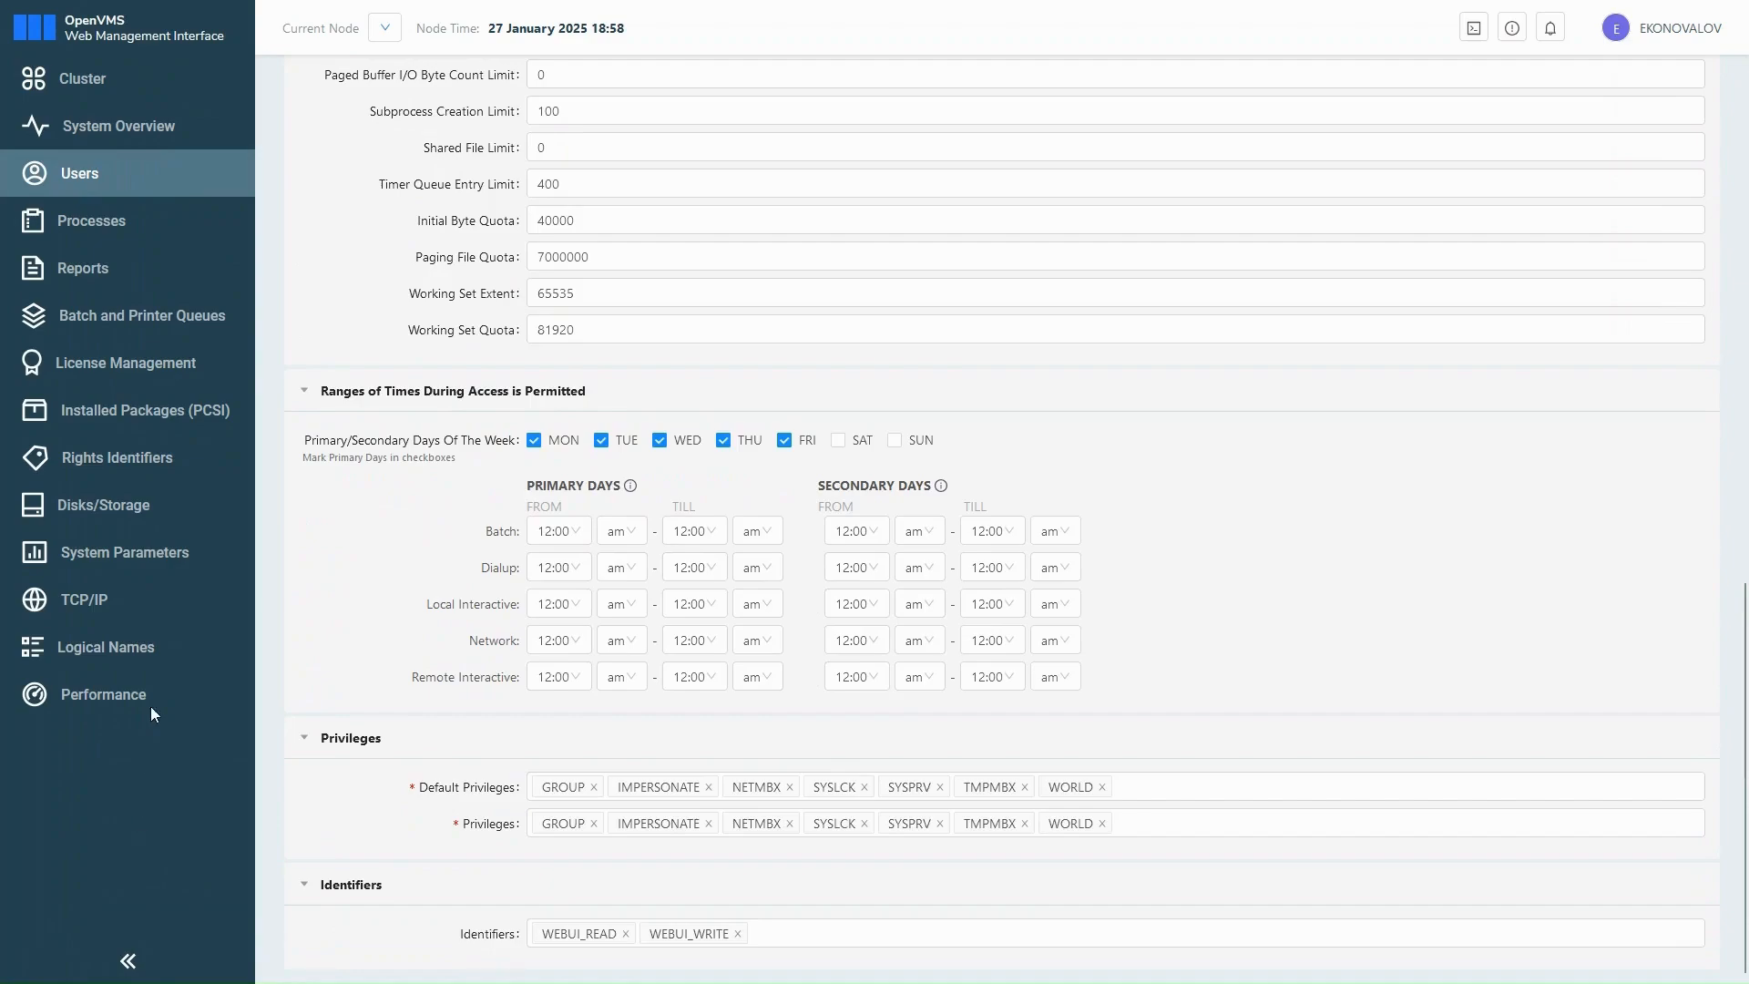
Step: In License Management, search 'ava' and show the AVAIL-MAN license details
{"action": "left_click", "coordinate": [124, 363]}
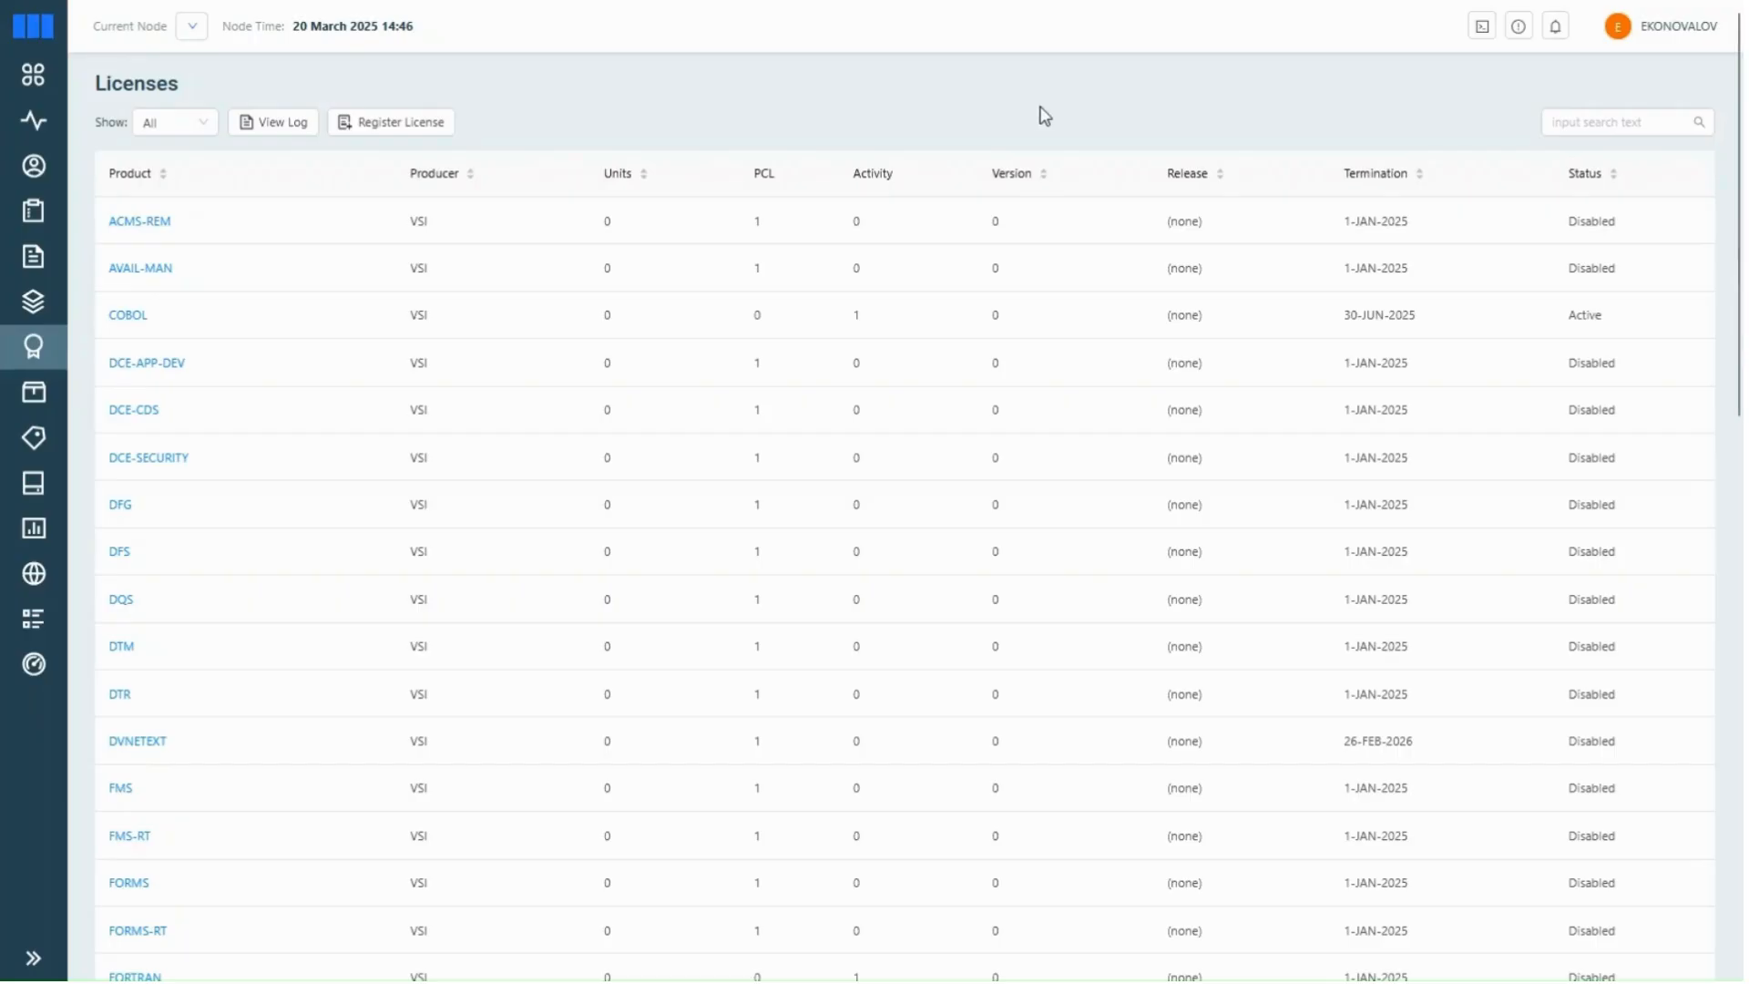
{"action": "type", "text": "ava"}
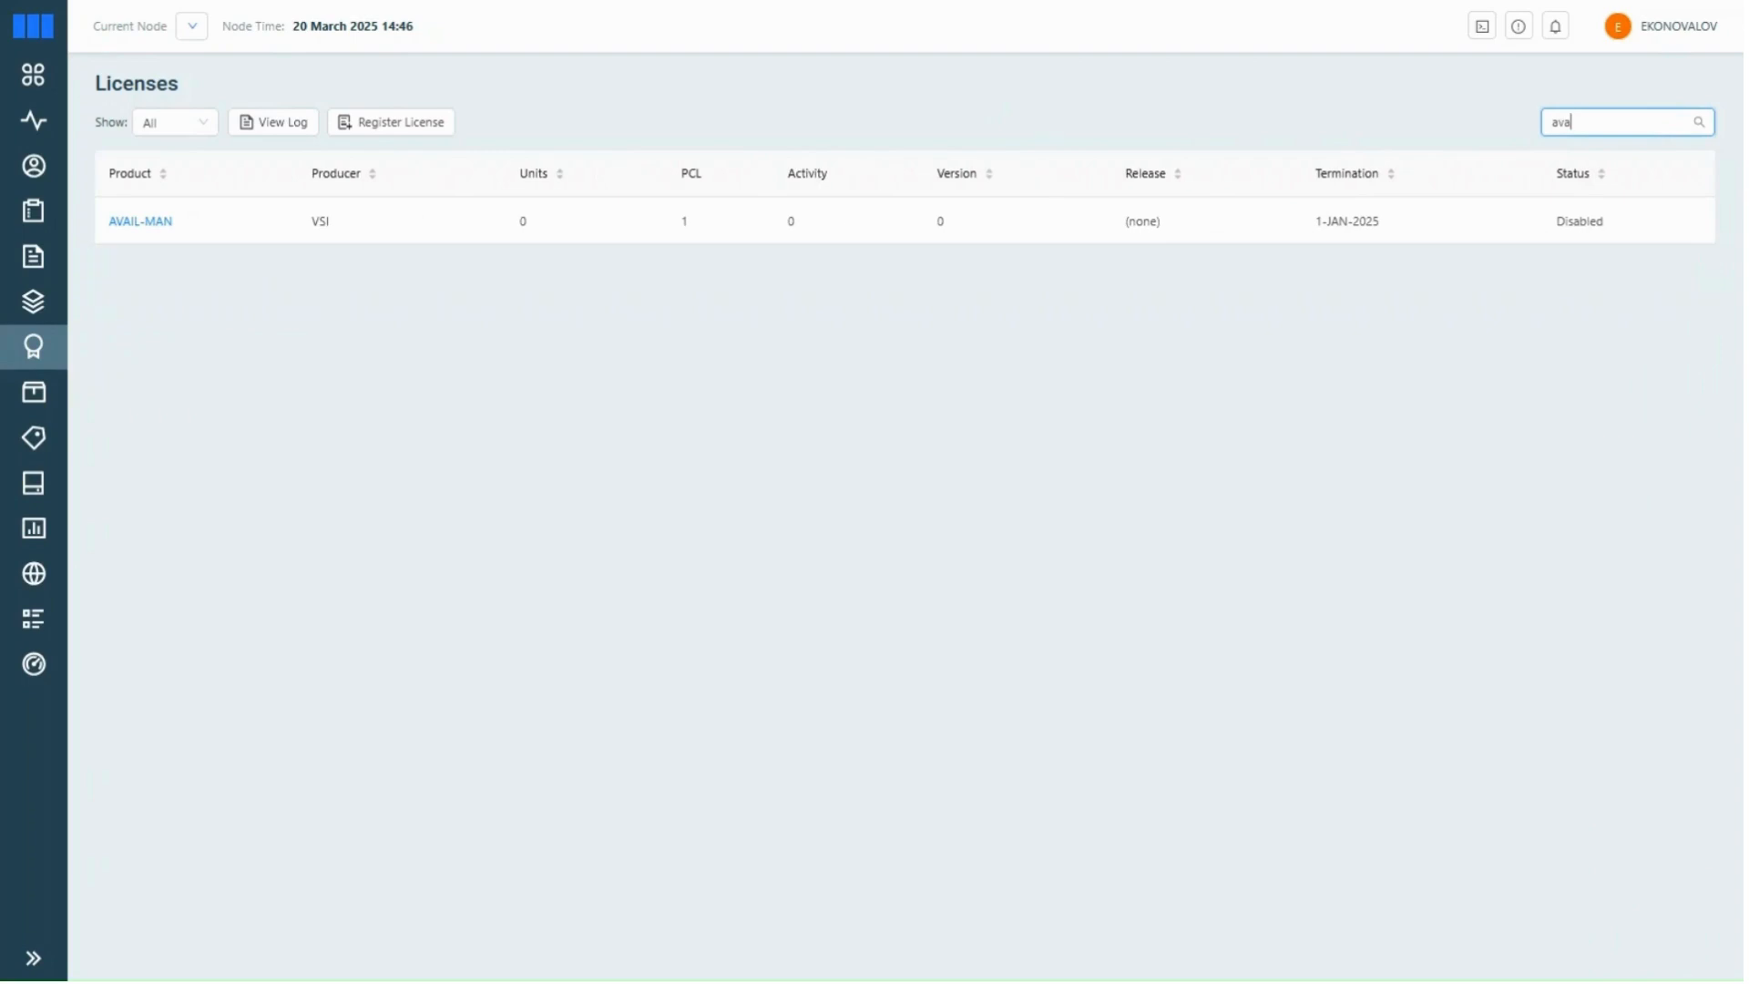
{"action": "mouse_move", "coordinate": [156, 231]}
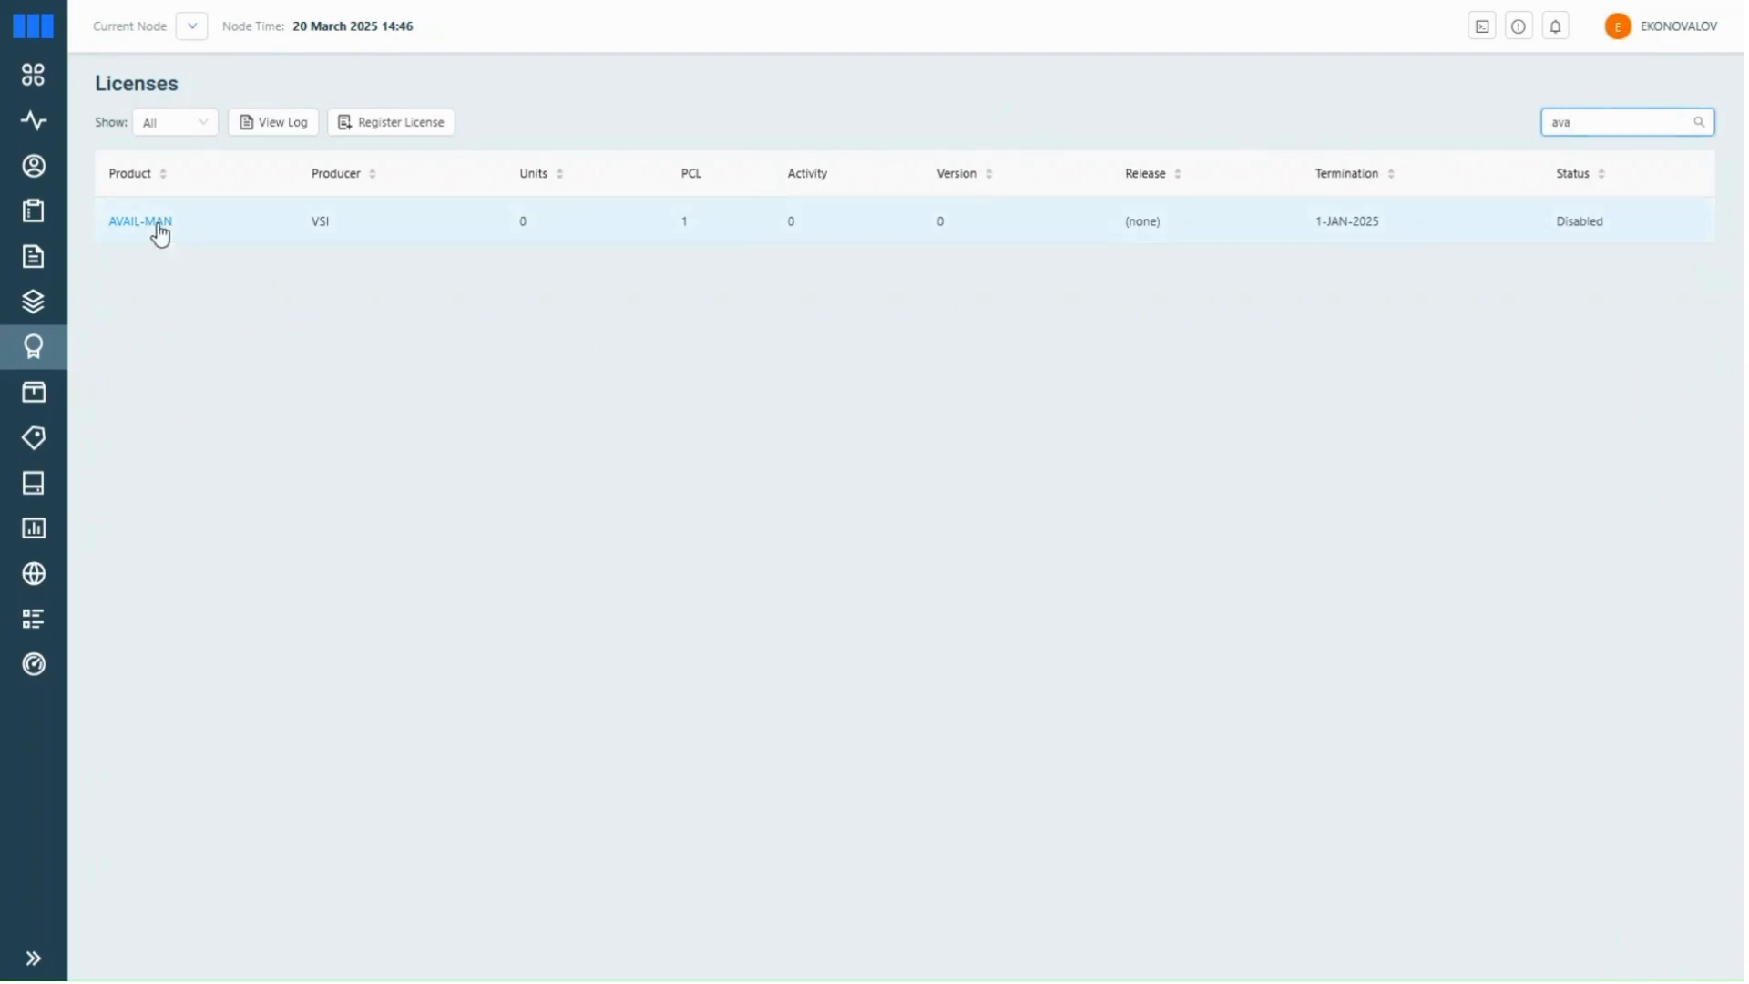
{"action": "left_click", "coordinate": [138, 220]}
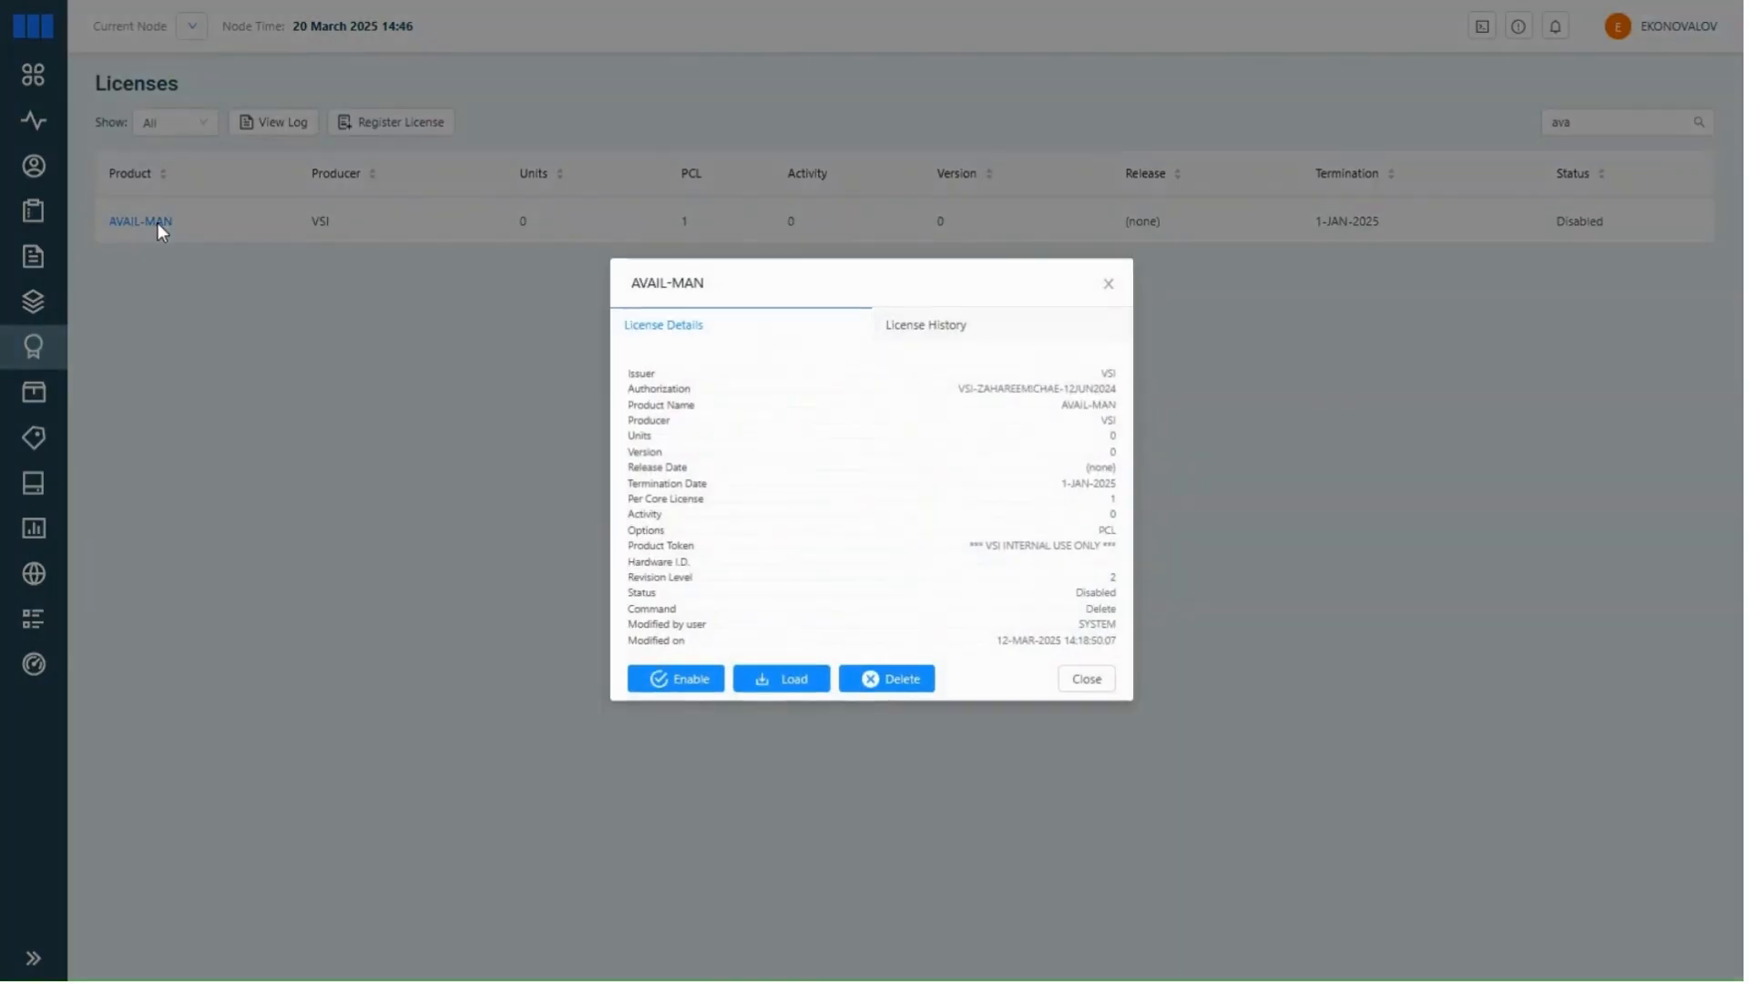
{"action": "mouse_move", "coordinate": [904, 640]}
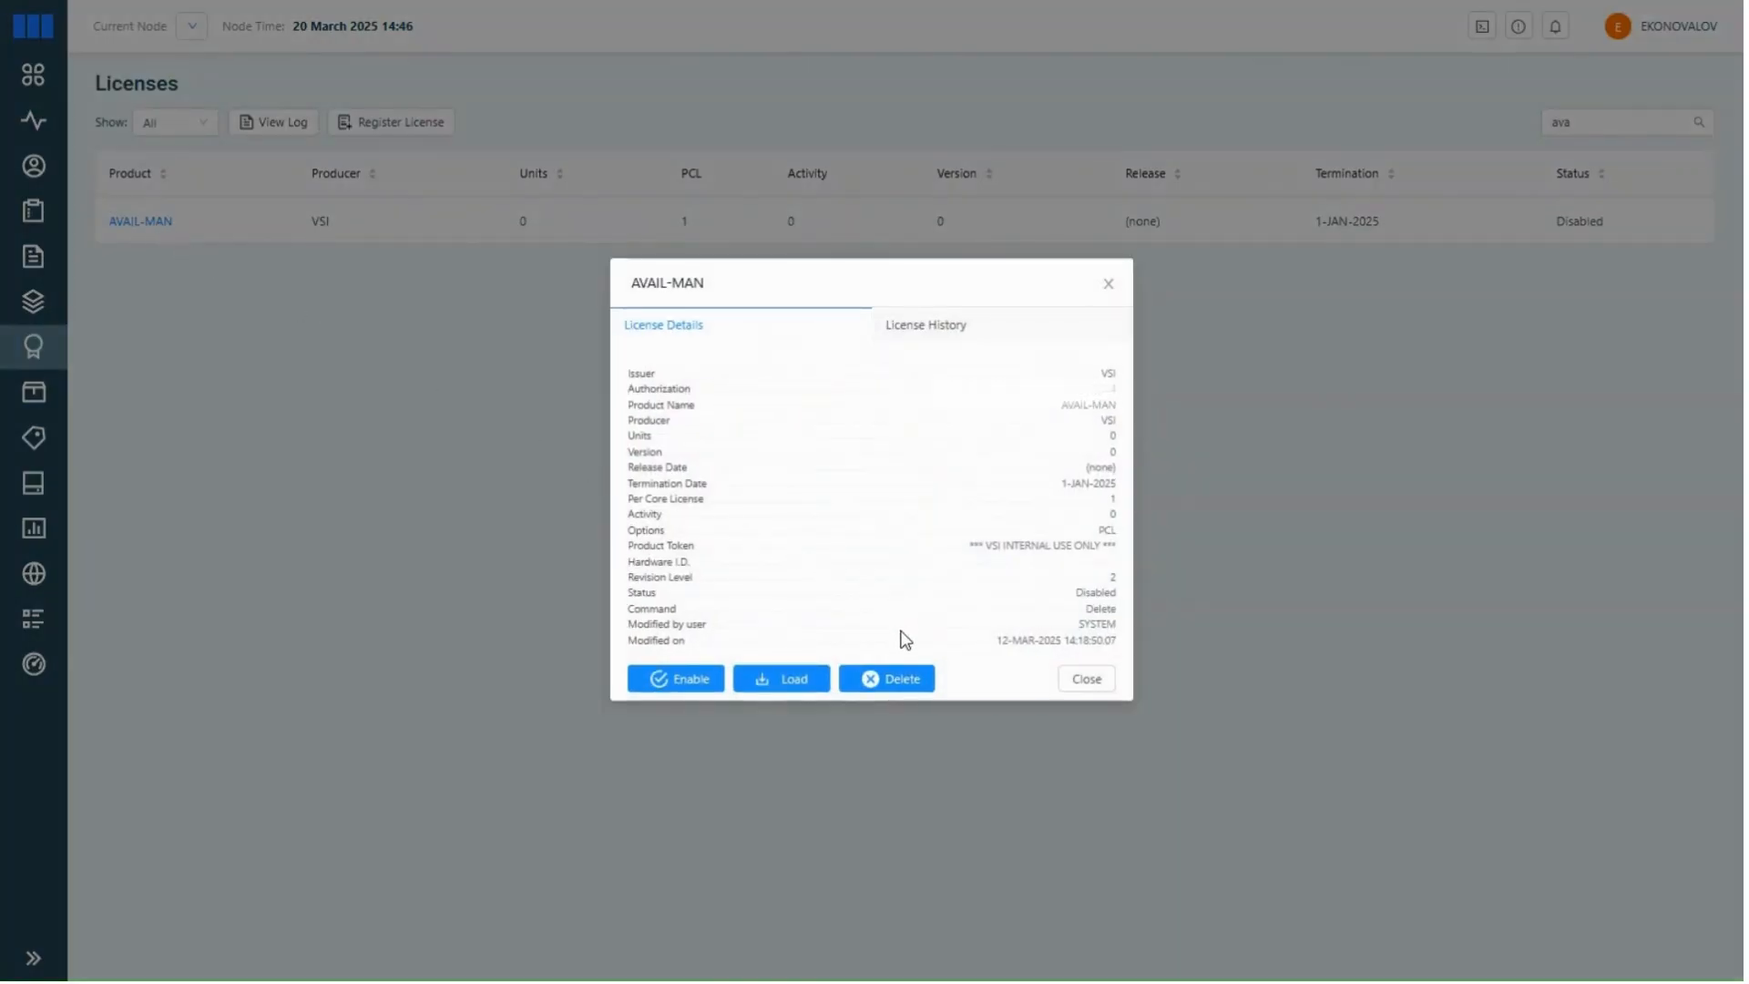
Step: Delete the AVAIL-MAN license, confirming and acknowledging the deletion
{"action": "left_click", "coordinate": [885, 678]}
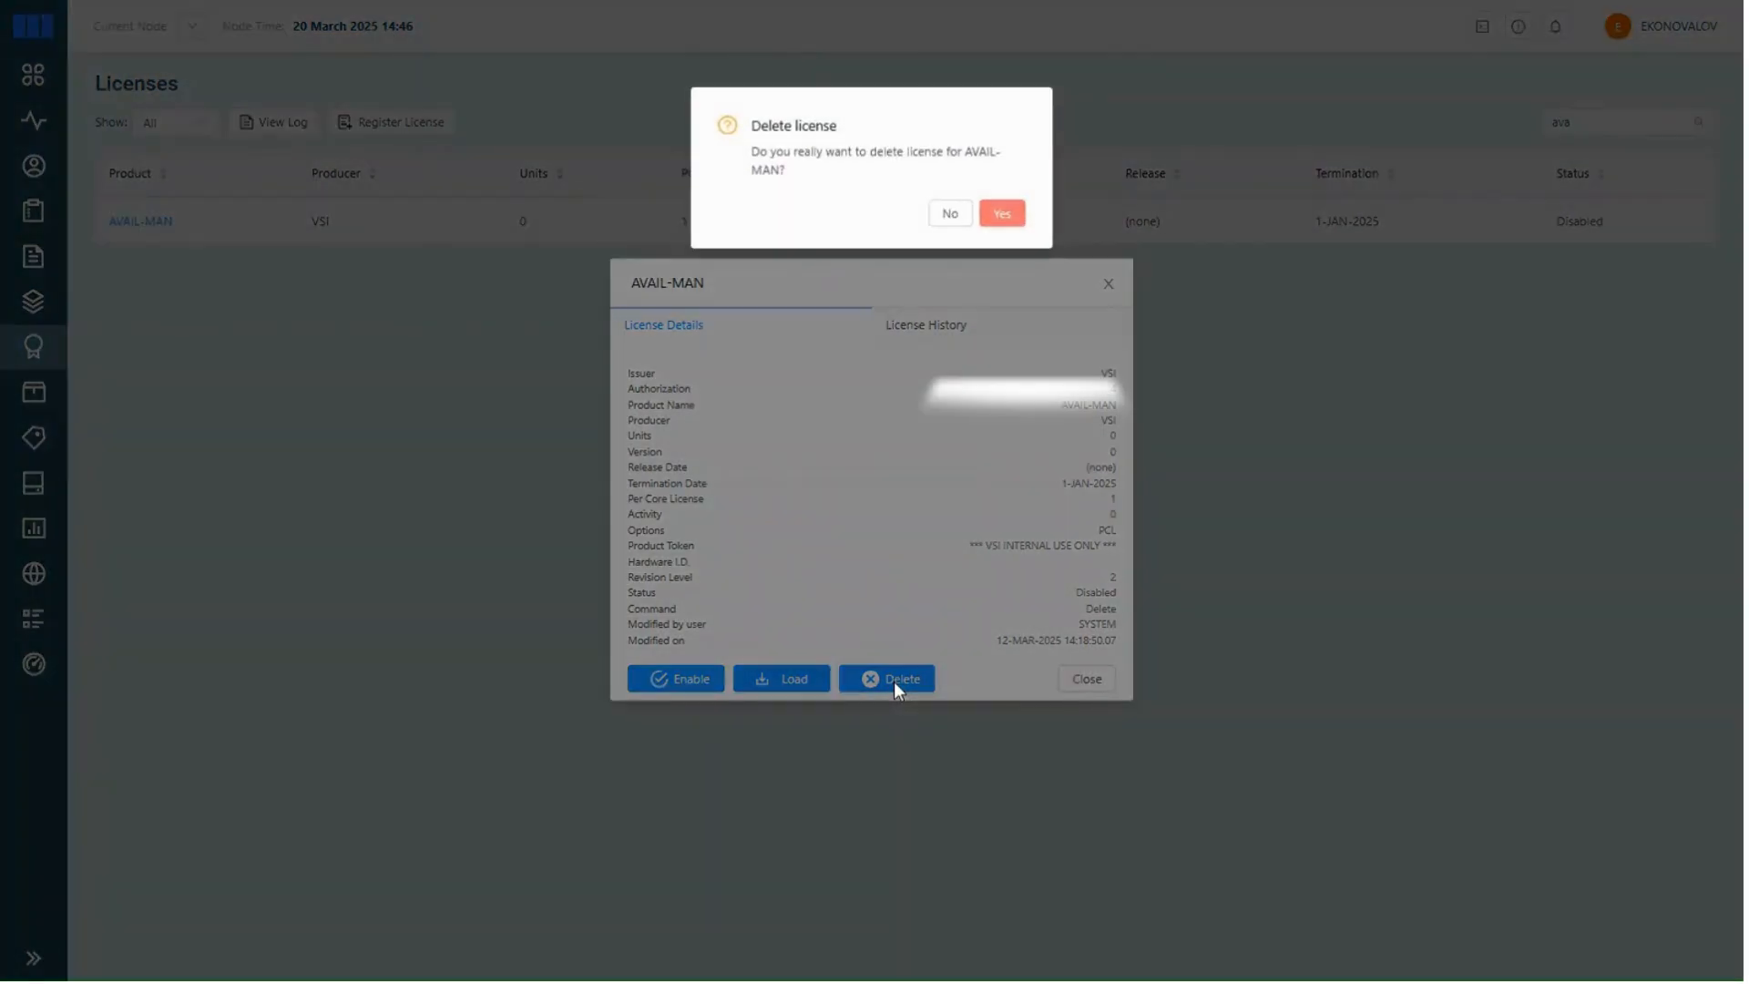
{"action": "left_click", "coordinate": [949, 213]}
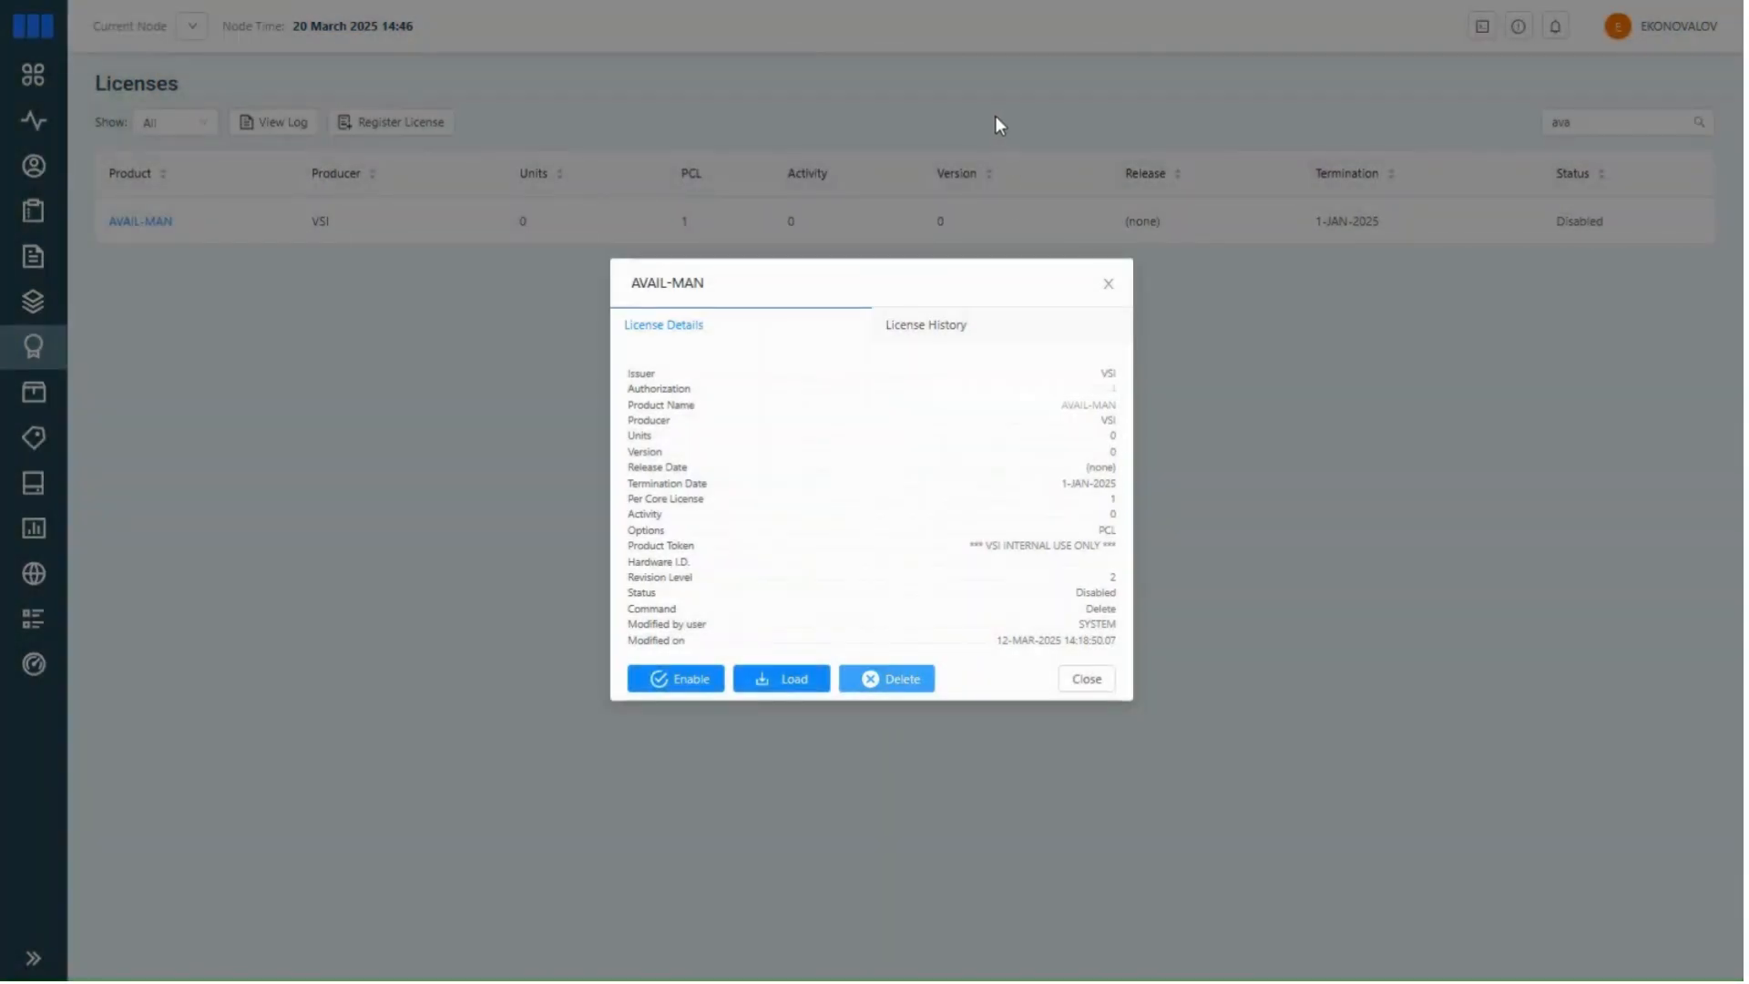
{"action": "left_click", "coordinate": [885, 677]}
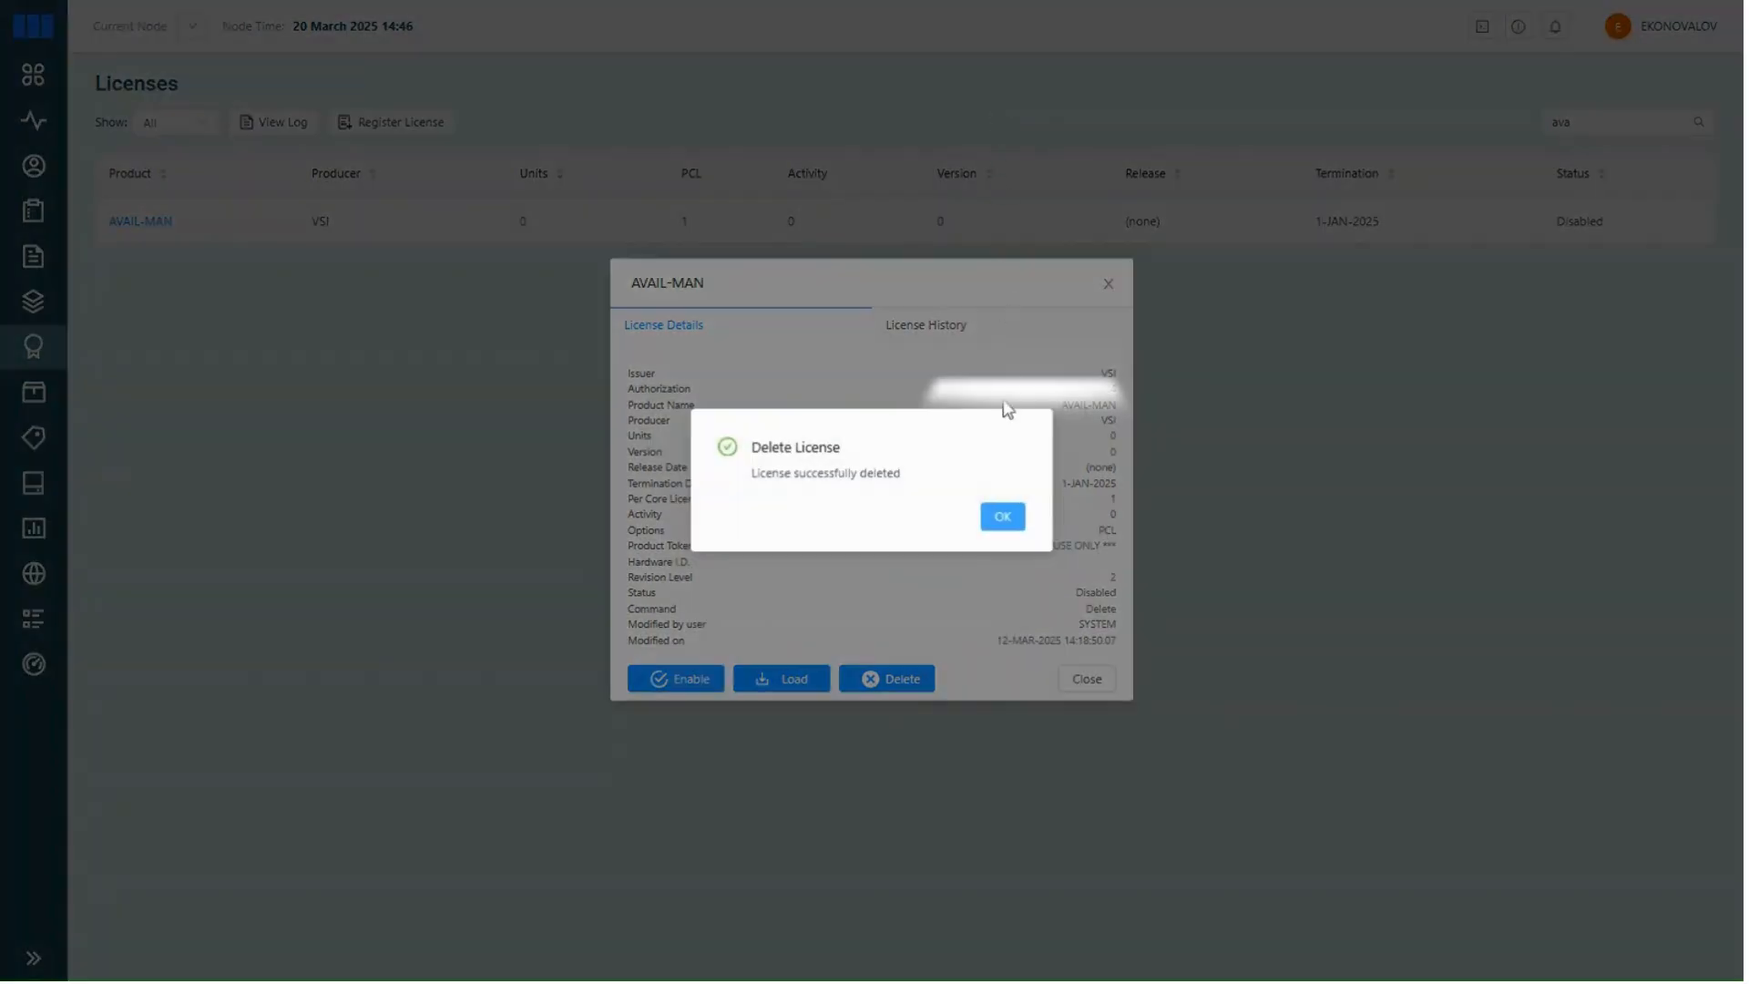
{"action": "left_click", "coordinate": [1000, 516]}
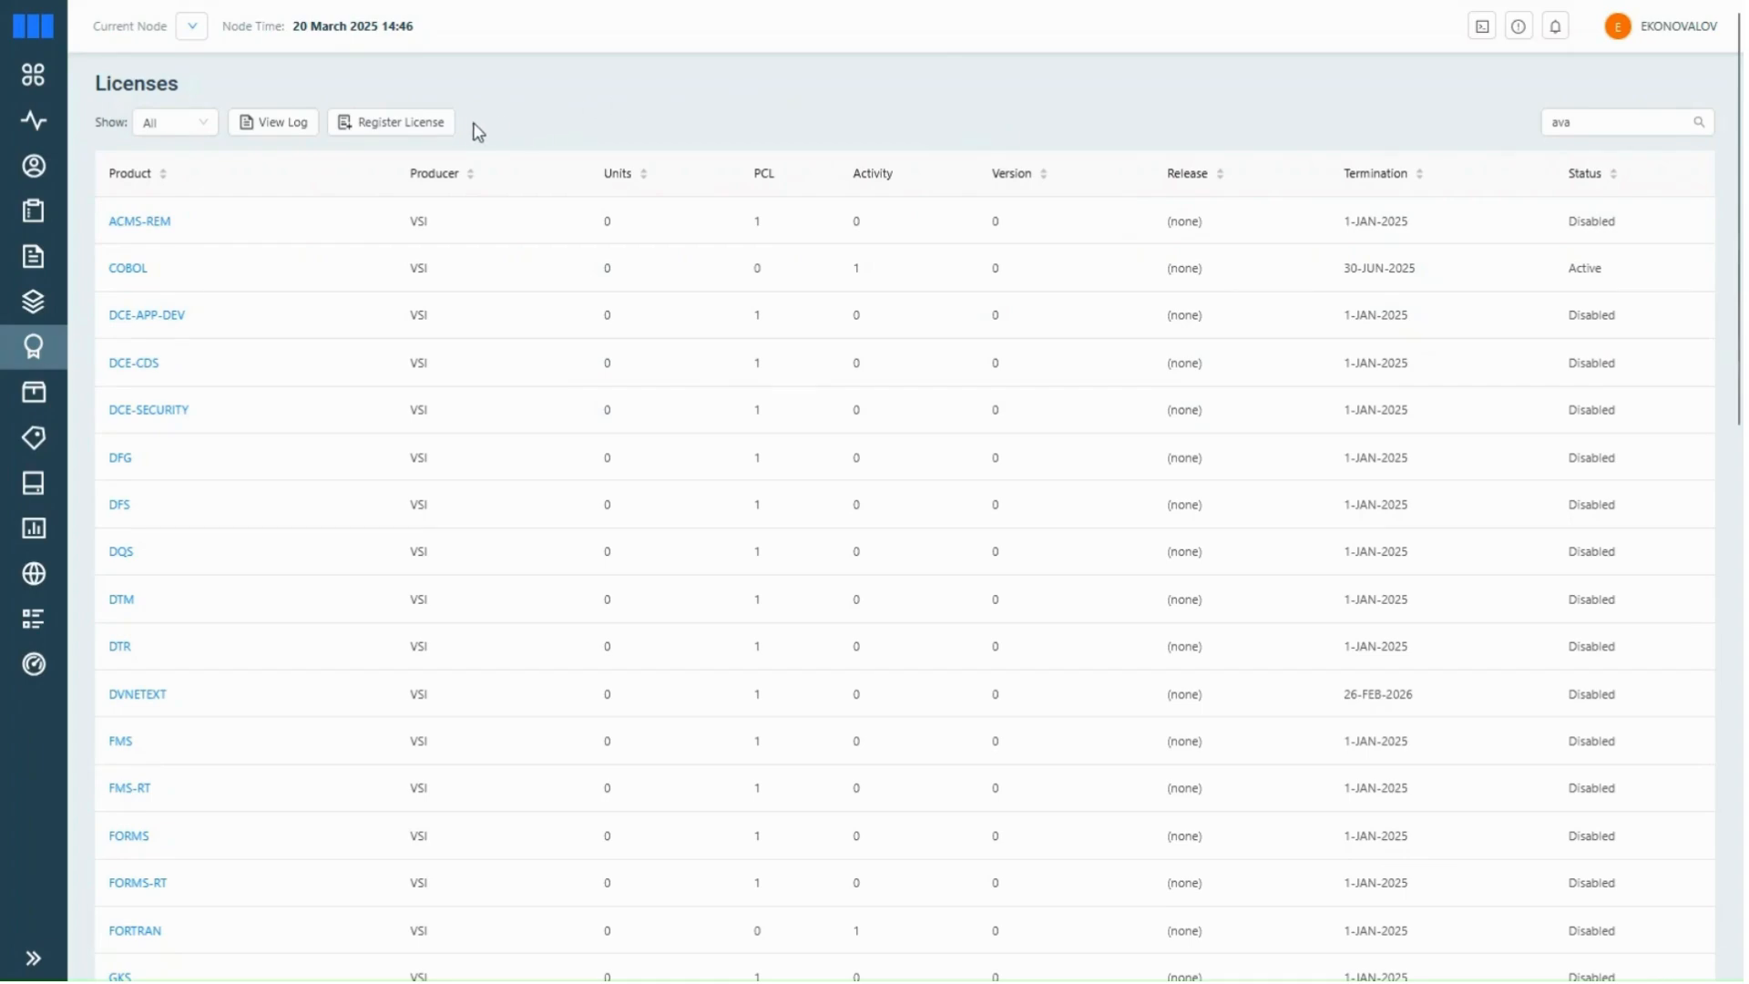
Step: Register the AVAIL-MAN license via Execute License Register Script with a script imported from file
{"action": "left_click", "coordinate": [399, 122]}
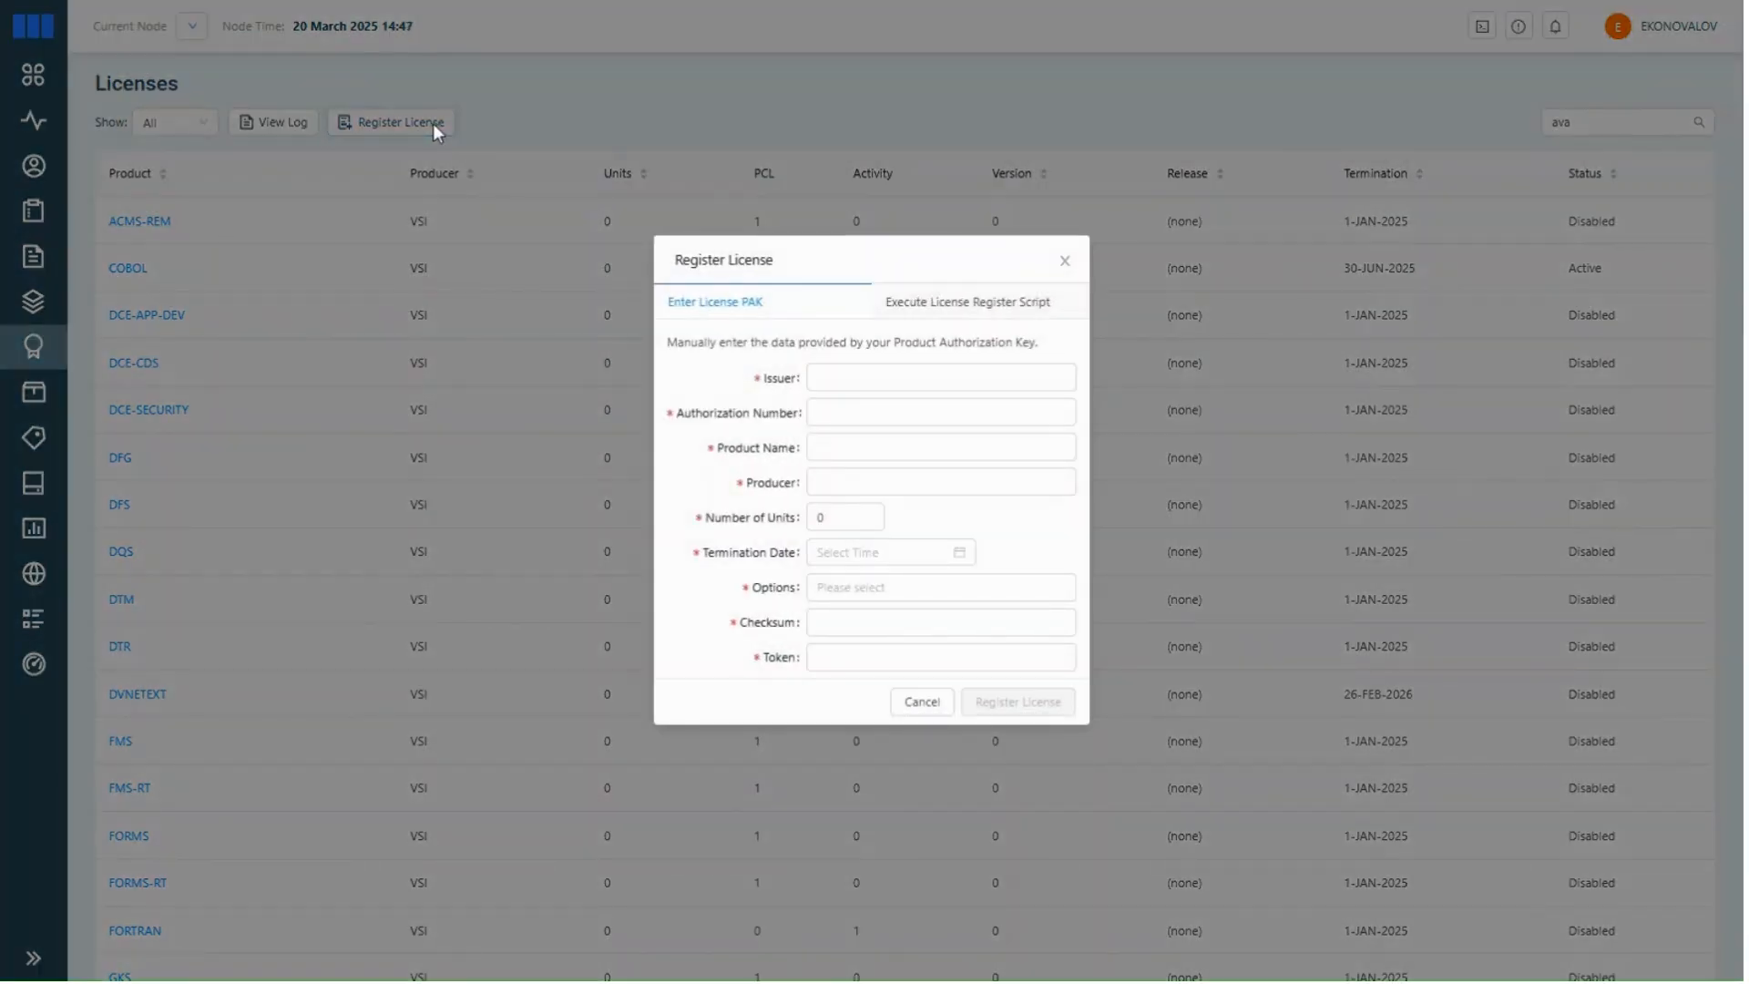
{"action": "left_click", "coordinate": [965, 302]}
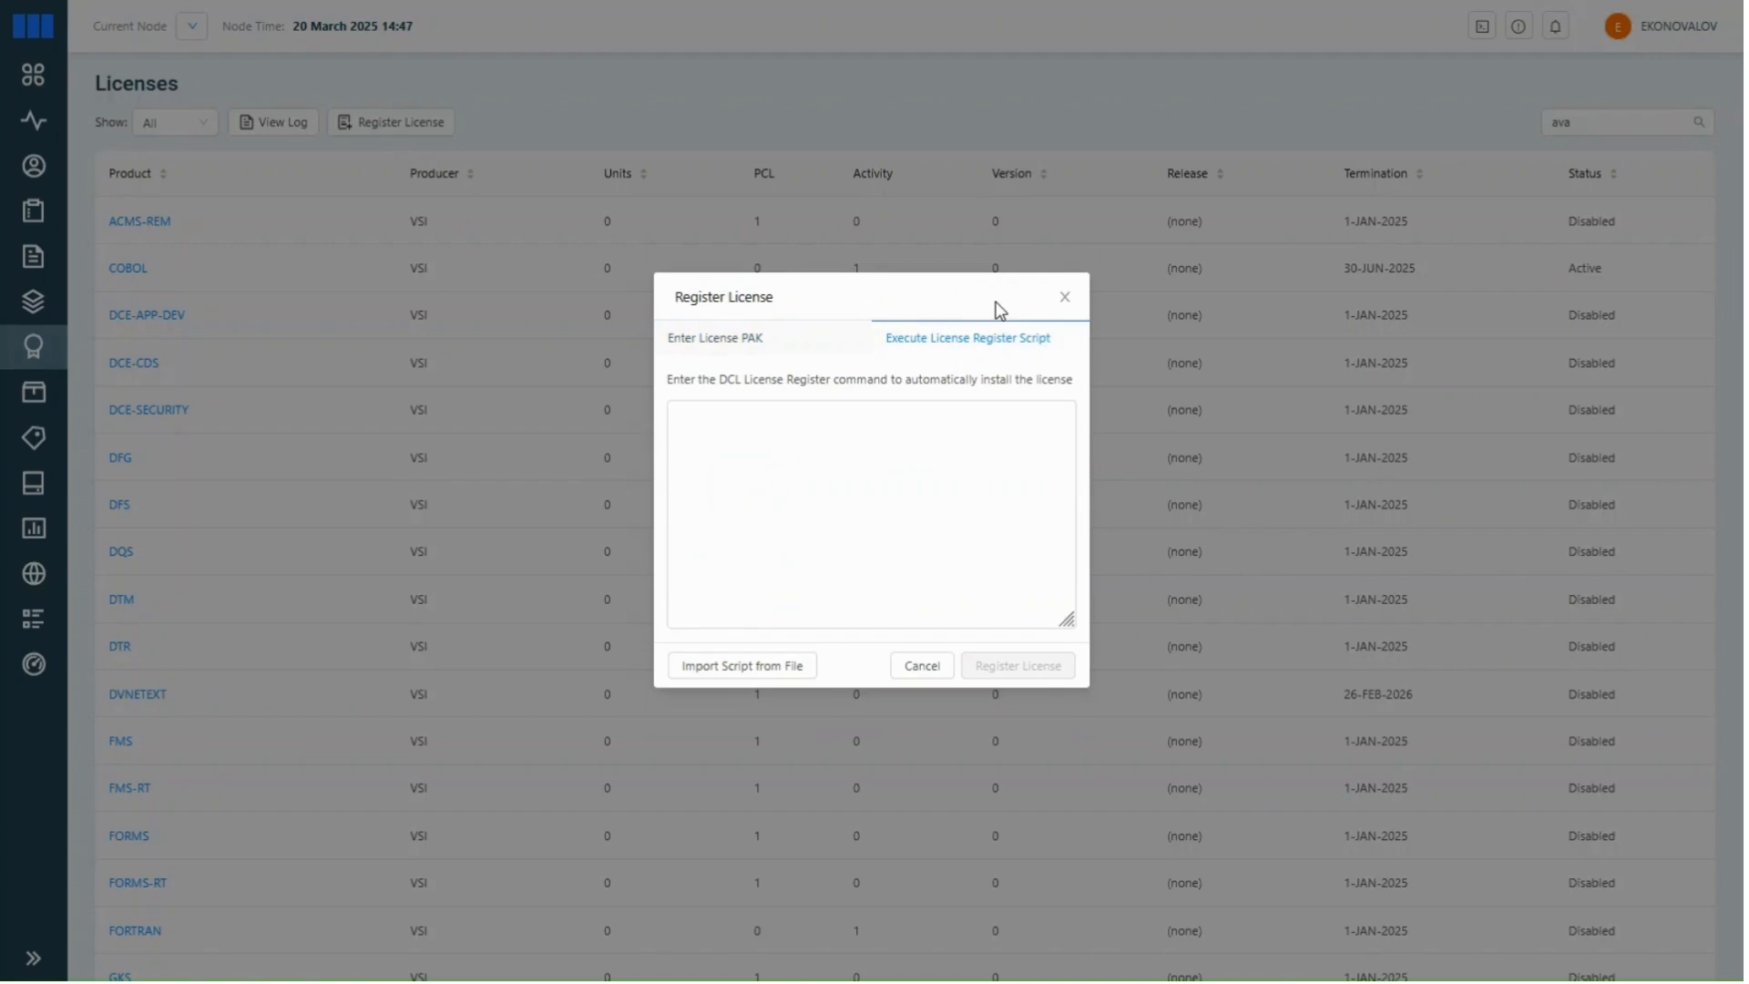
{"action": "mouse_move", "coordinate": [741, 665]}
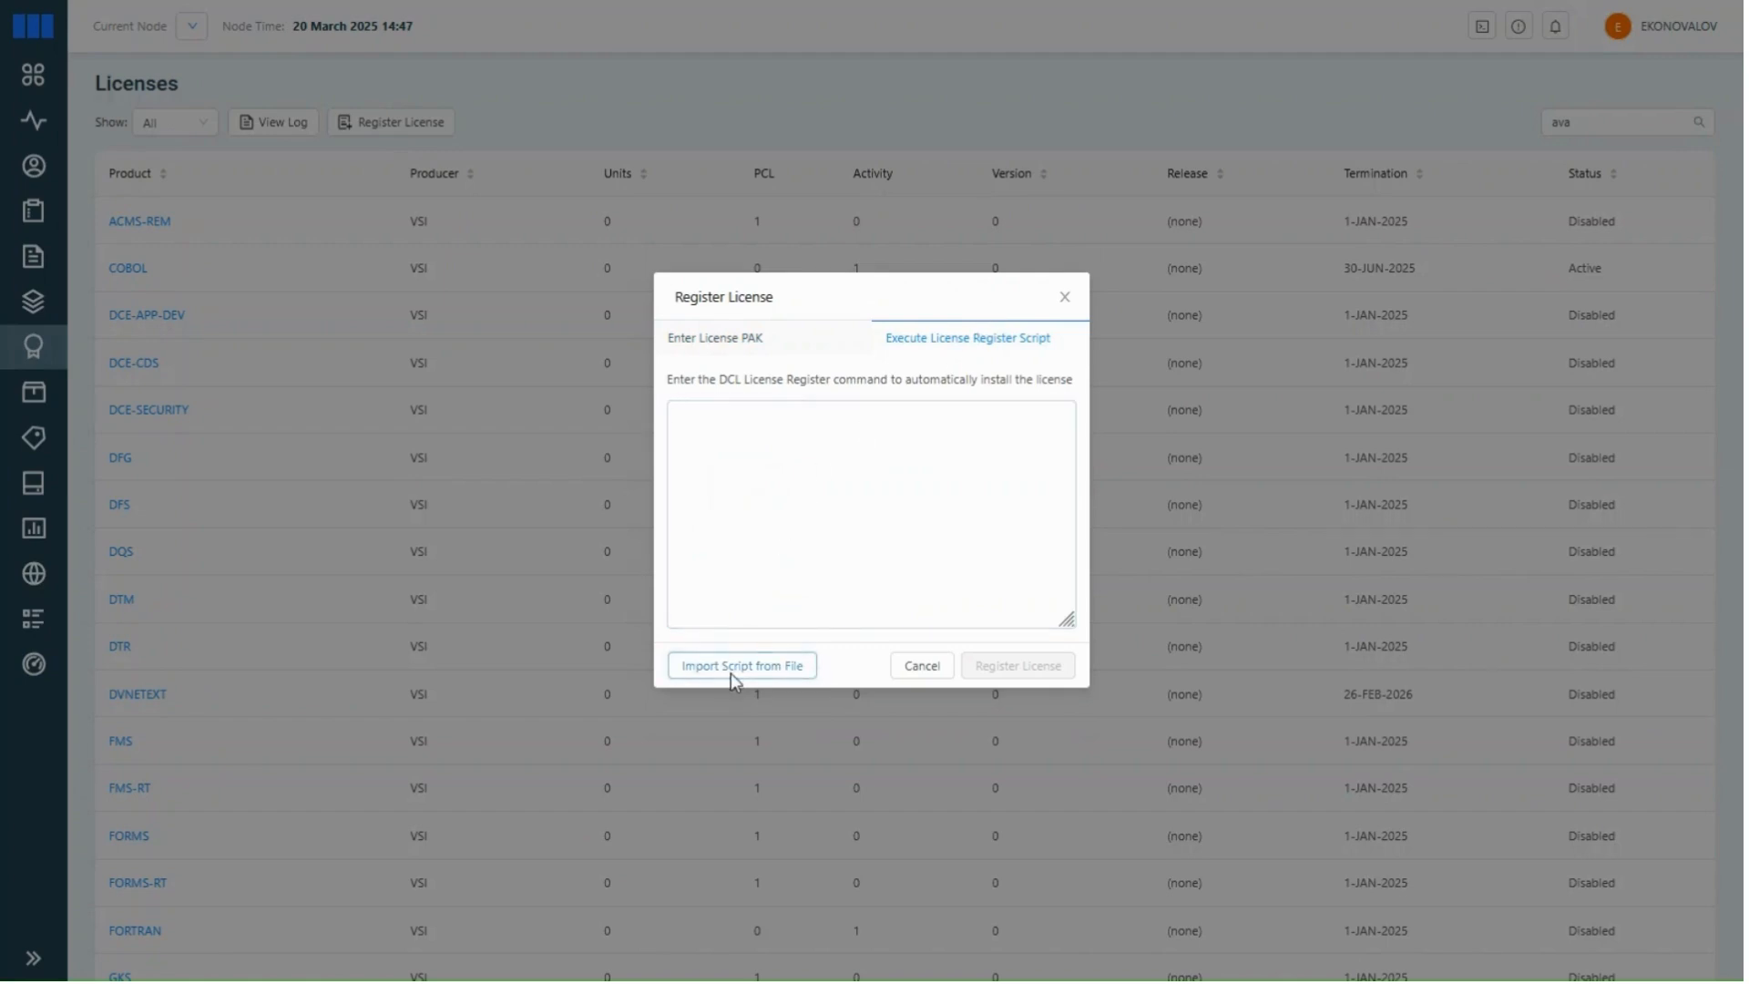
{"action": "mouse_move", "coordinate": [699, 521]}
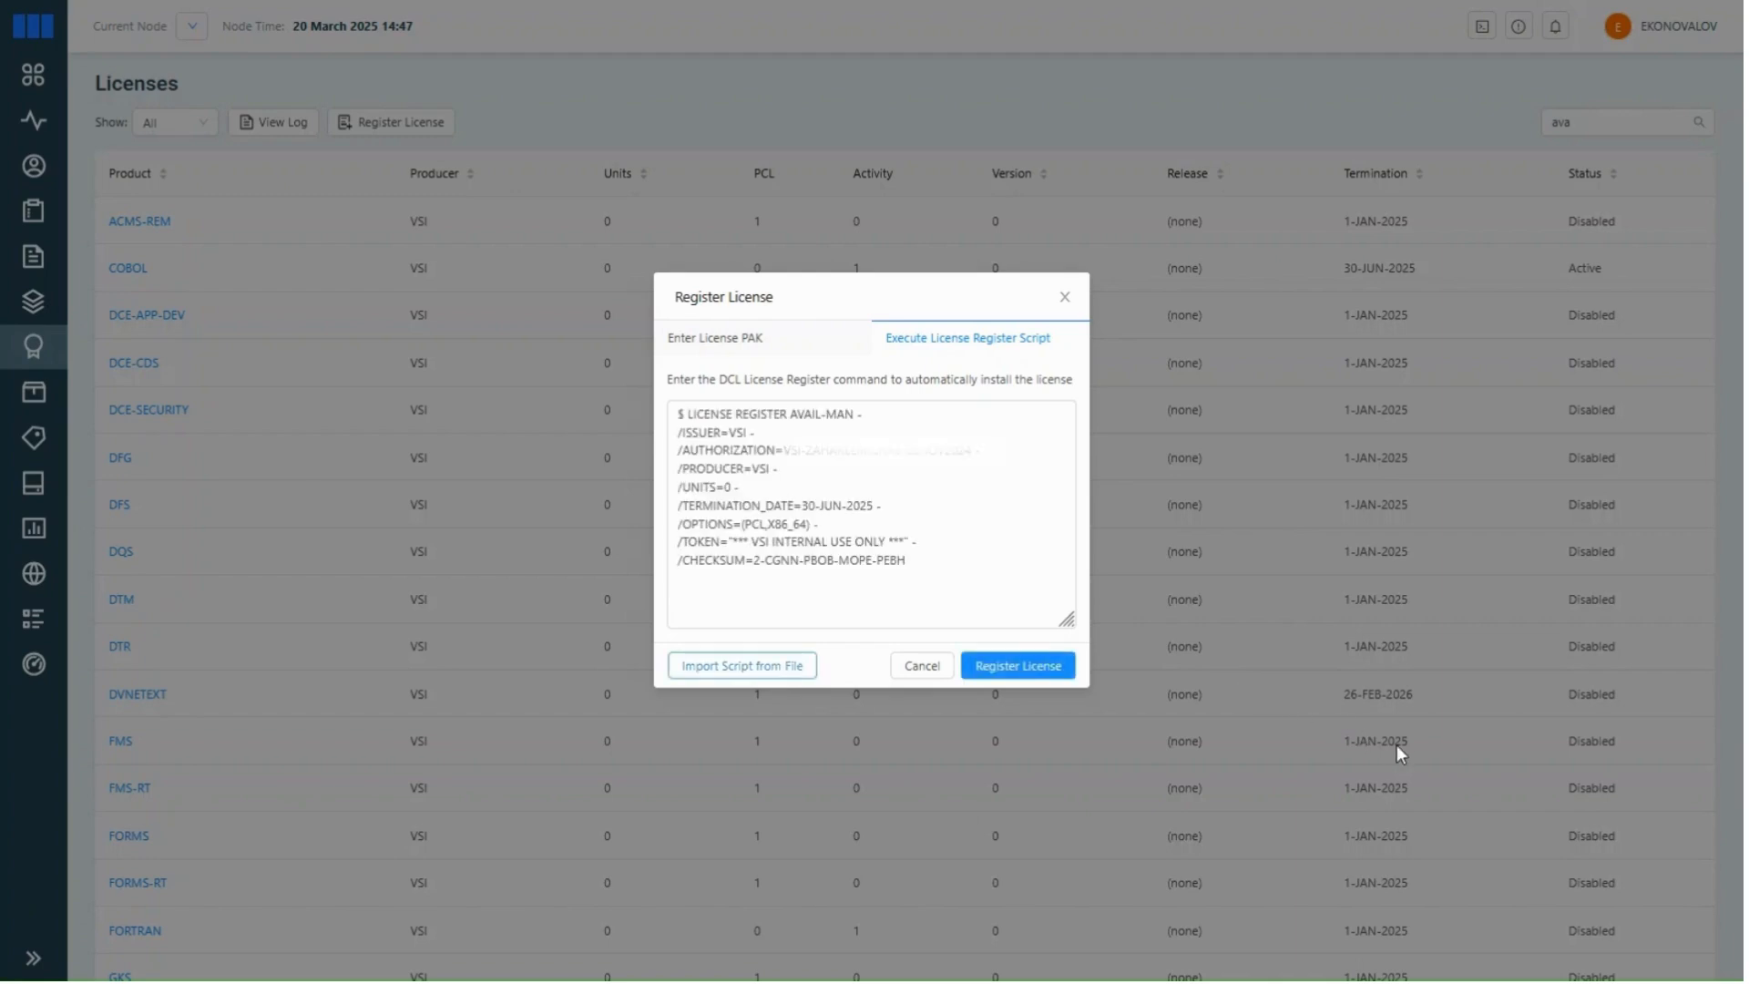
{"action": "mouse_move", "coordinate": [991, 667]}
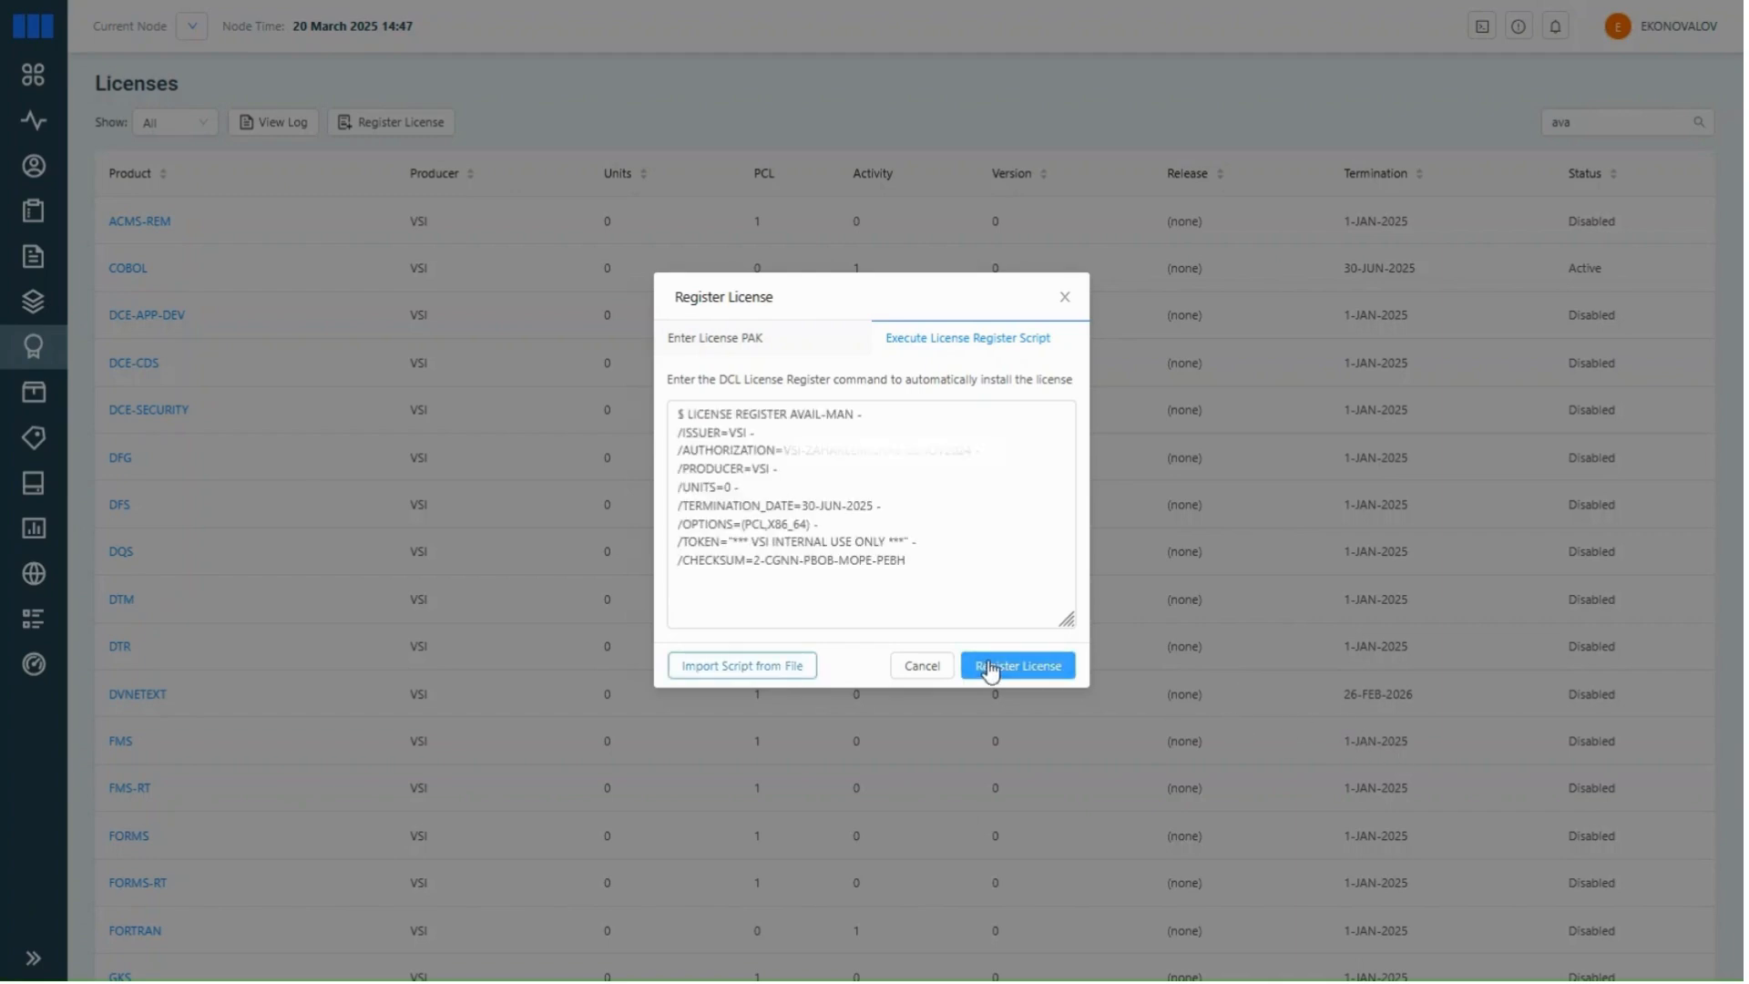
{"action": "left_click", "coordinate": [1014, 665]}
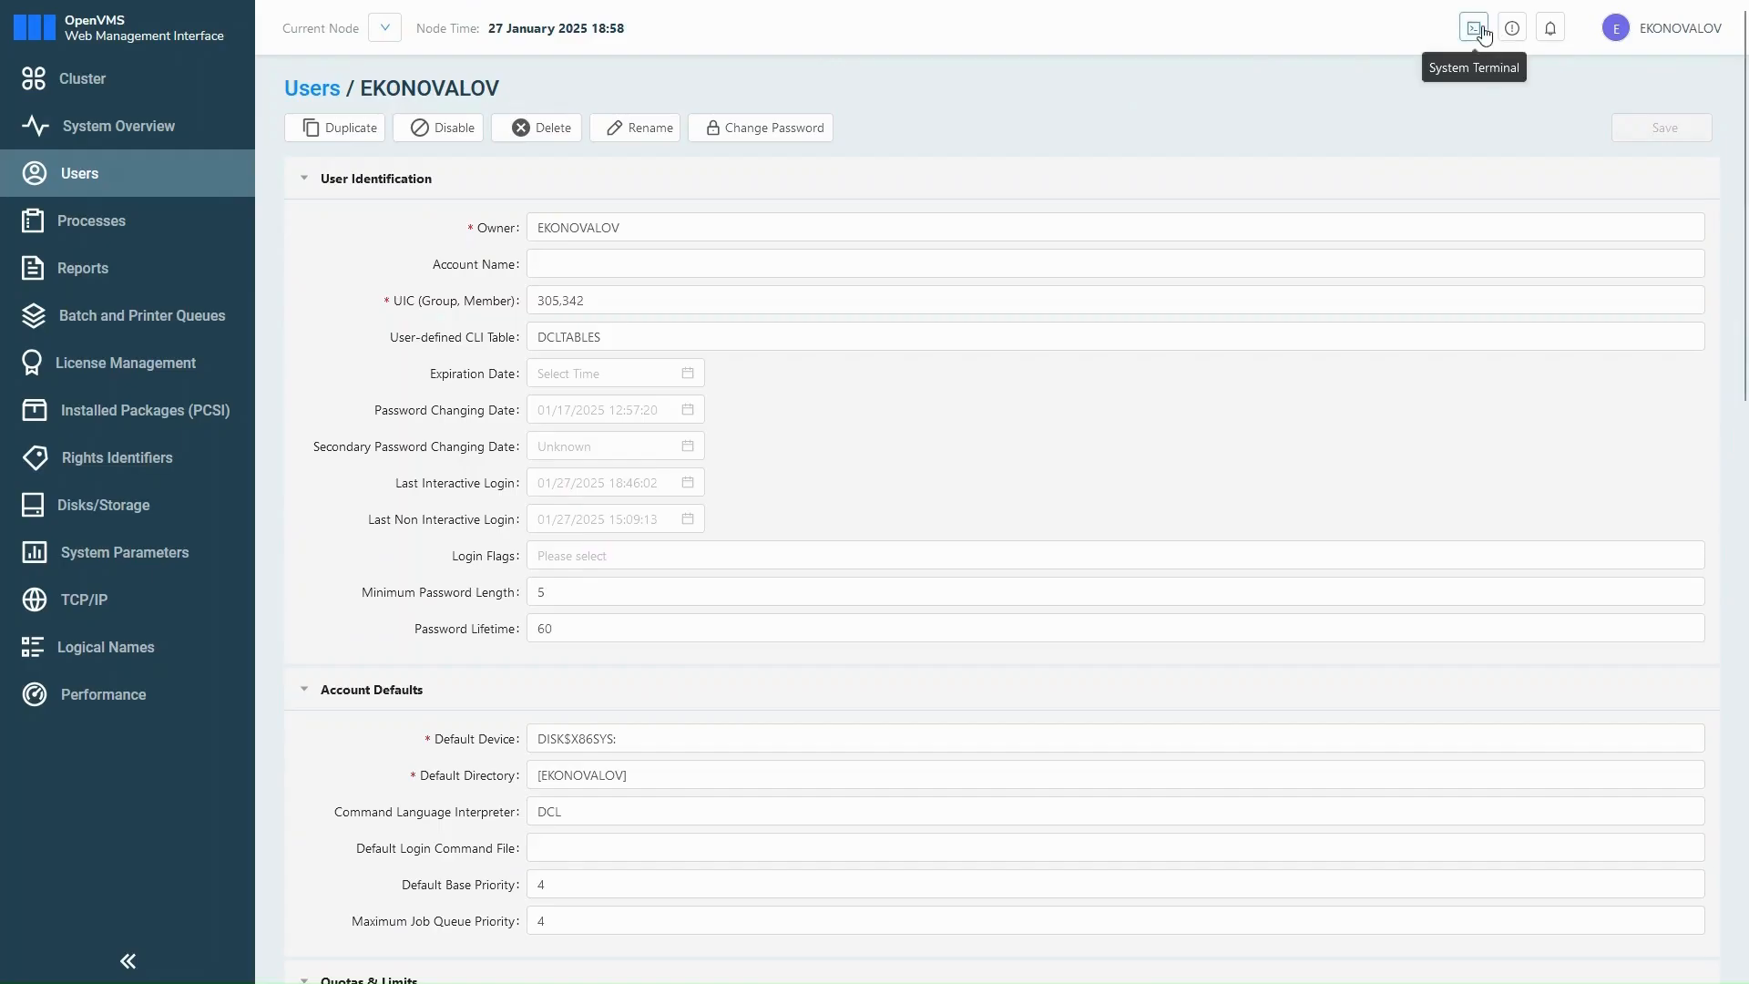
{"action": "left_click", "coordinate": [1472, 27]}
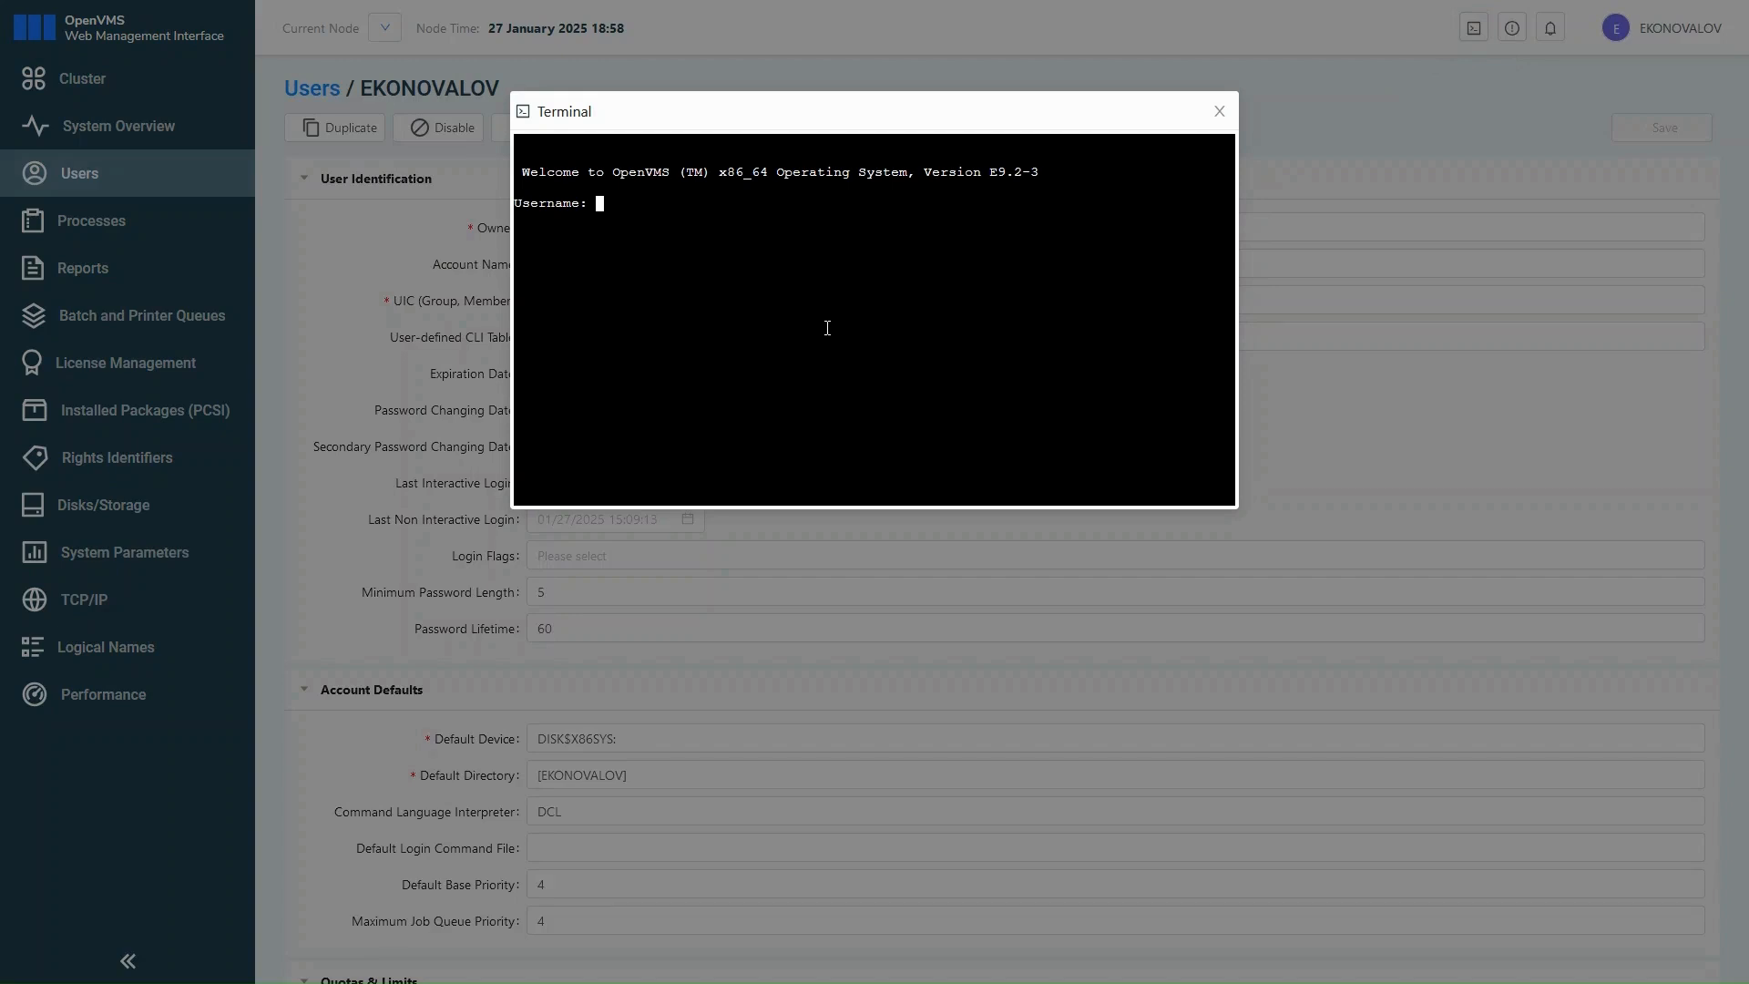
{"action": "type", "text": "ekonova"}
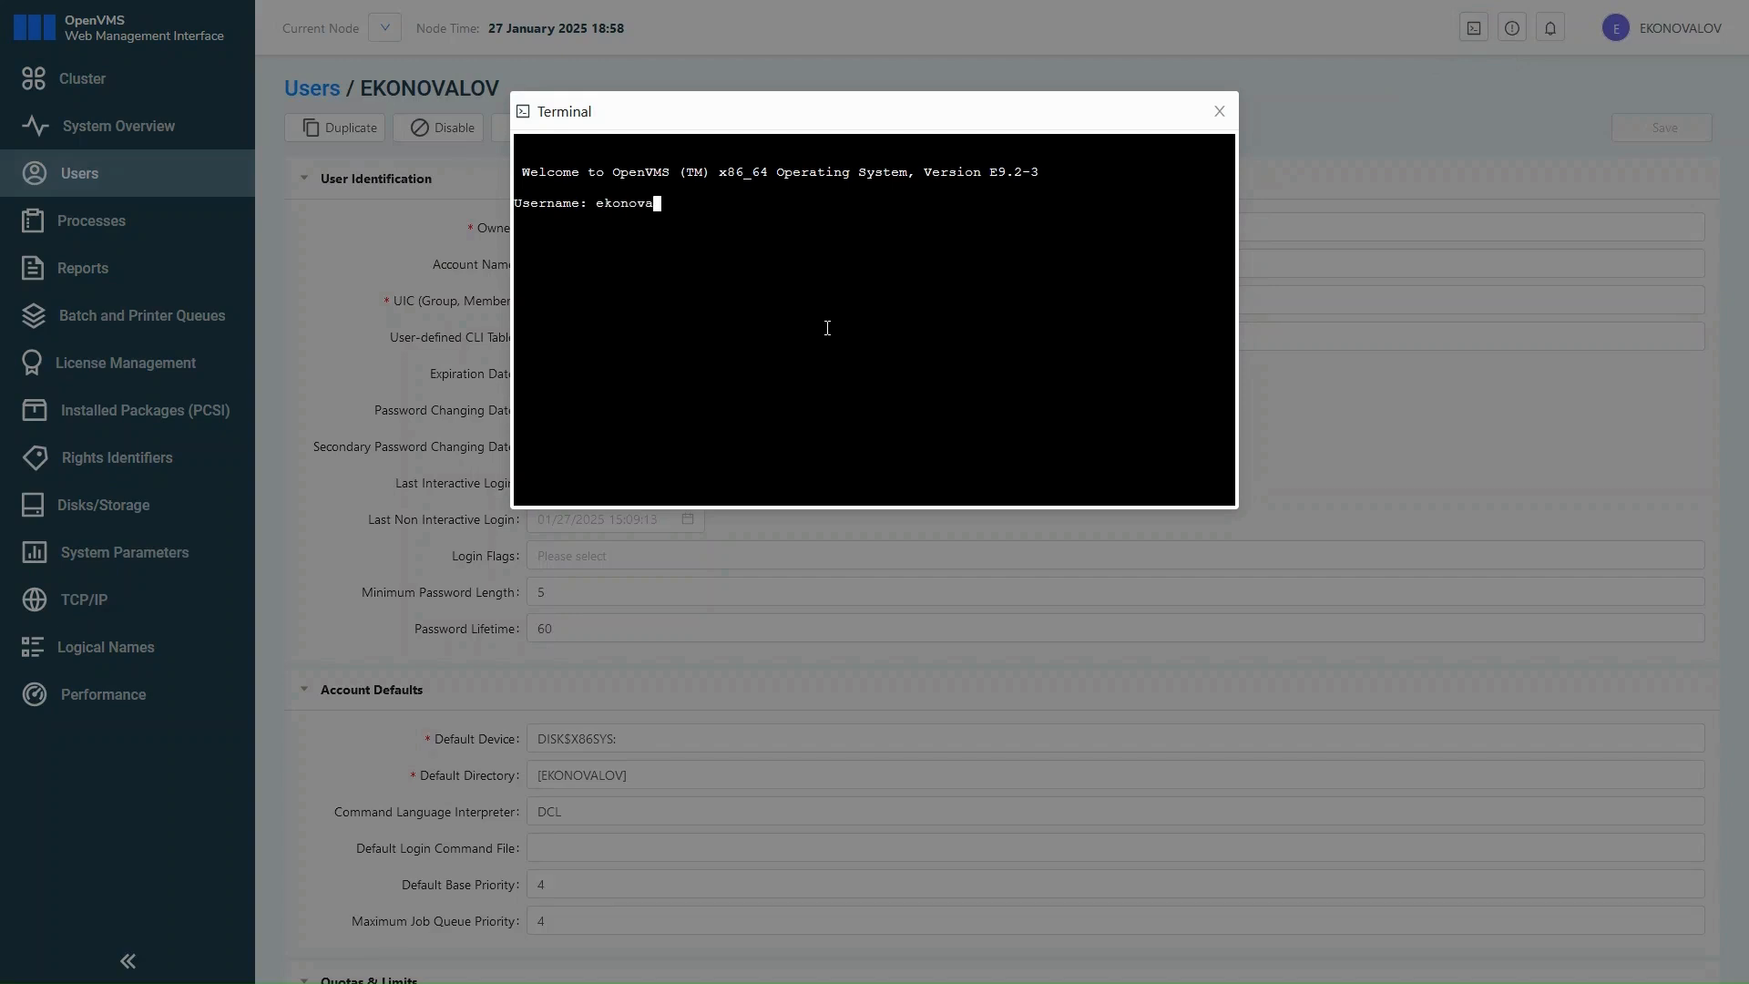
{"action": "key", "text": "Return"}
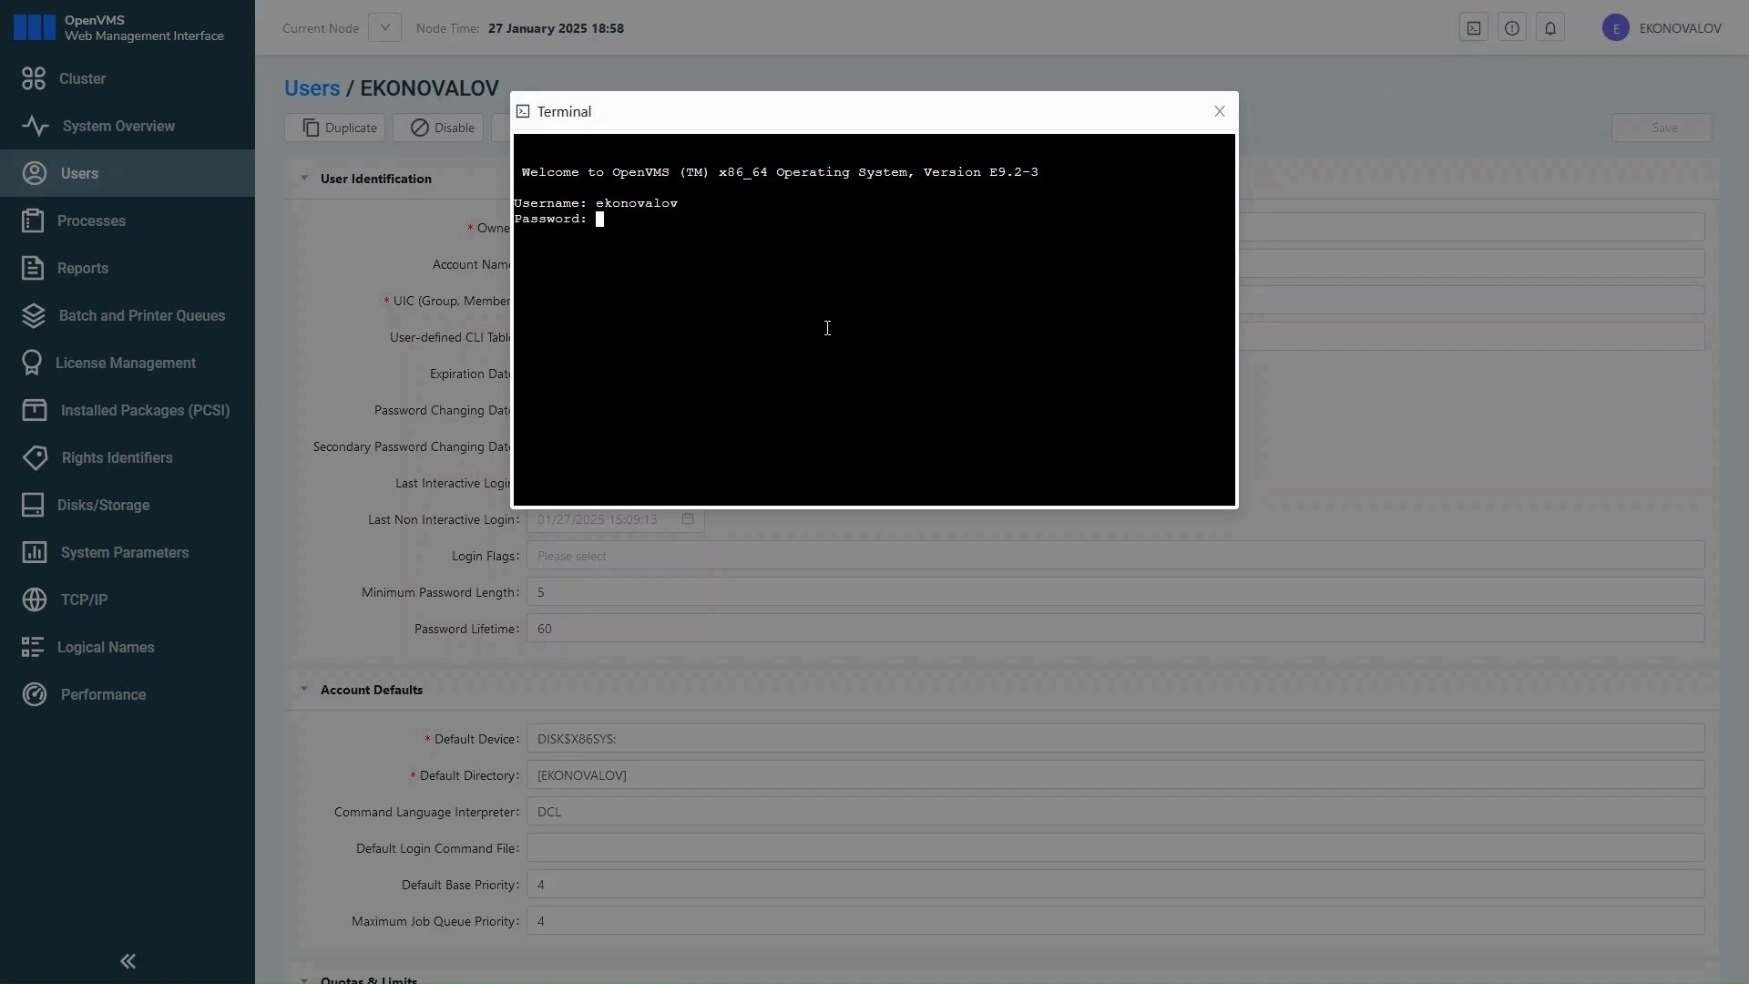
{"action": "key", "text": "Return"}
{"action": "type", "text": "ls"}
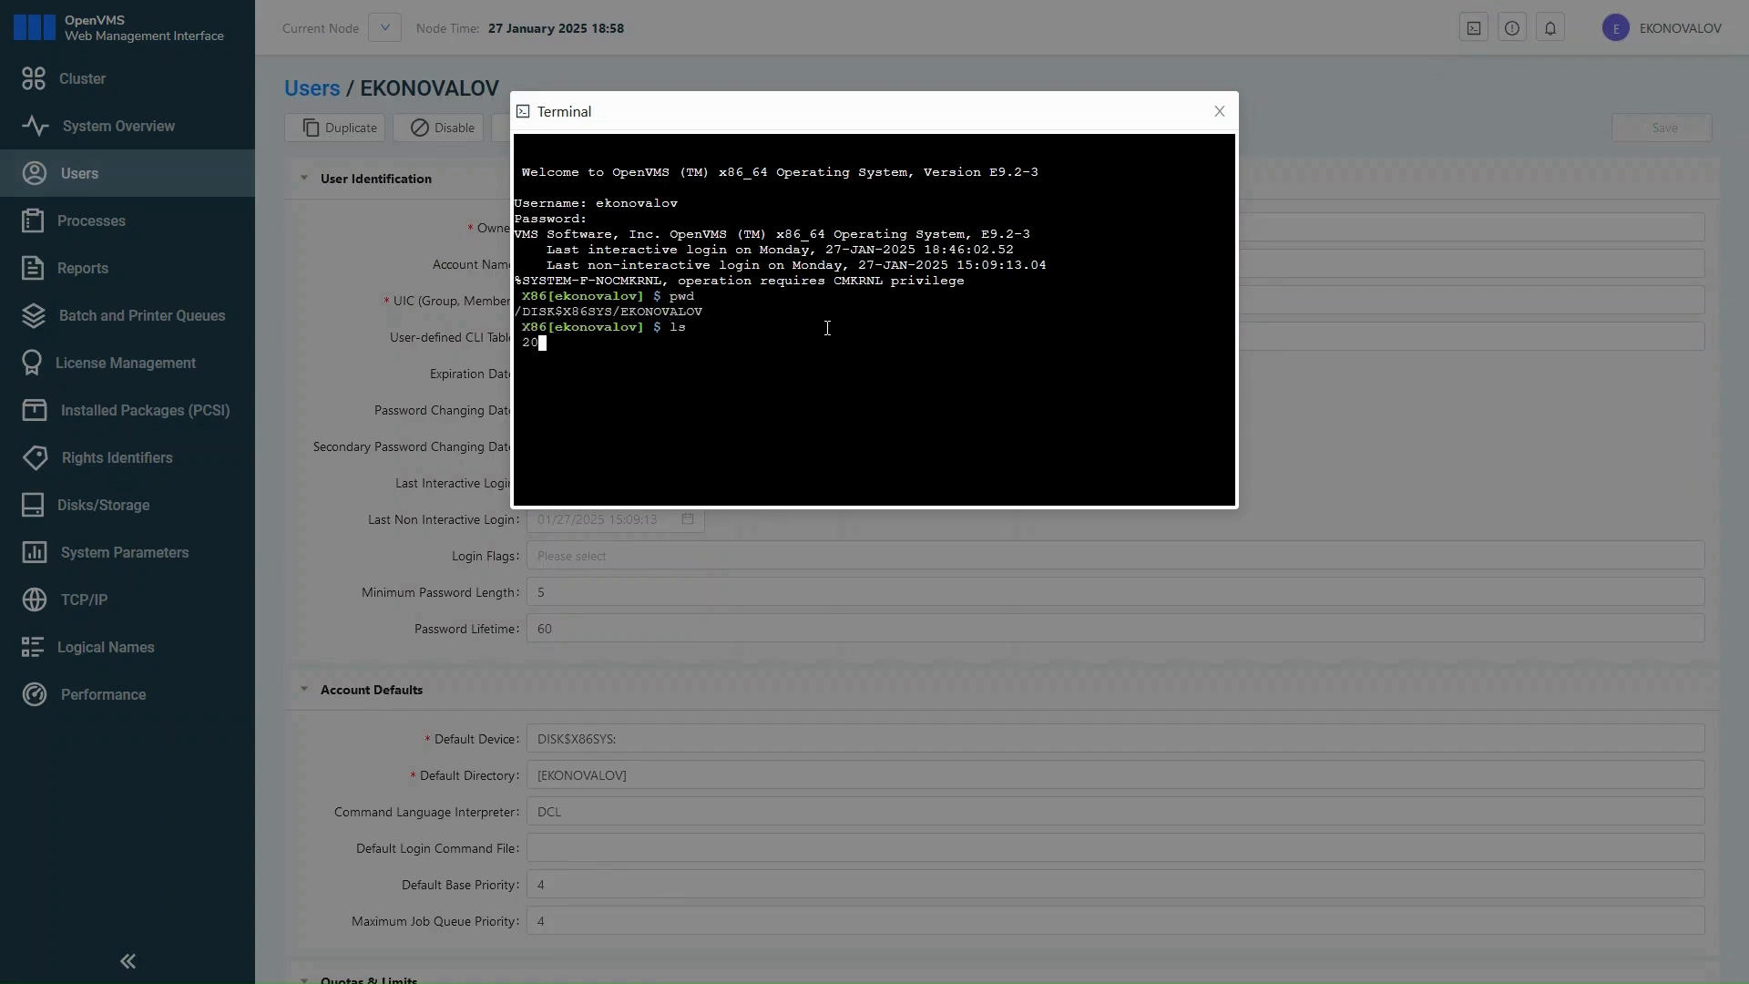
{"action": "key", "text": "Return"}
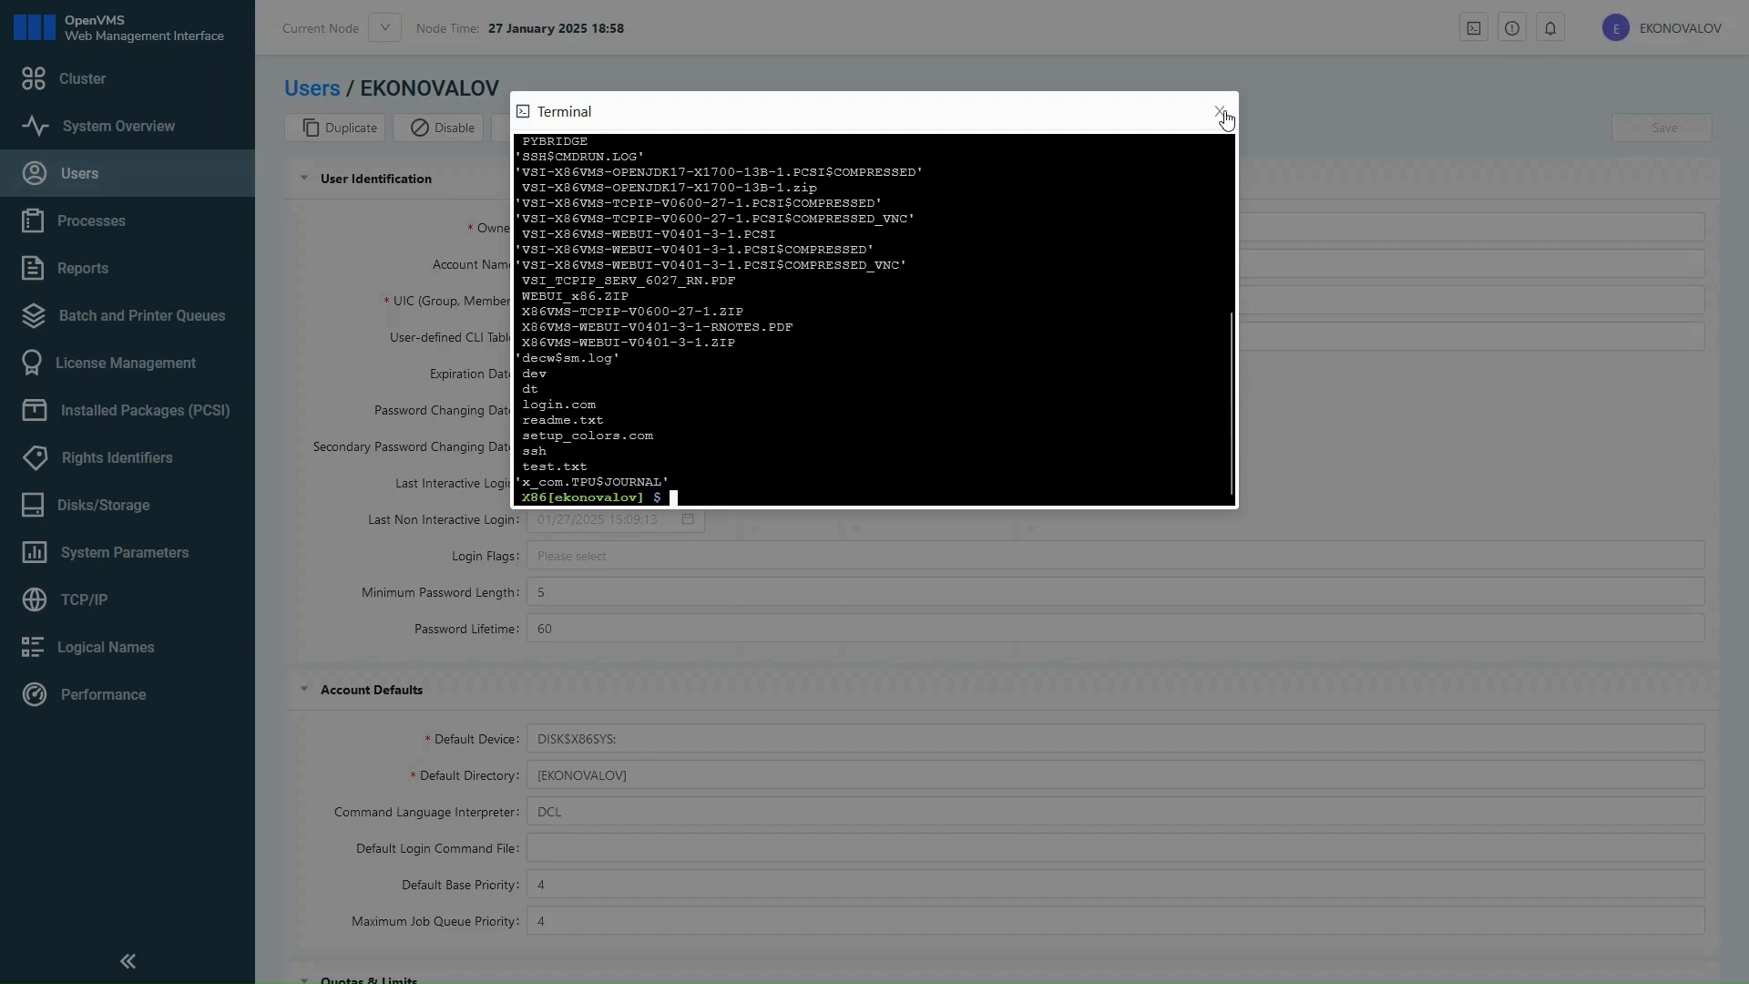
{"action": "left_click", "coordinate": [1224, 117]}
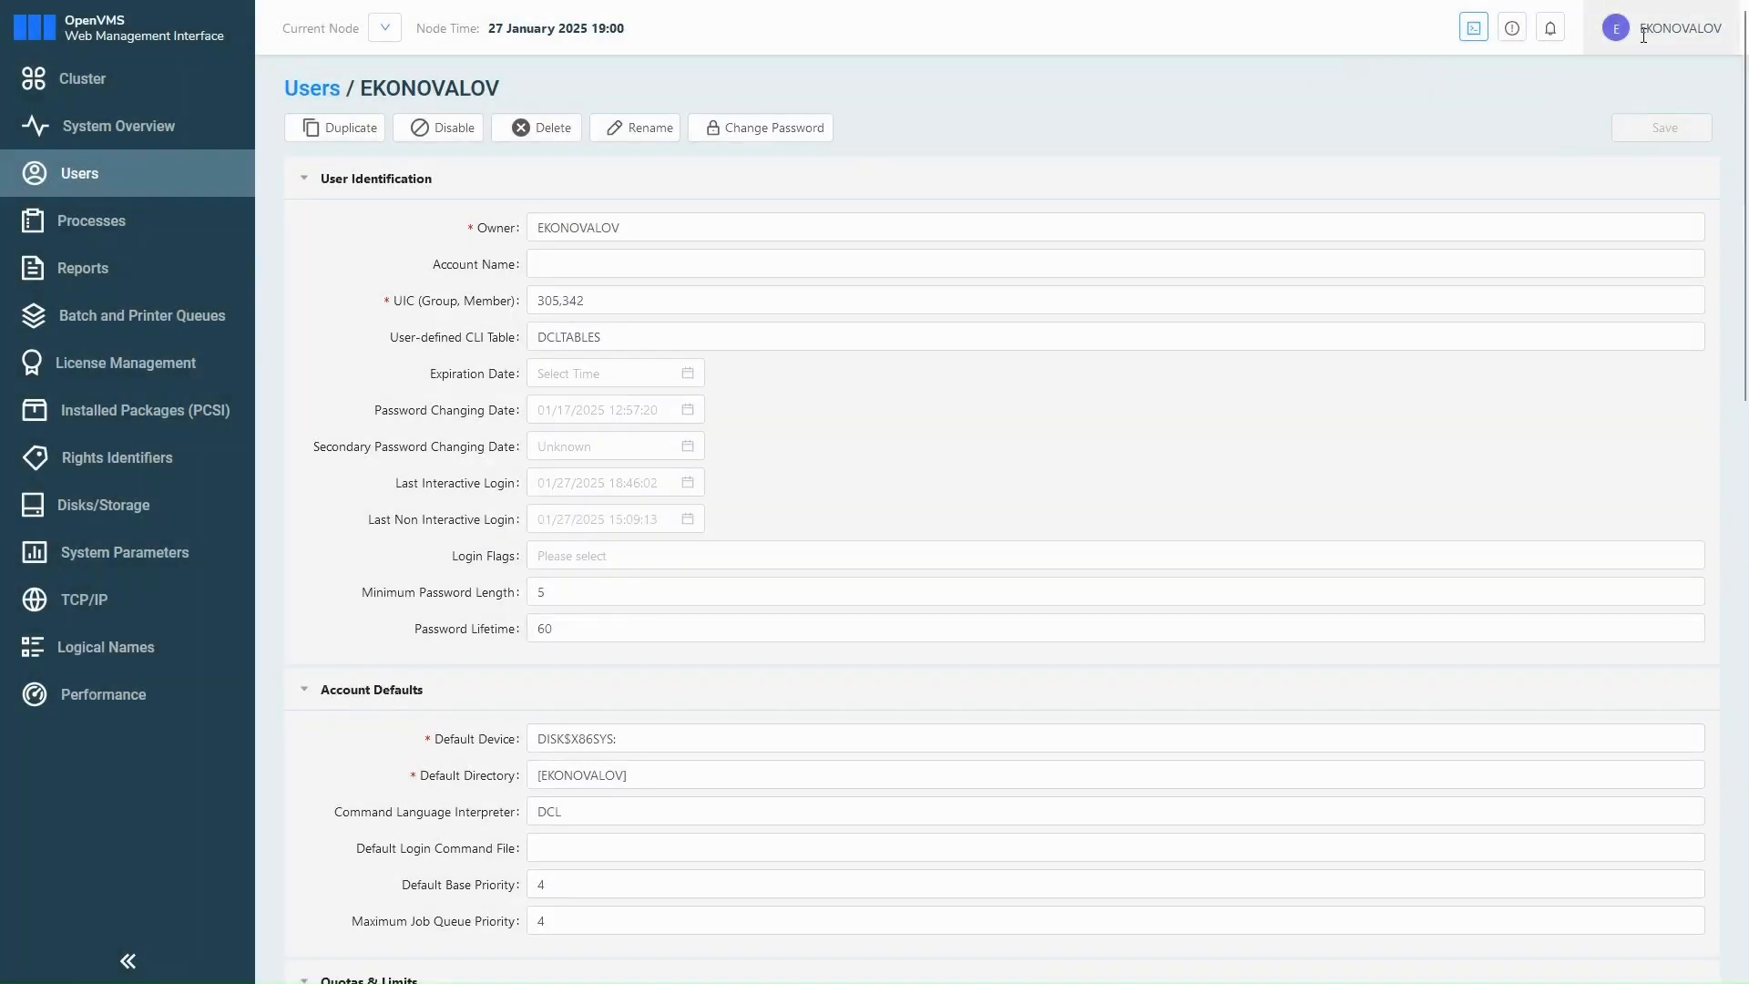
Step: Log out from the account menu, returning to the empty OpenVMS login page
{"action": "left_click", "coordinate": [1667, 27]}
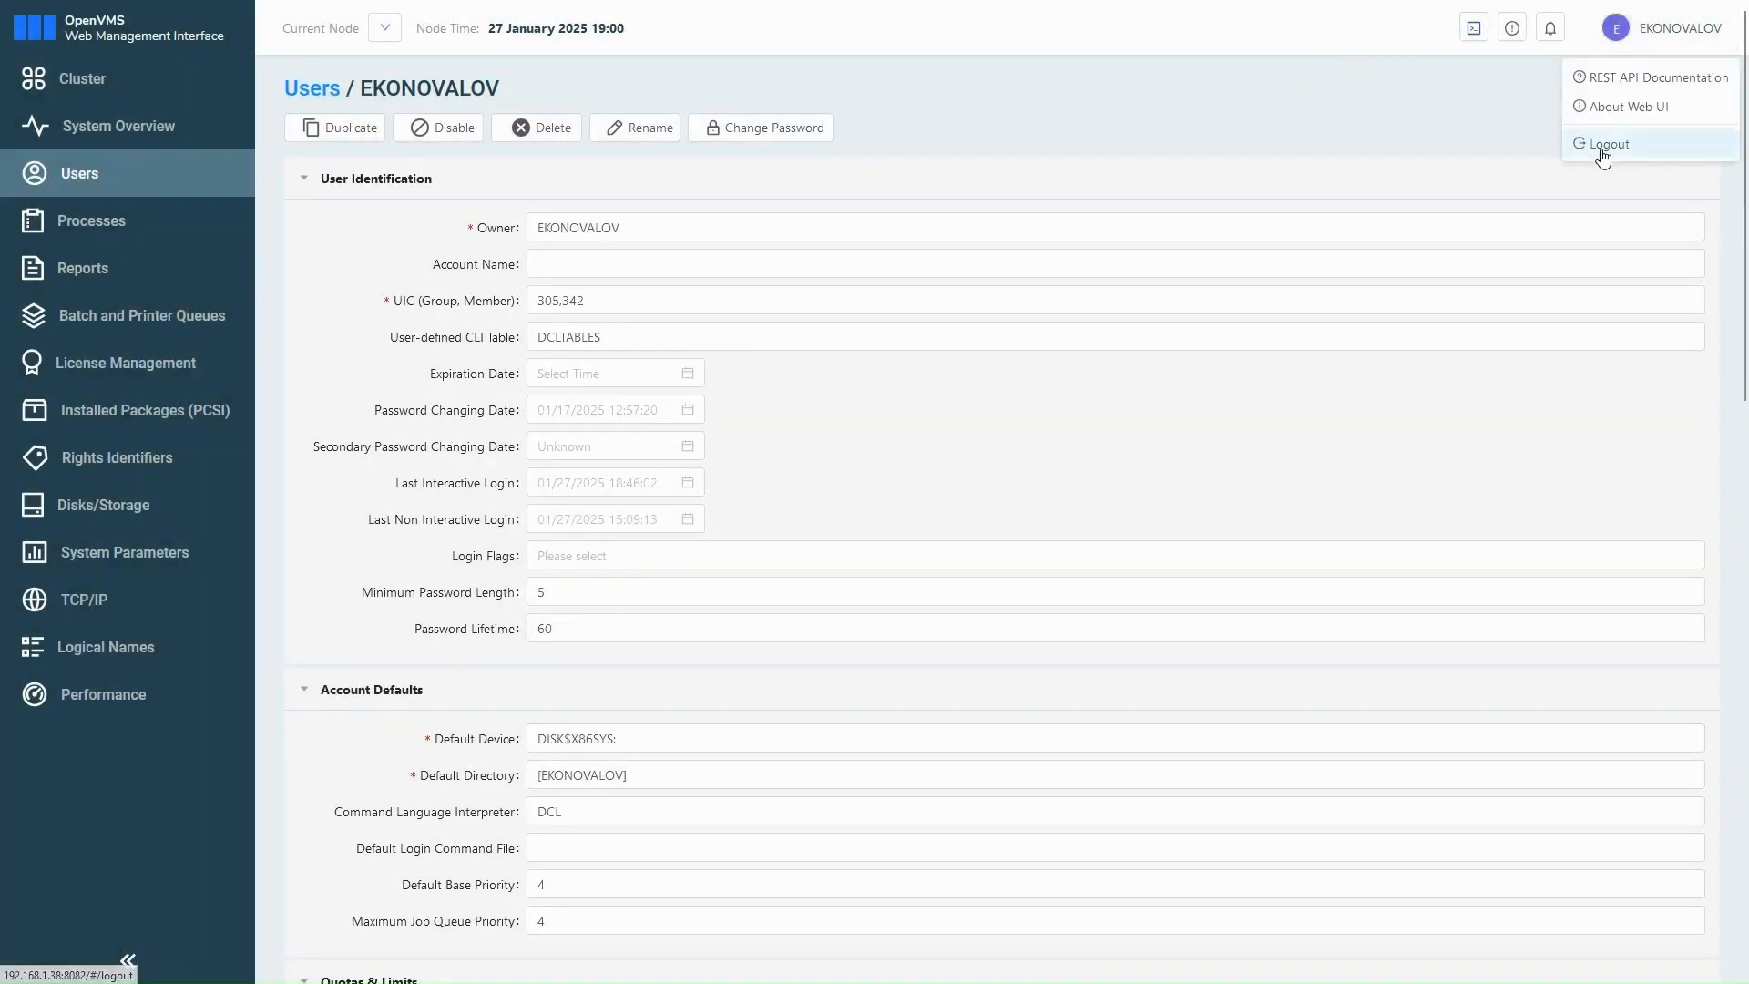
{"action": "left_click", "coordinate": [1607, 143]}
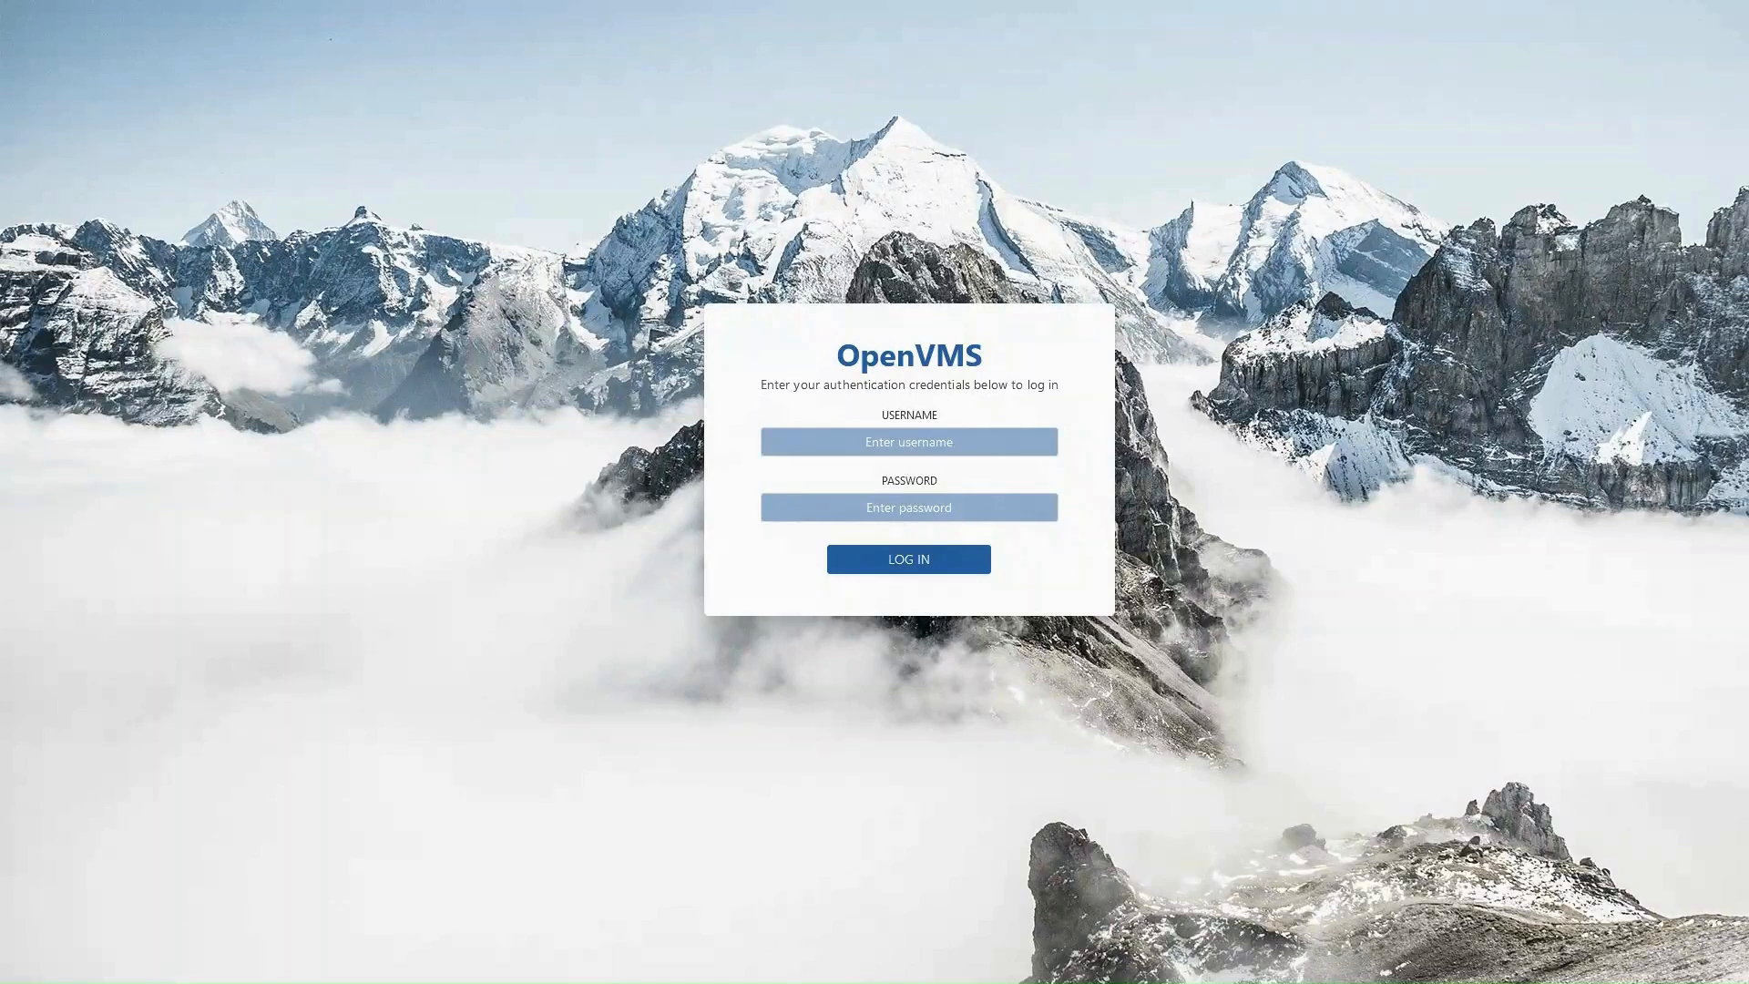